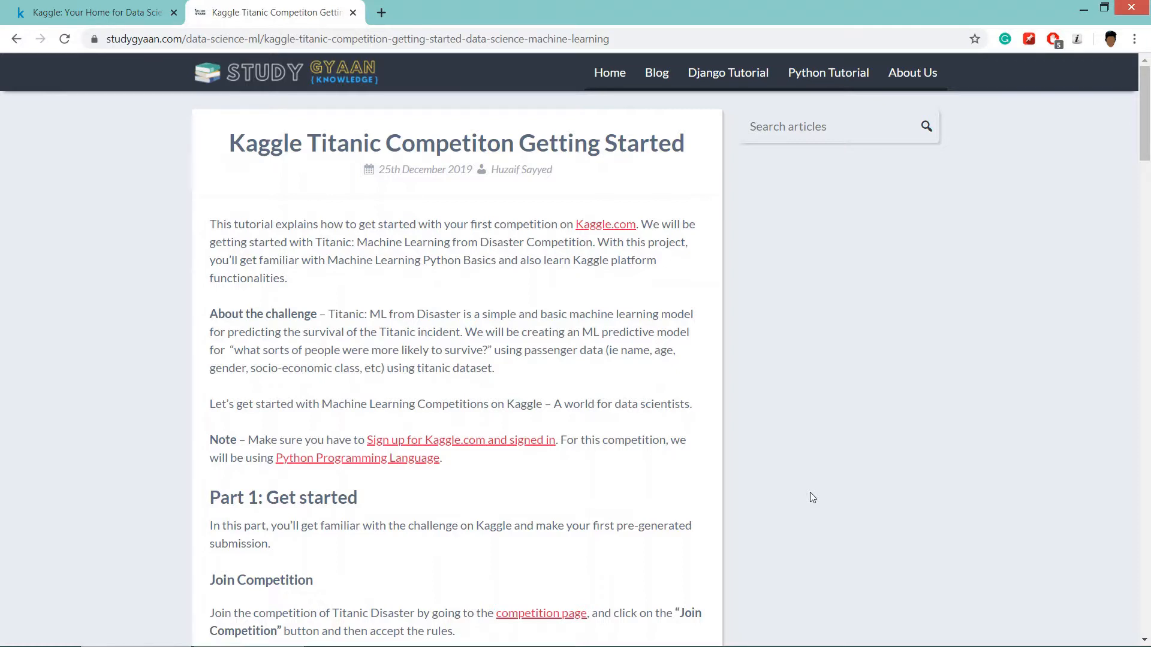
Return to the Kaggle homepage and go to the Competitions listing showing the Titanic challenge
scroll("down", 3)
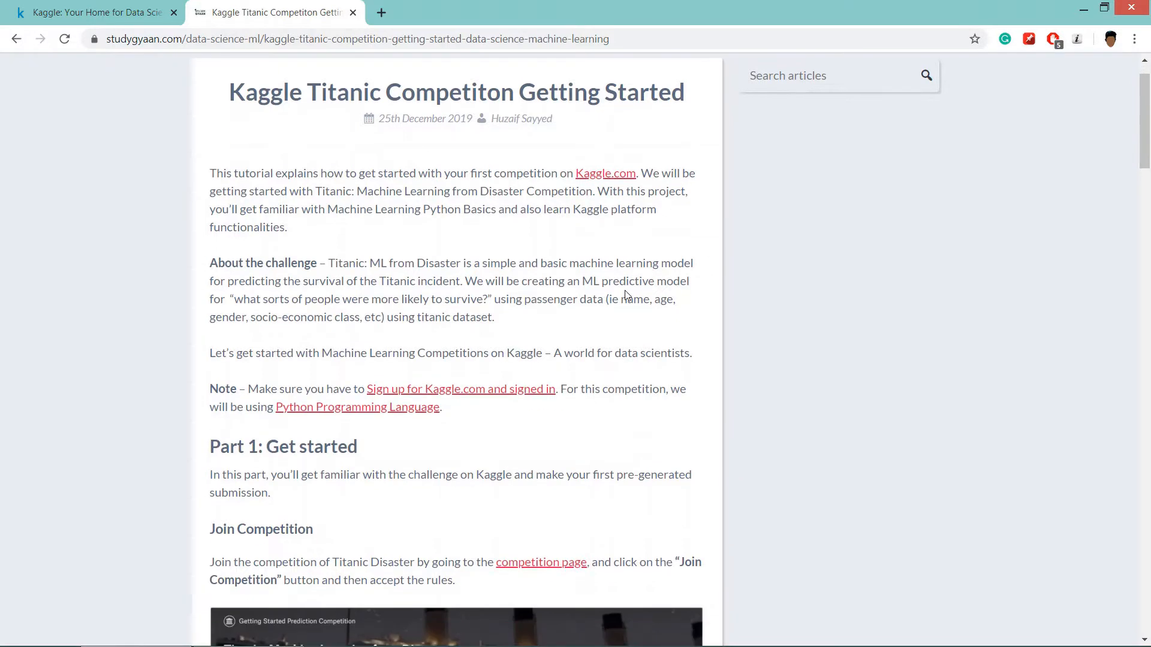
scroll("down", 3)
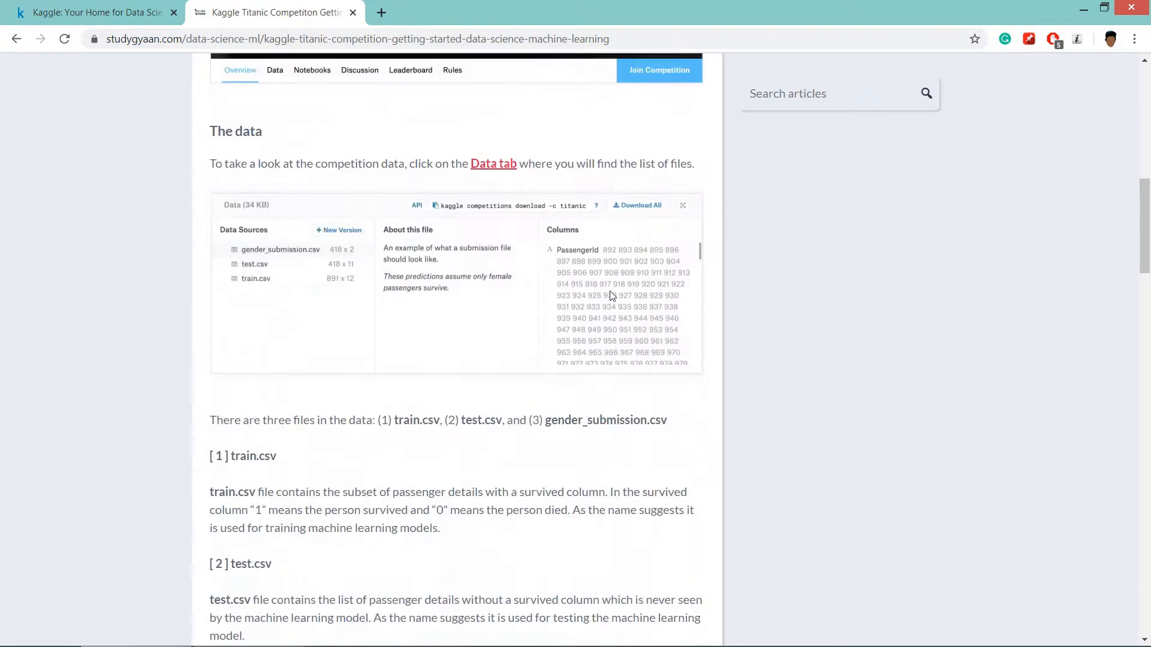
scroll("down", 3)
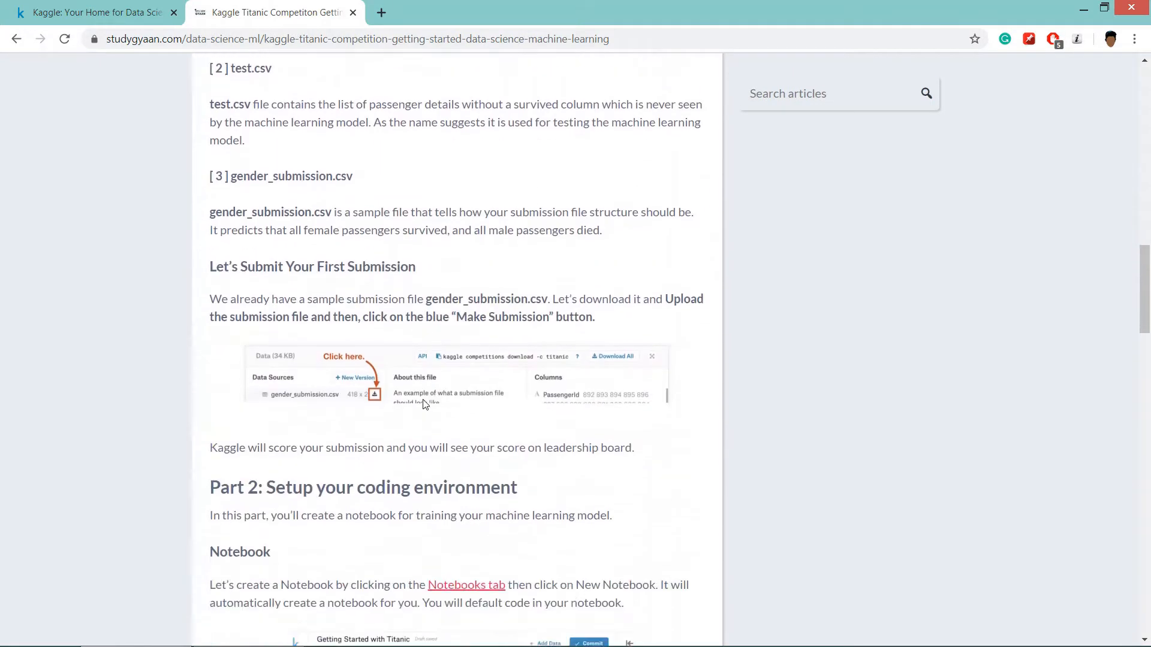
scroll("down", 3)
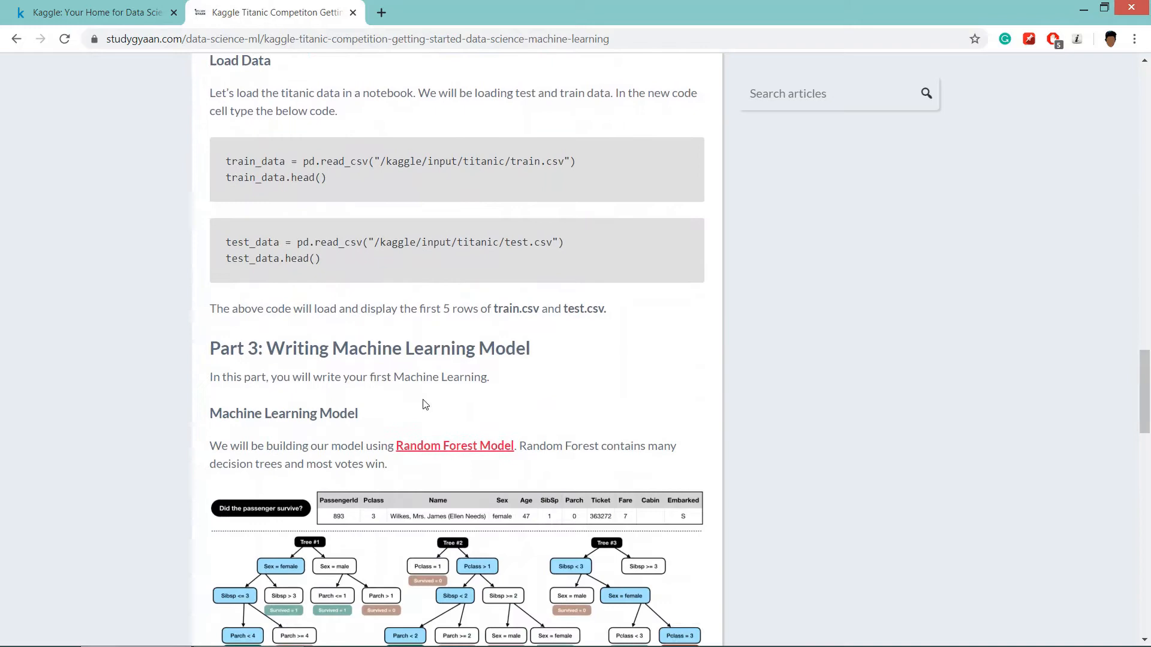
scroll("down", 3)
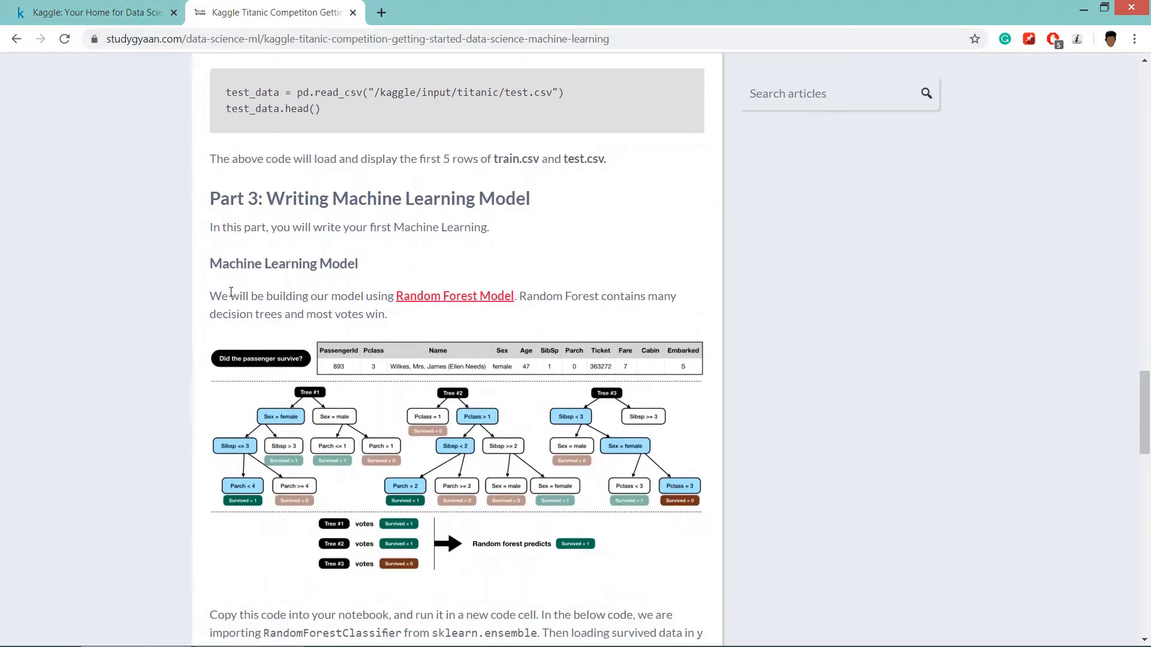
scroll("down", 3)
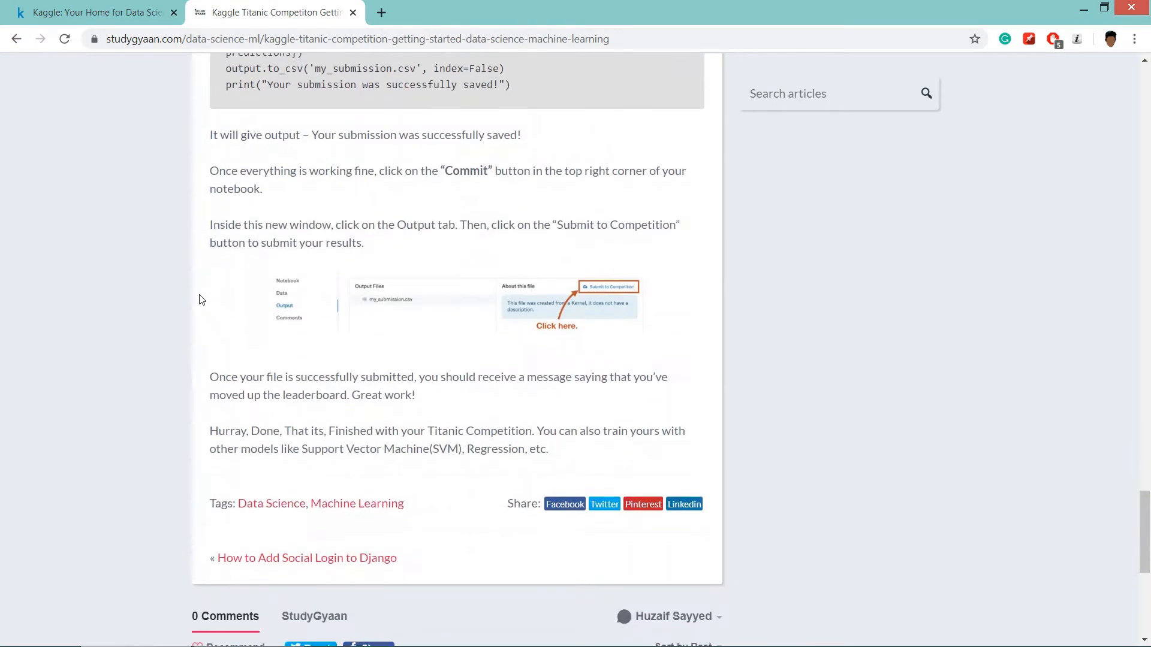
left_click(88, 12)
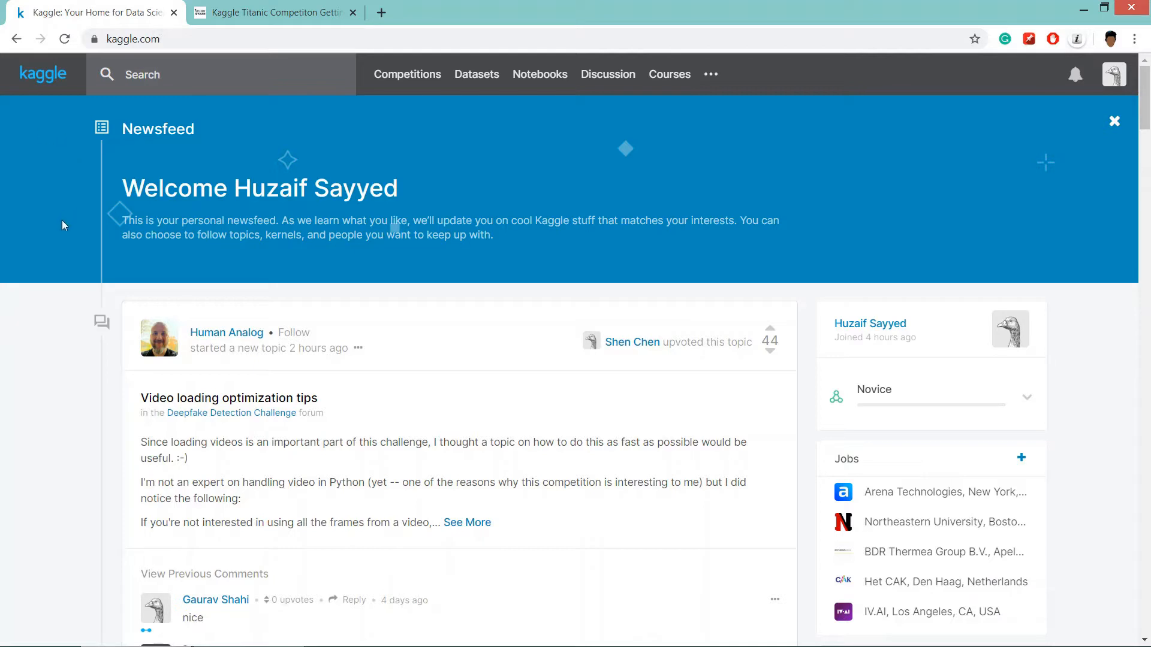
mouse_move(408, 74)
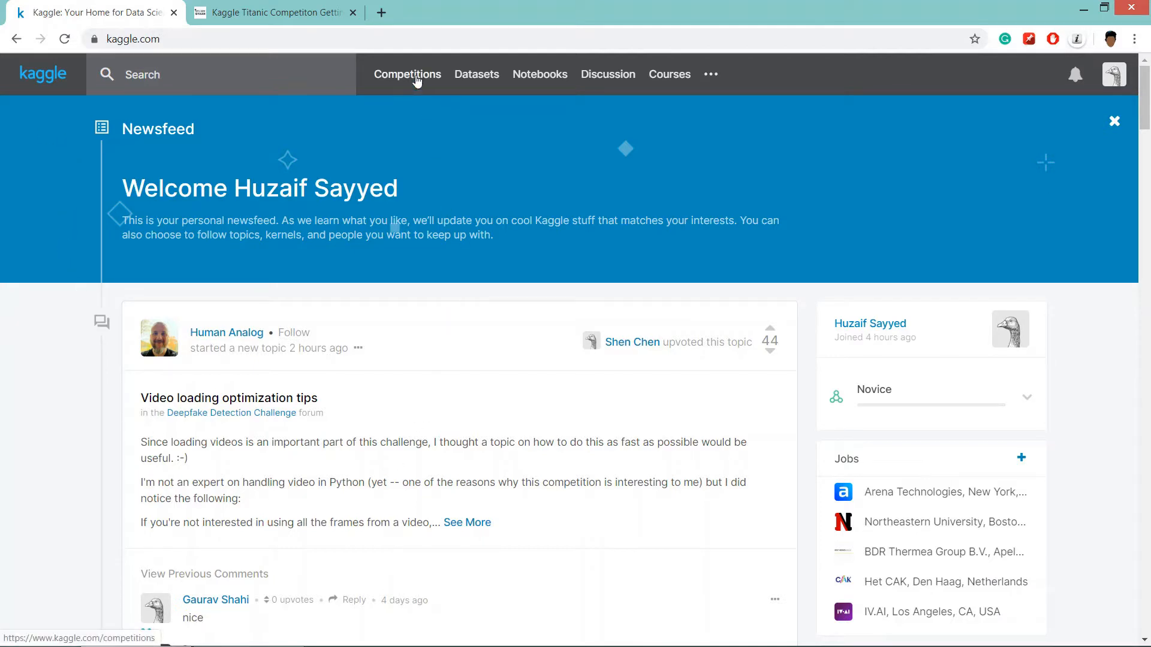
left_click(408, 75)
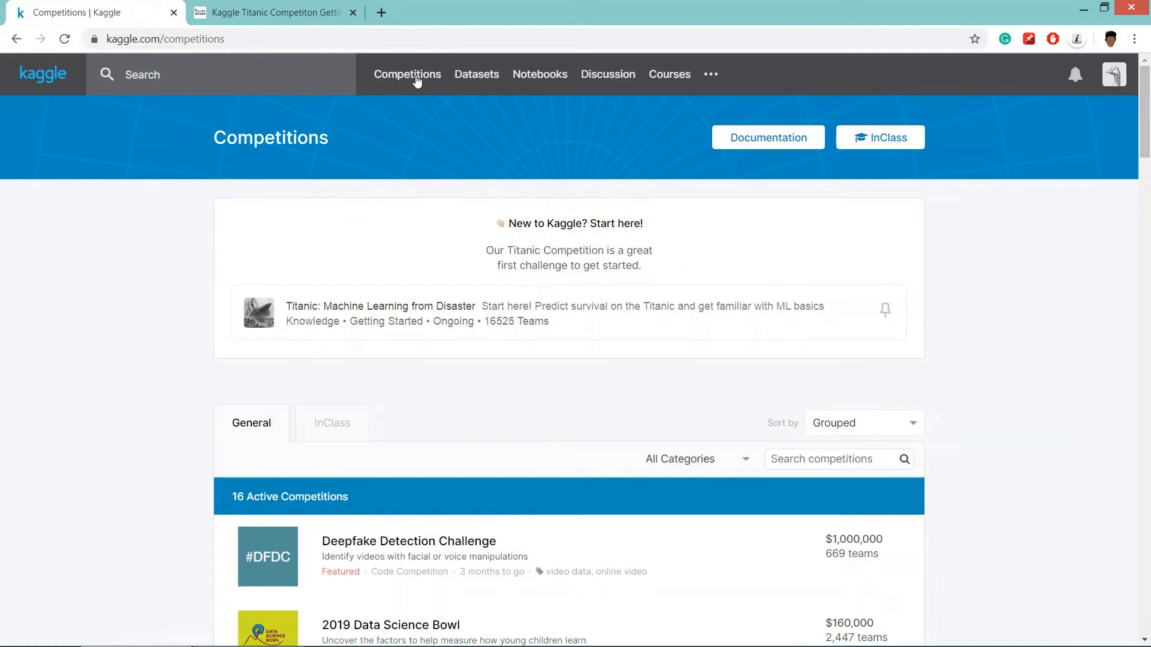
mouse_move(929, 335)
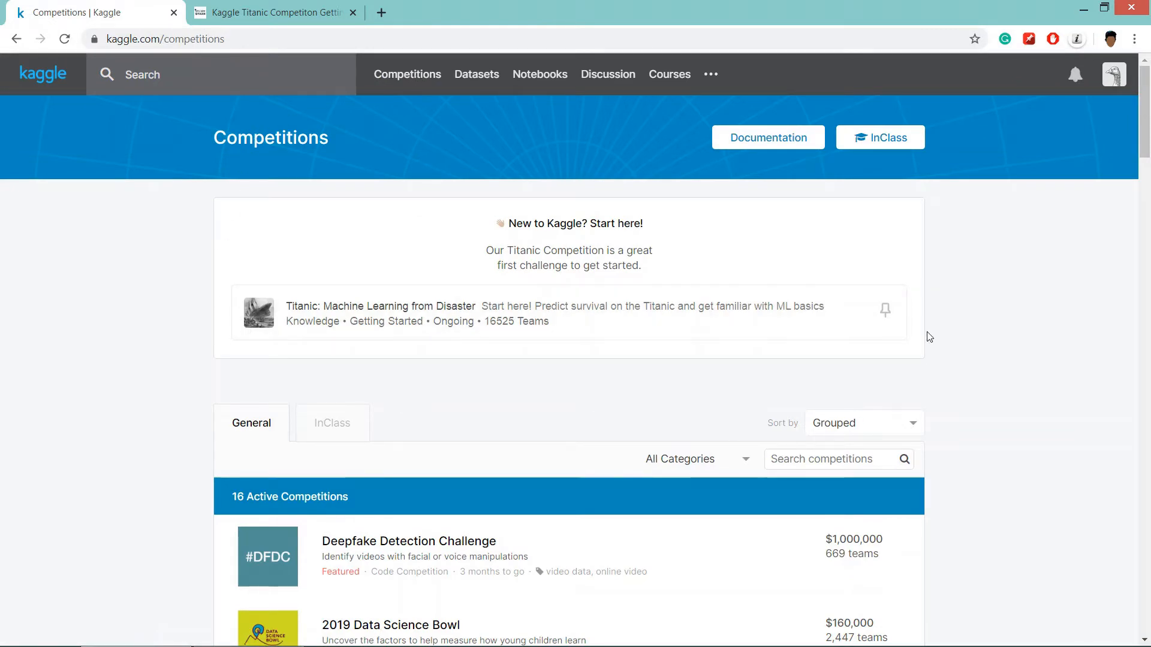
mouse_move(277, 329)
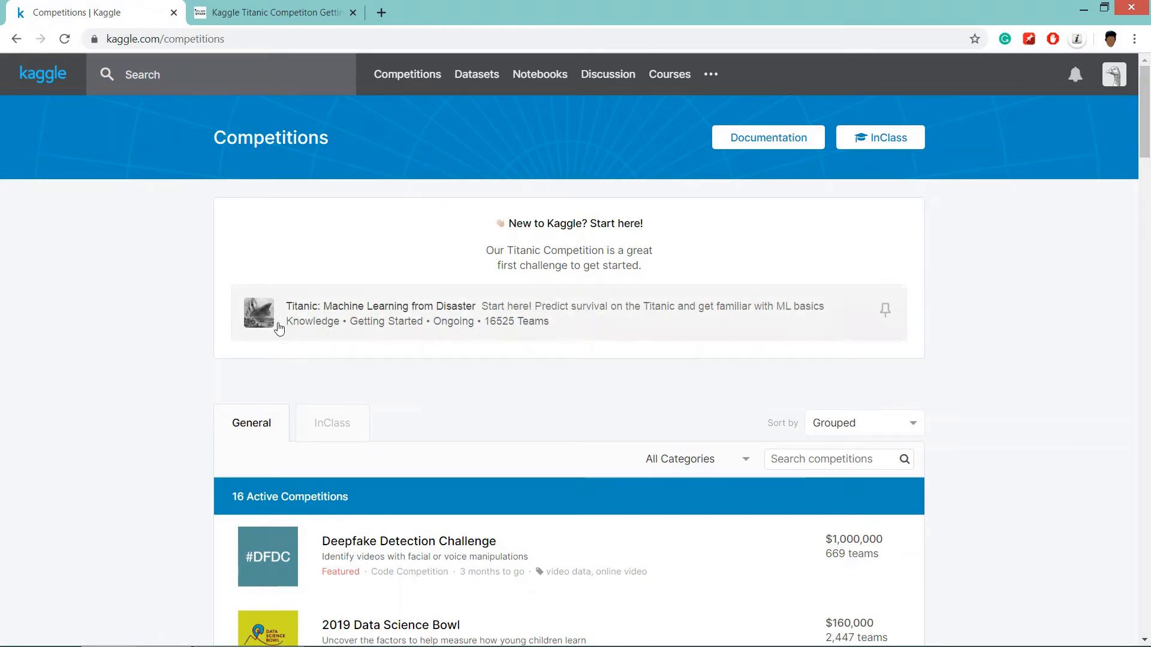
mouse_move(440, 313)
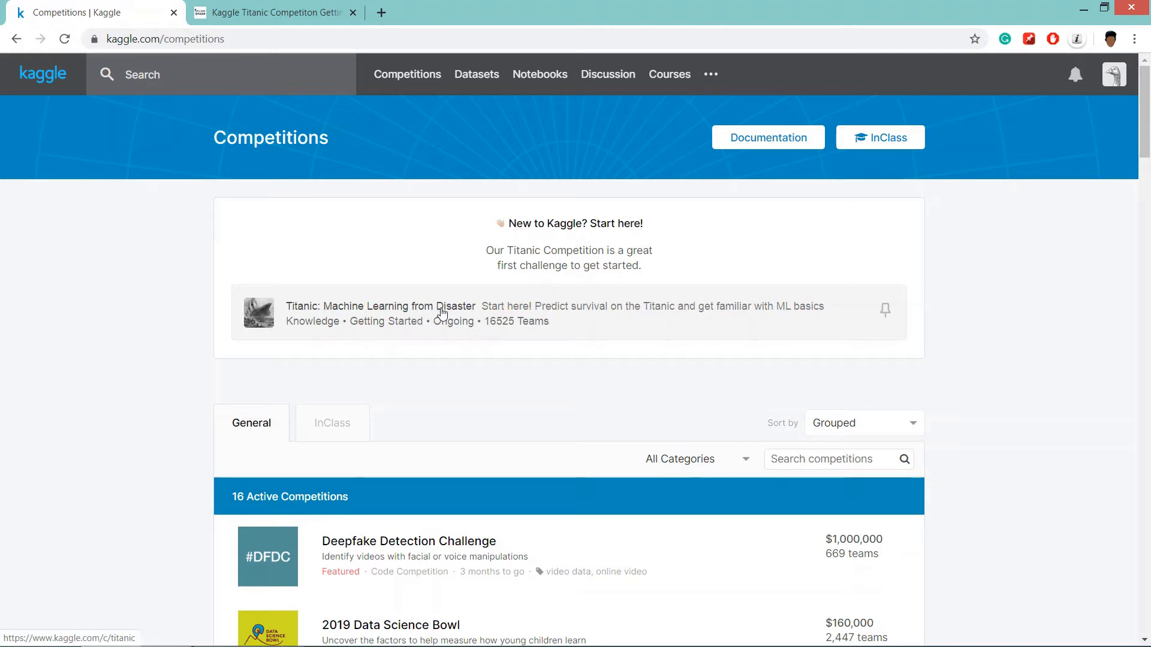
mouse_move(515, 325)
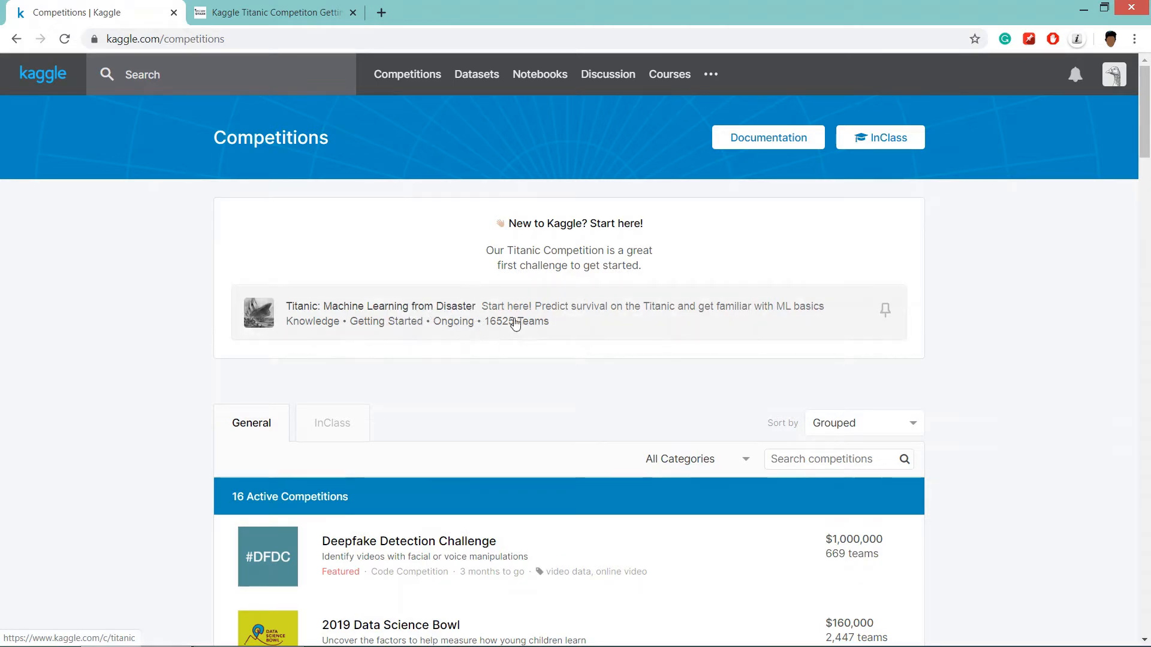
mouse_move(535, 322)
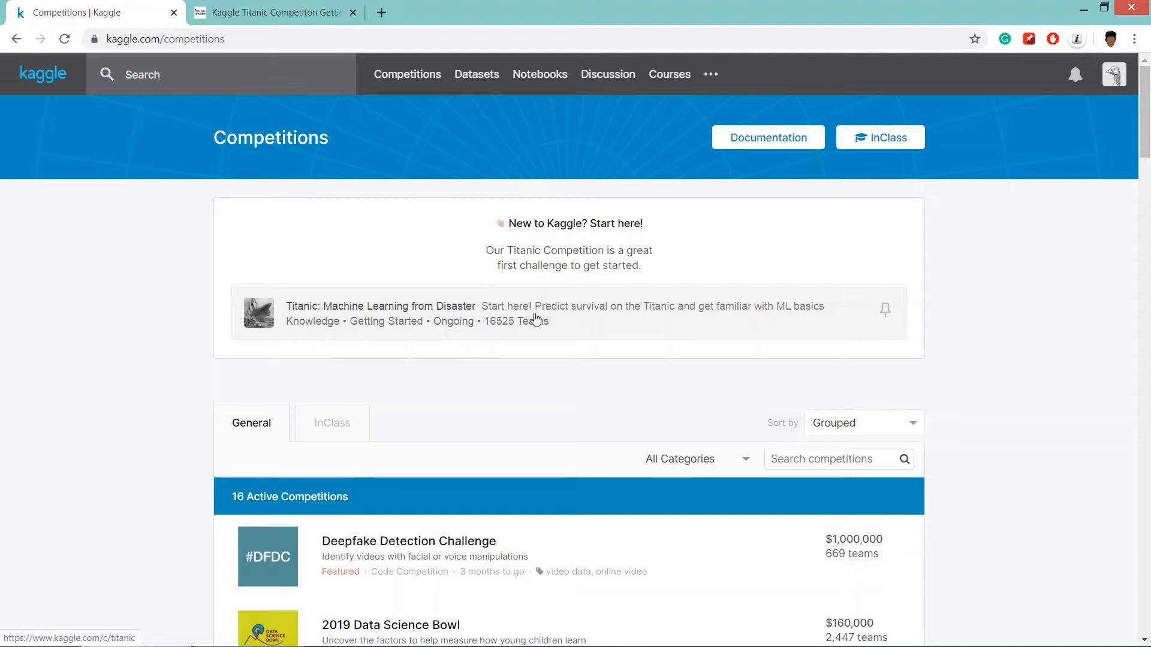
Enter the Titanic competition and read its overview down to the submission format details
left_click(380, 306)
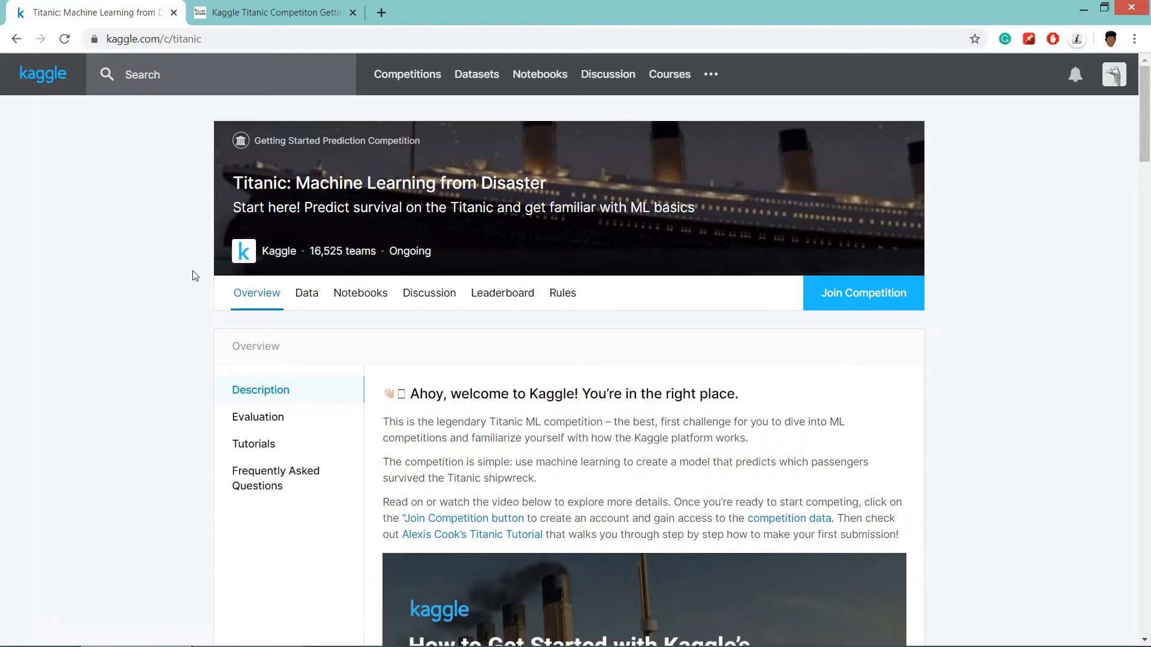
scroll("down", 3)
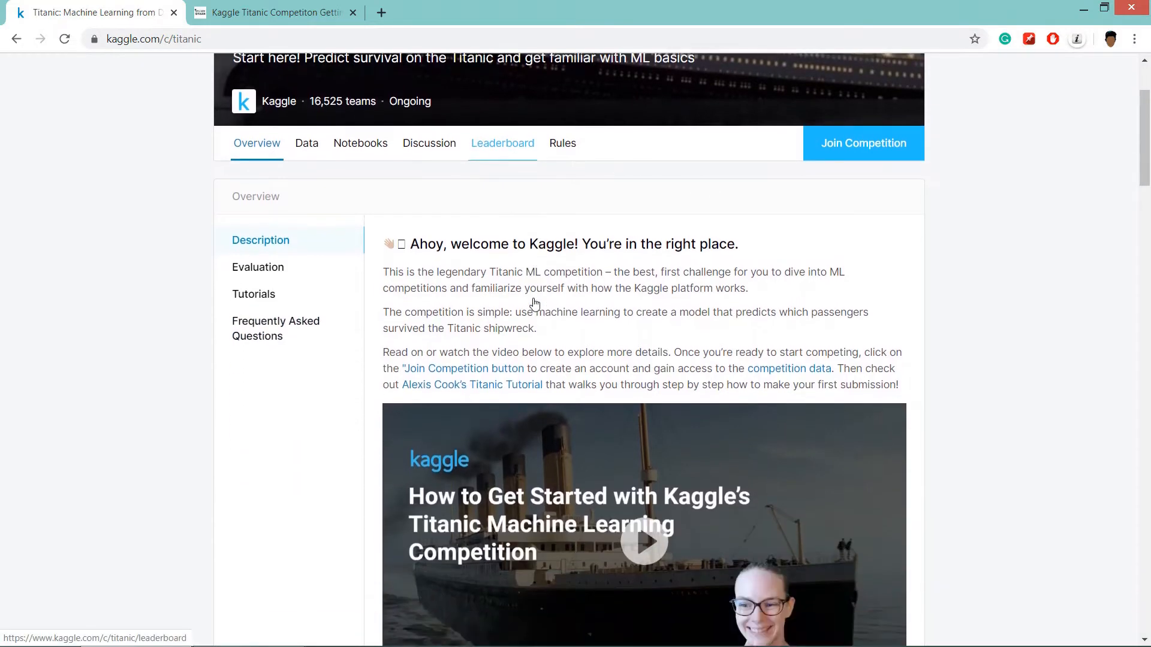
scroll("down", 3)
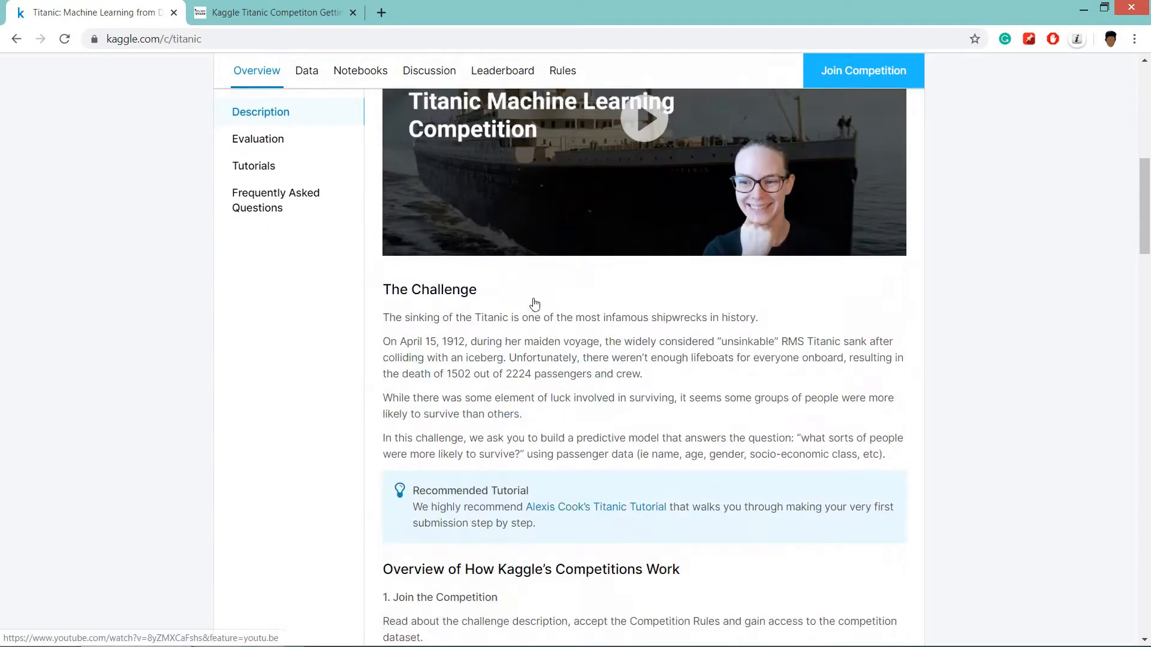
scroll("down", 3)
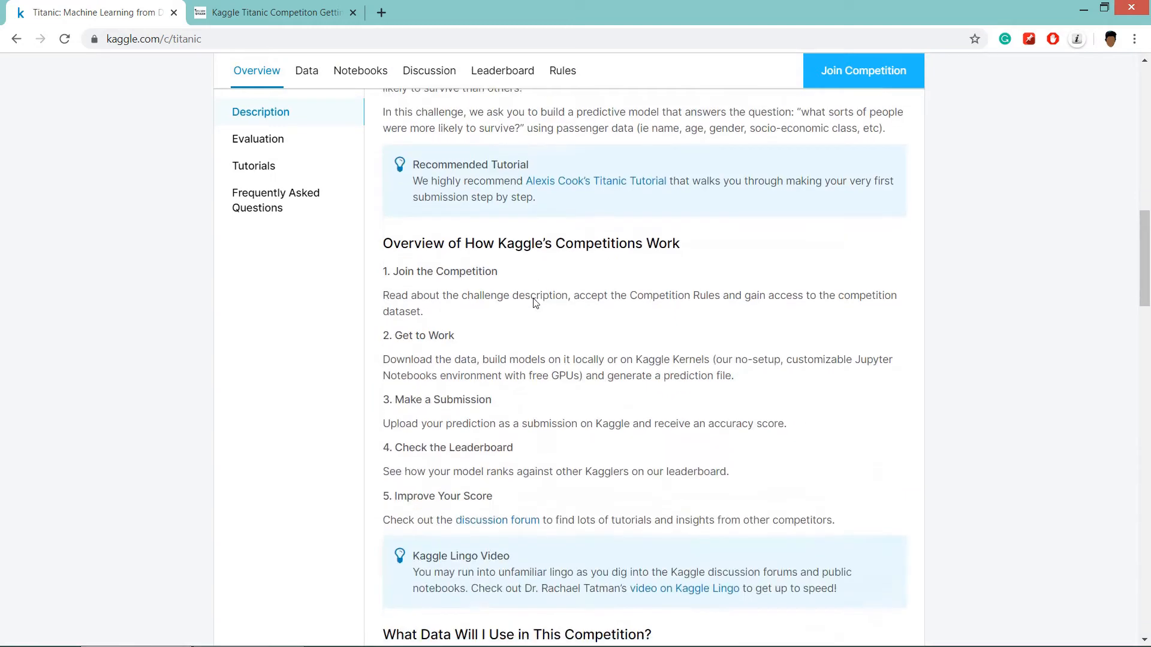
scroll("down", 3)
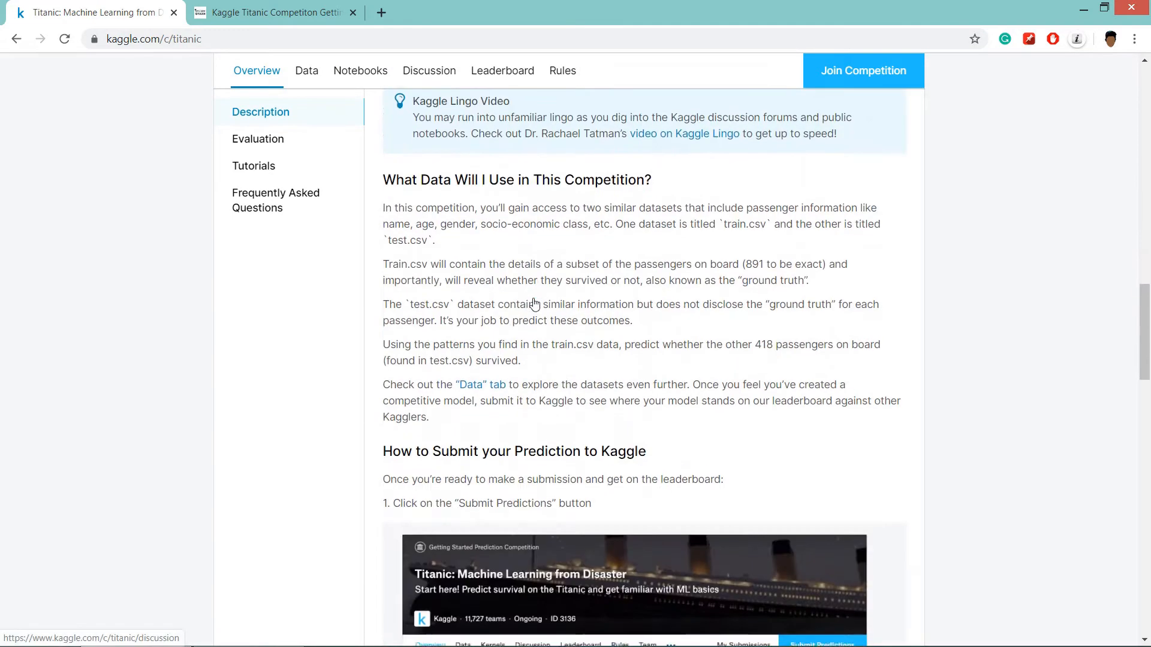
scroll("down", 3)
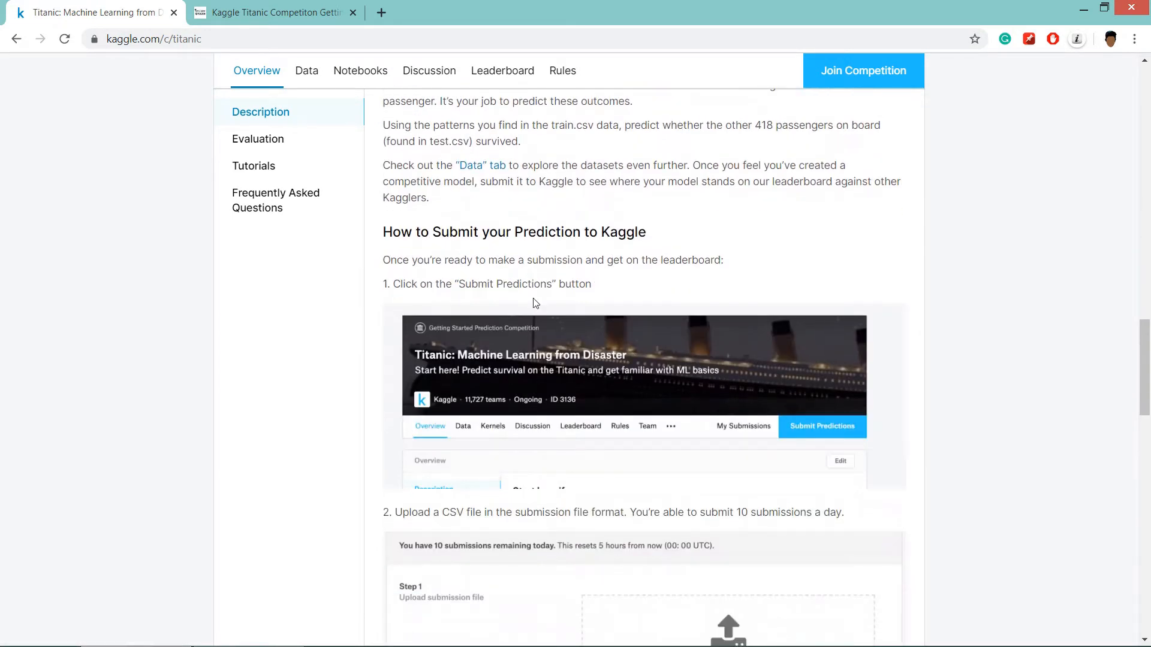
scroll("down", 3)
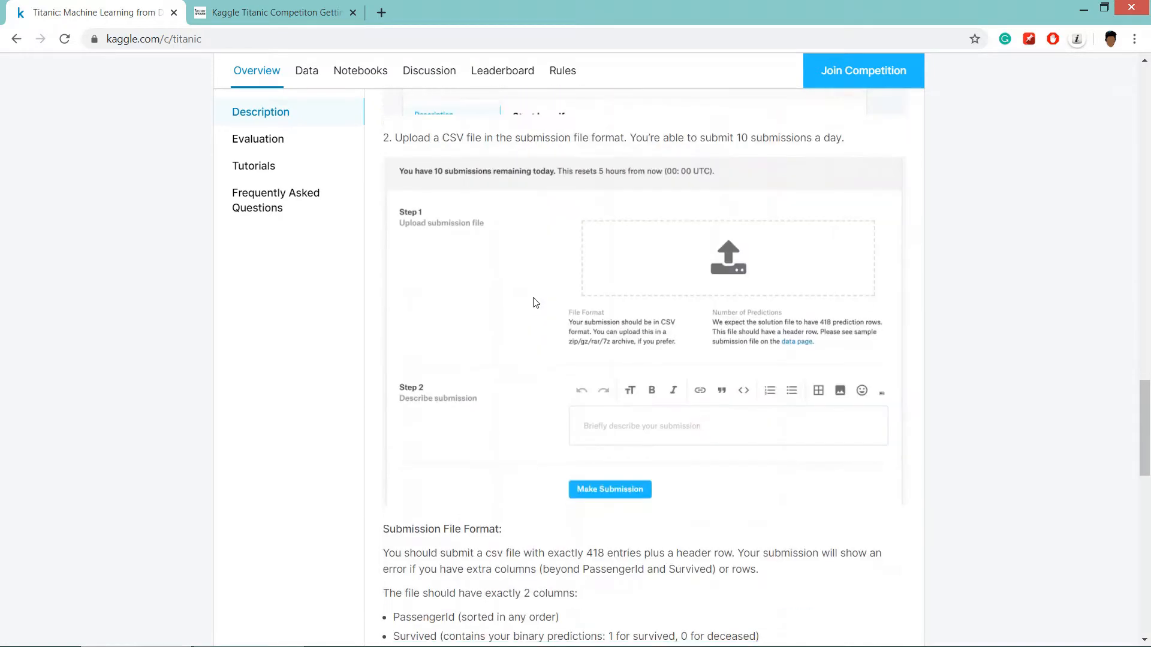
mouse_move(569, 360)
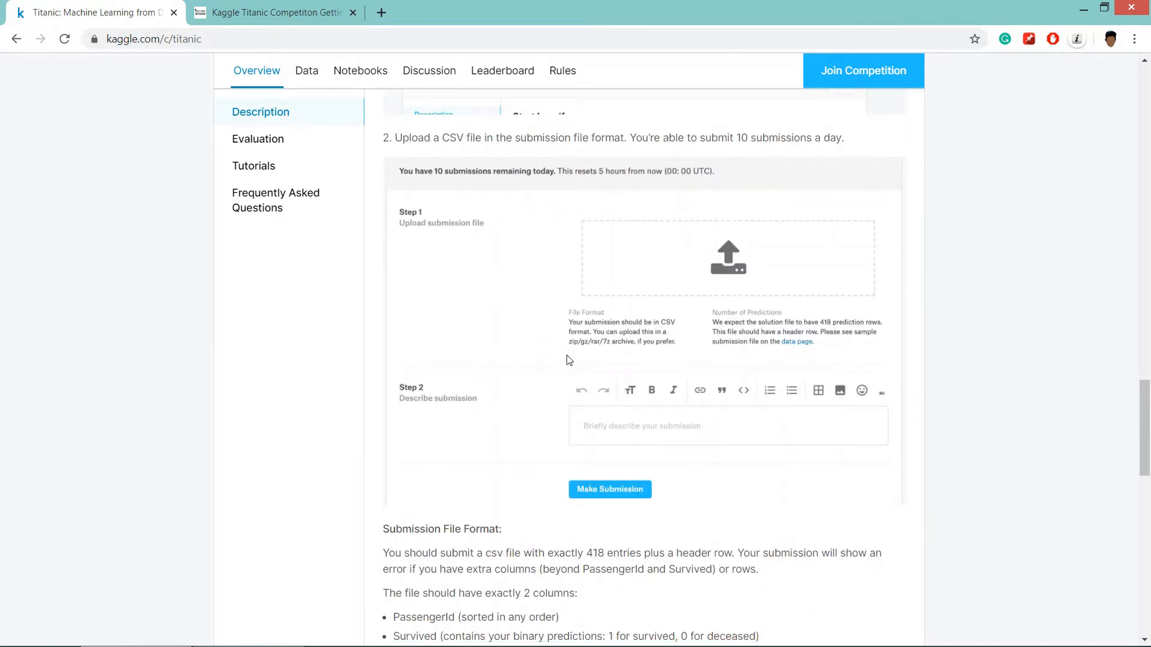
scroll("down", 3)
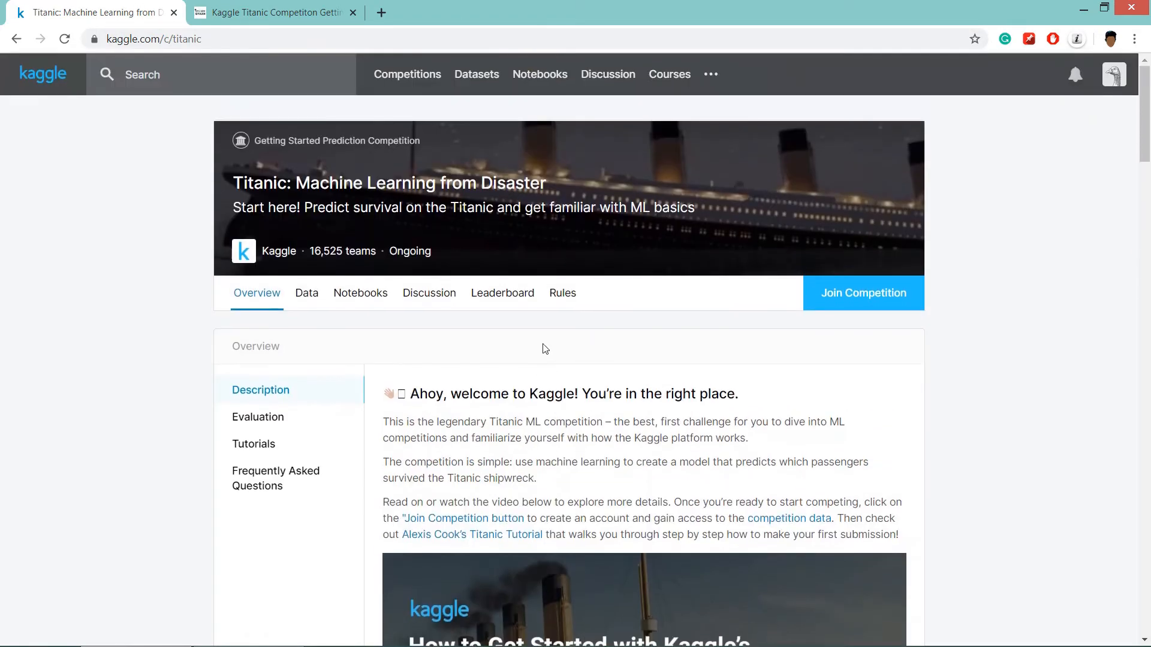
mouse_move(995, 335)
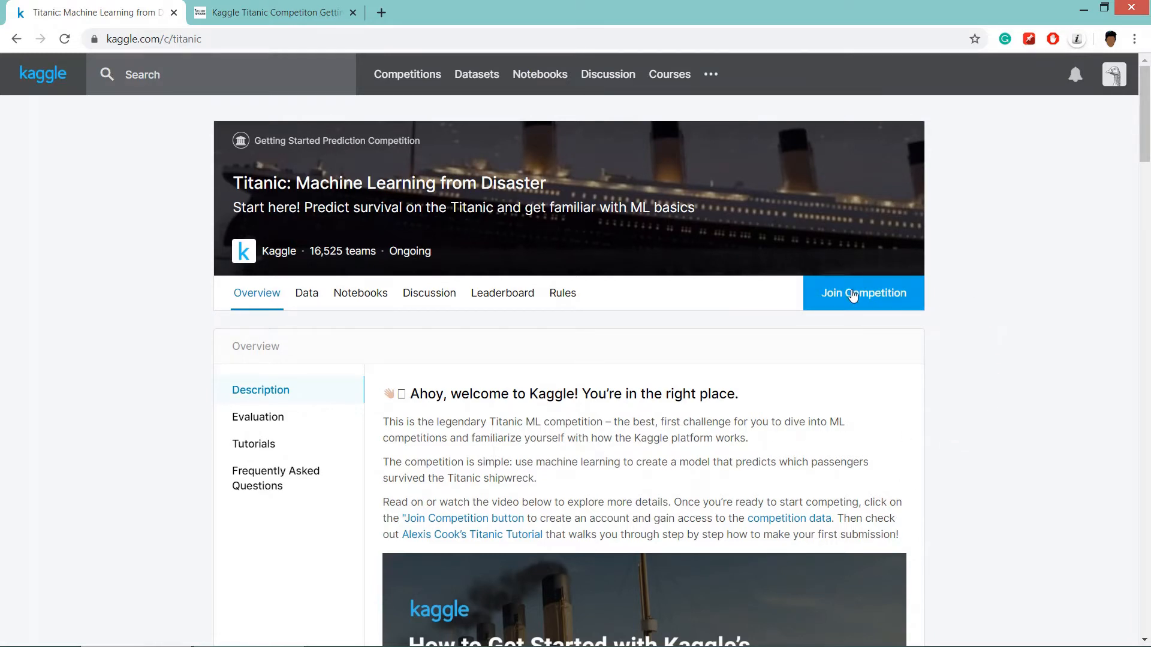
Join the Titanic competition, accept its rules, and reread the overview's data description
left_click(863, 293)
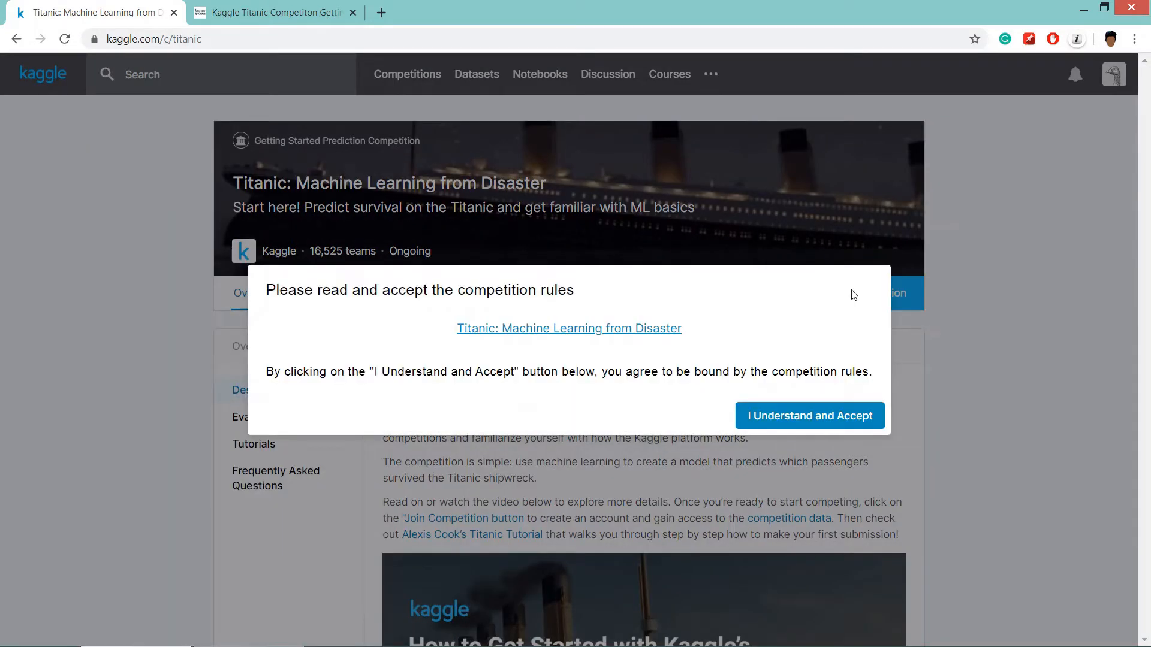
mouse_move(812, 319)
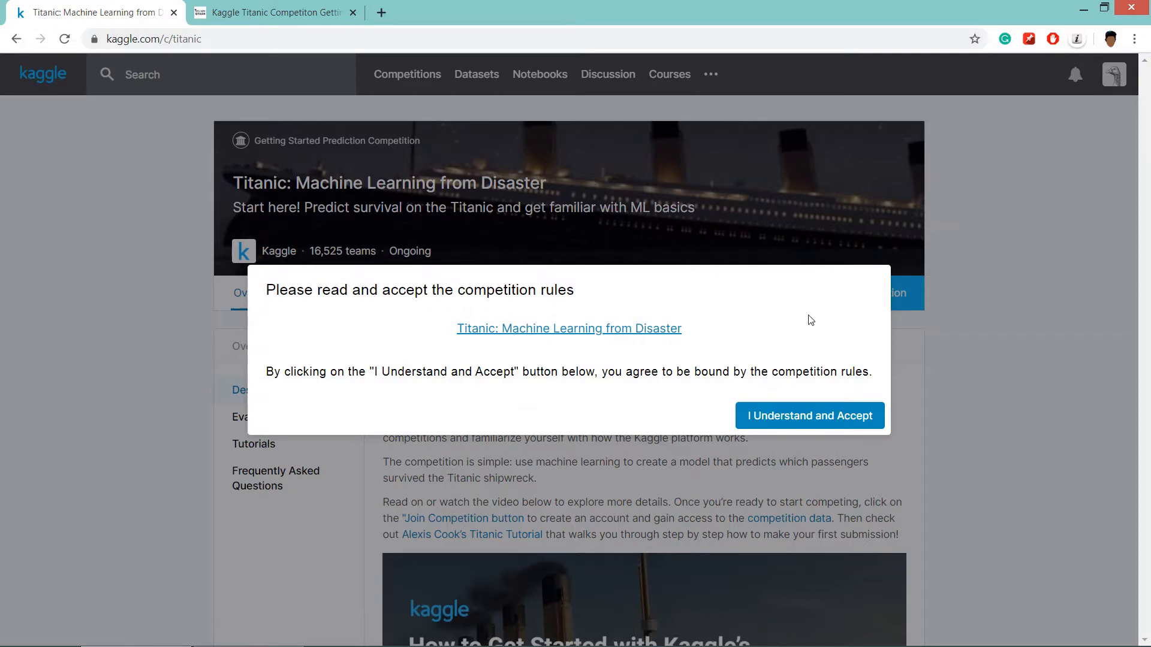
left_click(809, 416)
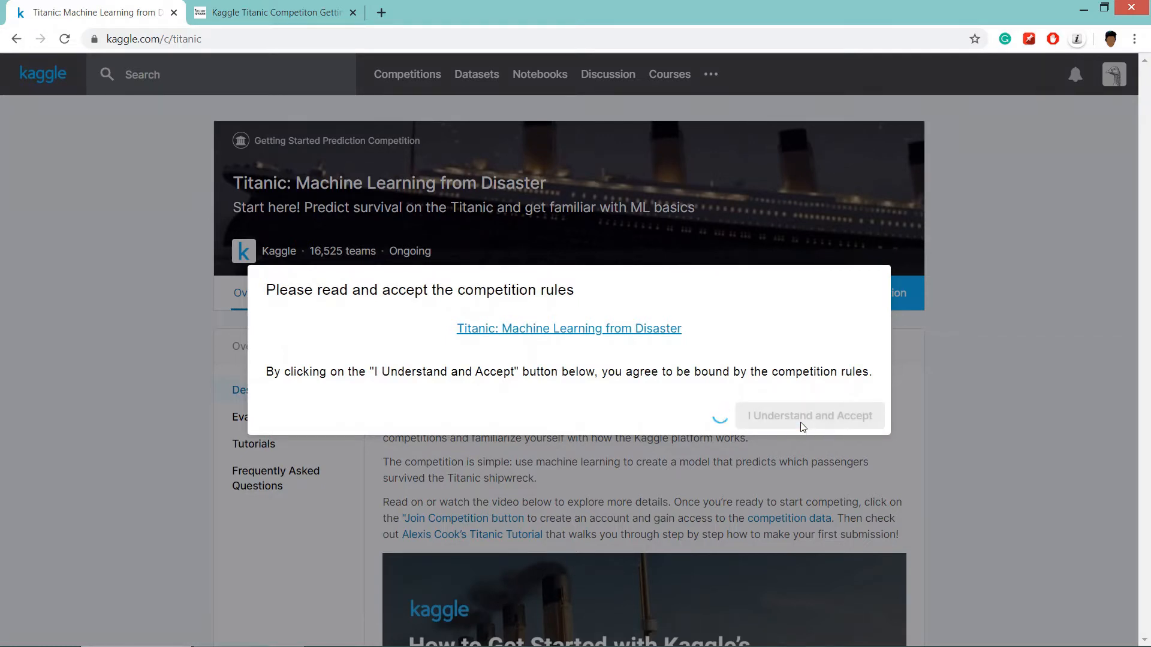
left_click(809, 416)
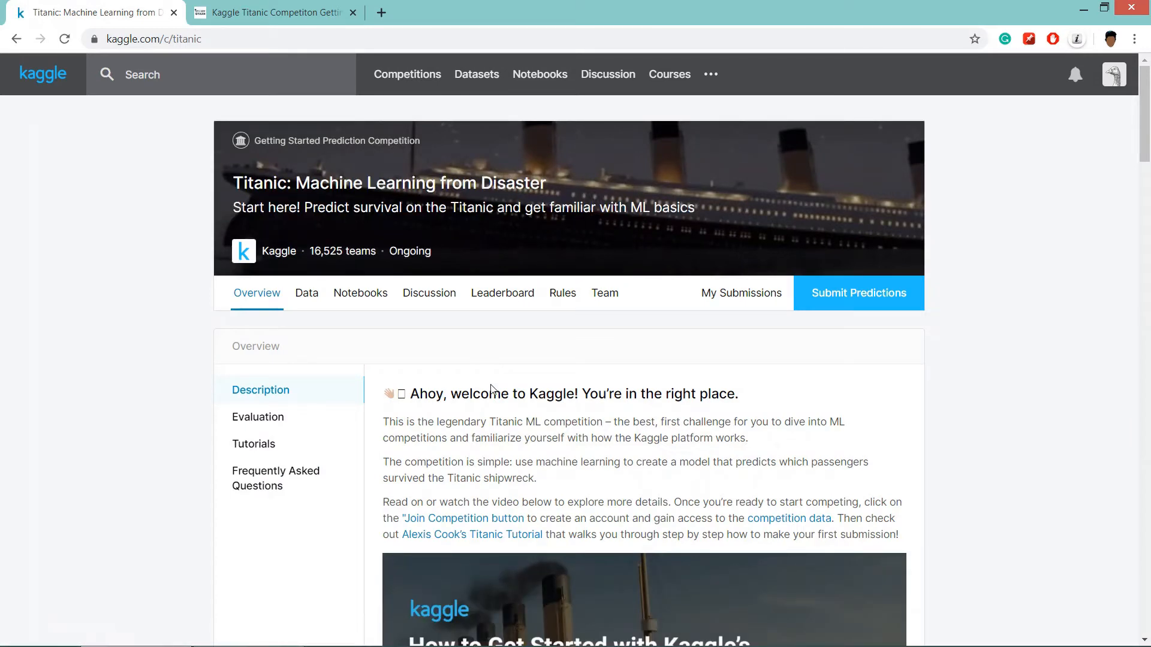
mouse_move(470, 242)
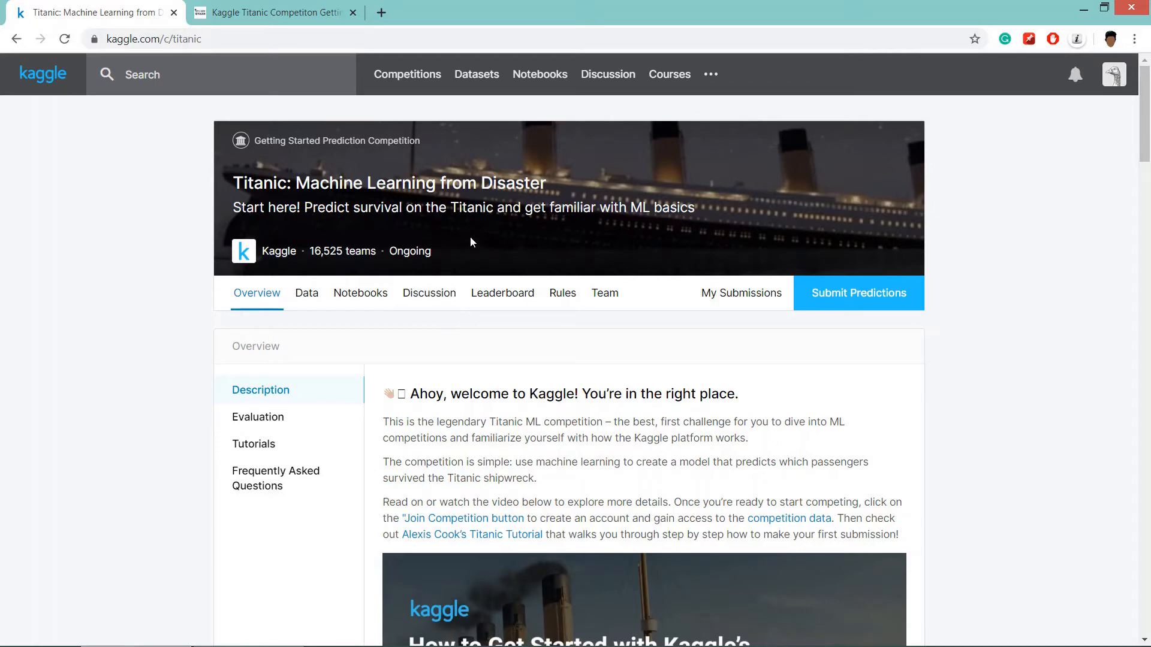
mouse_move(539, 350)
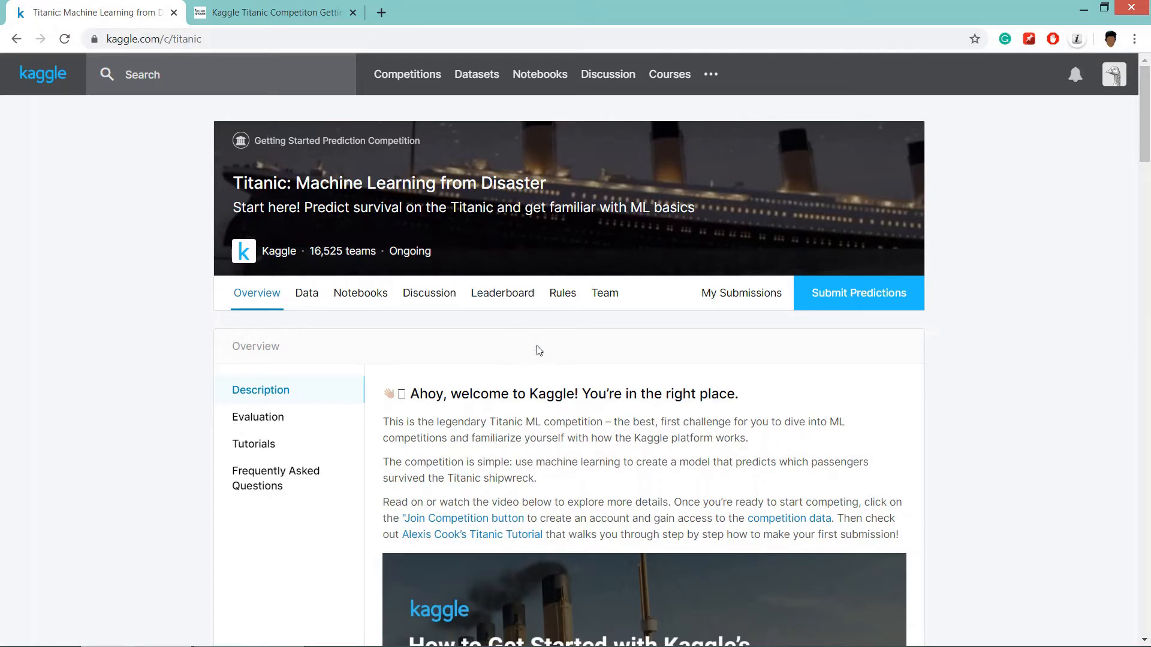
scroll("down", 3)
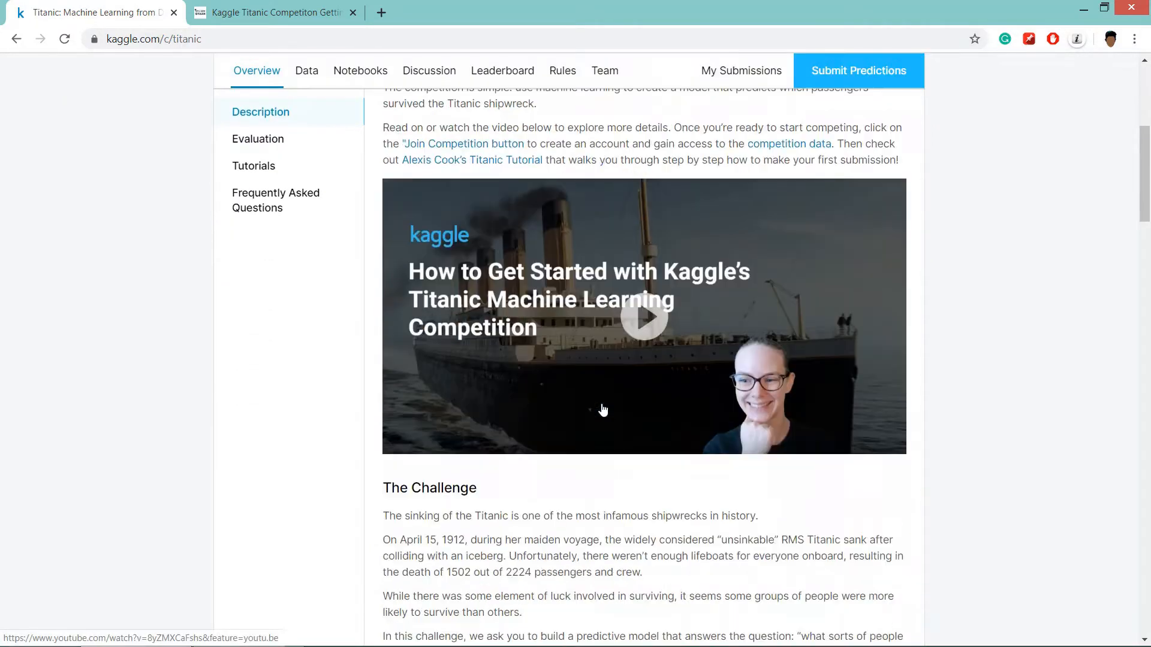
scroll("down", 3)
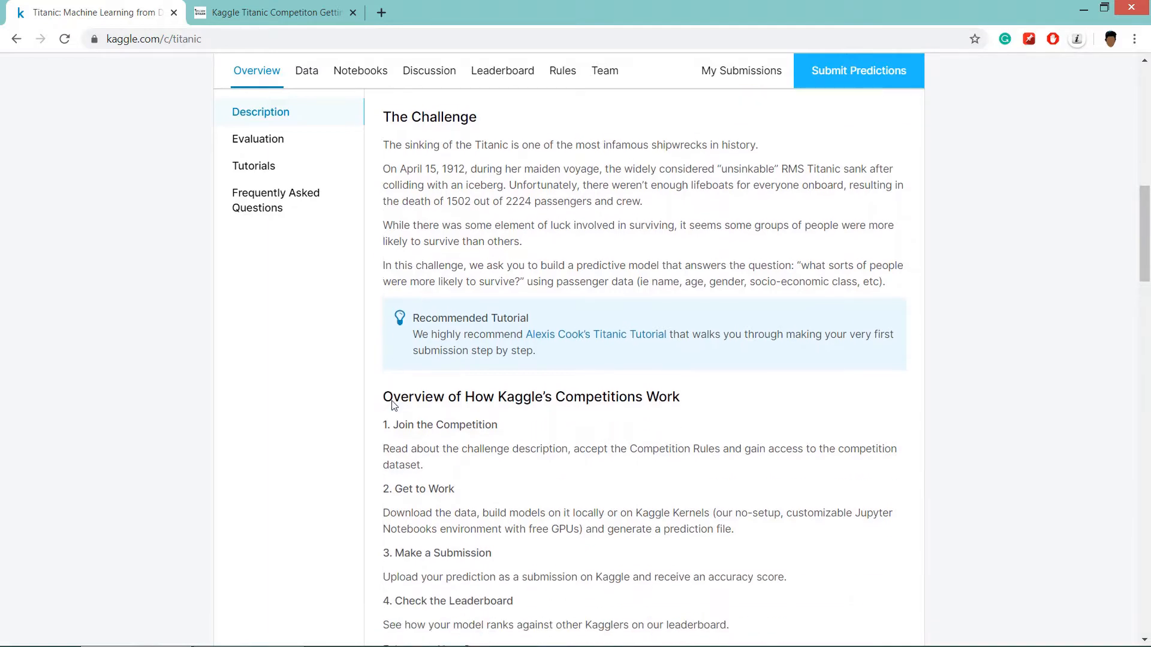
scroll("down", 3)
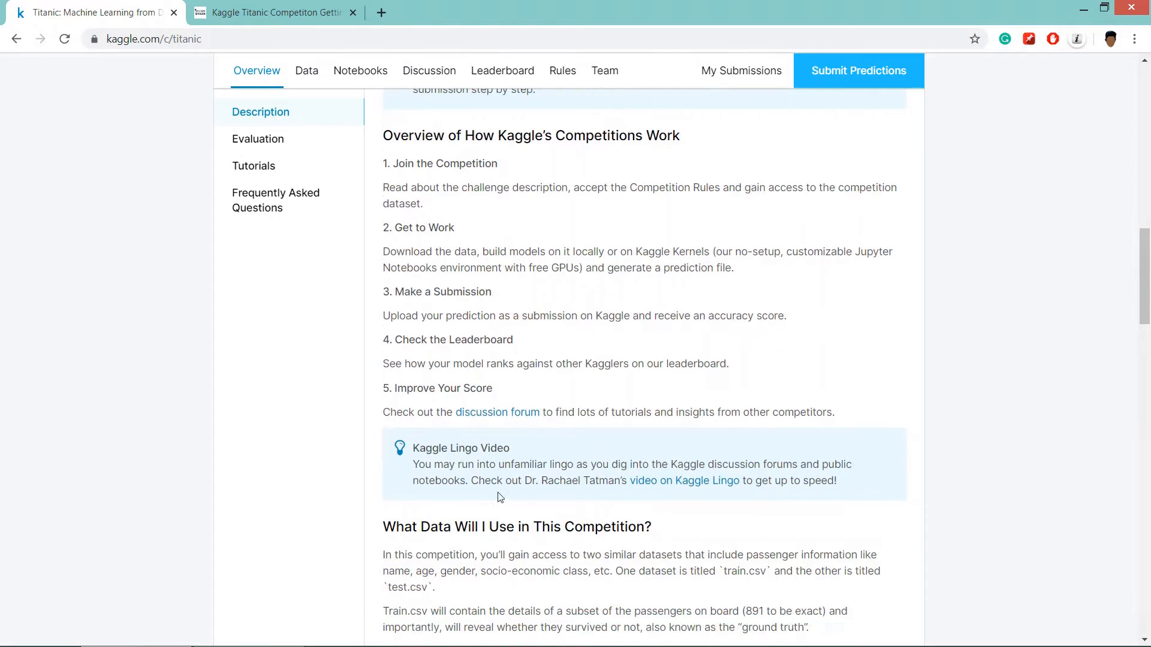
scroll("up", 3)
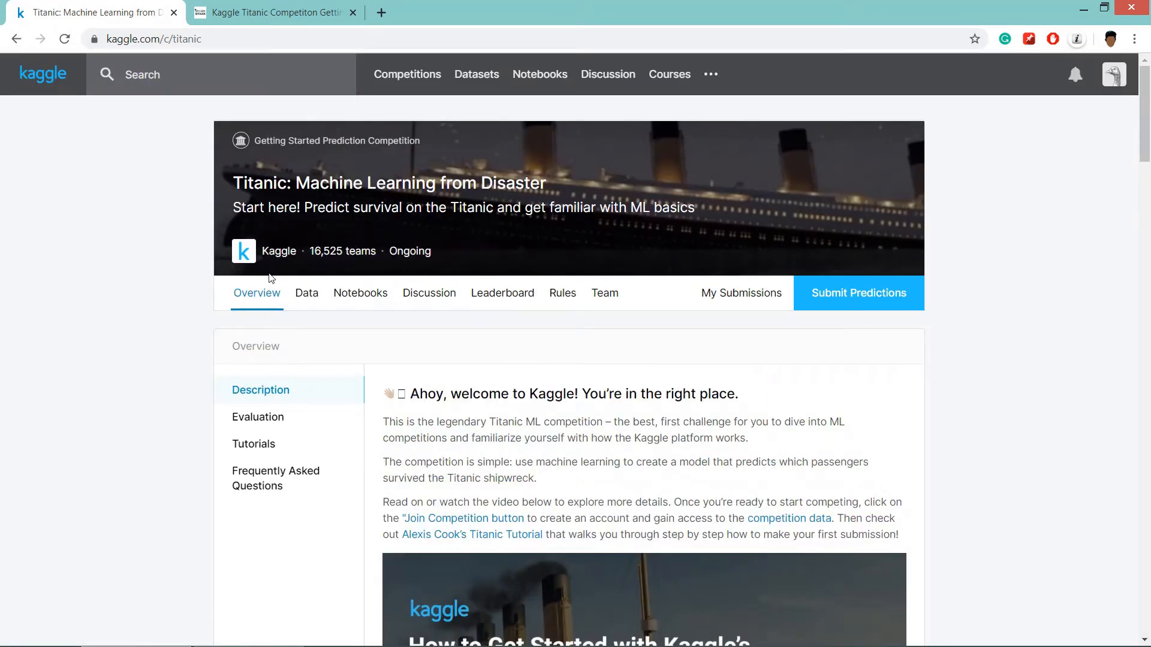
Read the Data tab's description, data dictionary and variable notes down to the Data Sources files
left_click(306, 292)
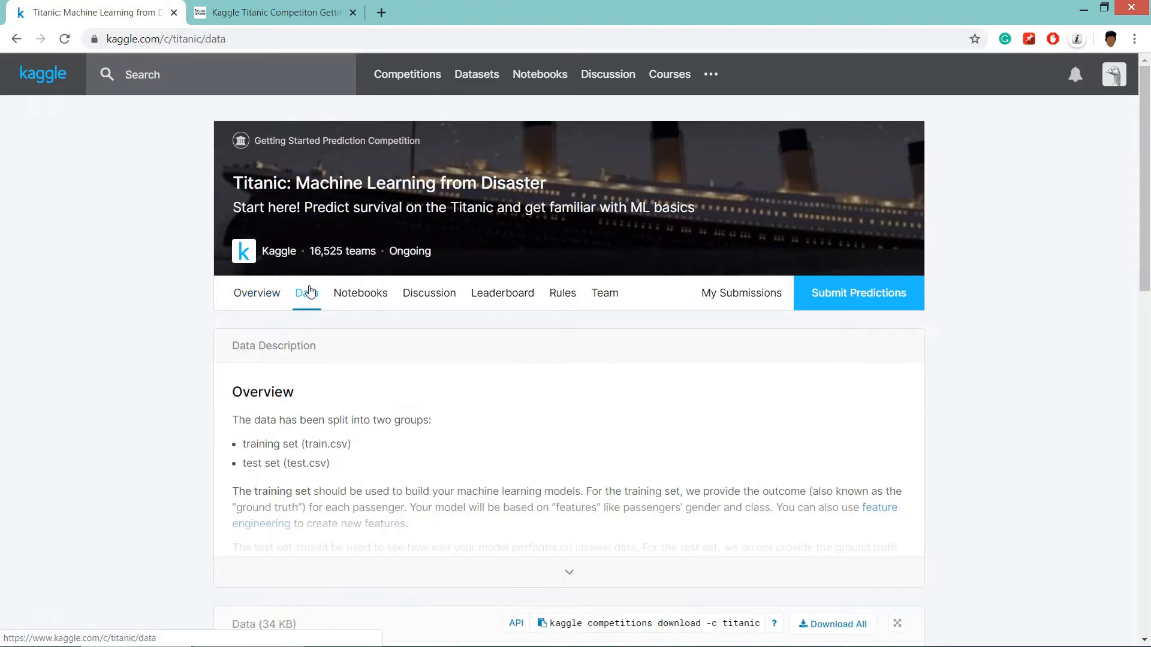
scroll("down", 3)
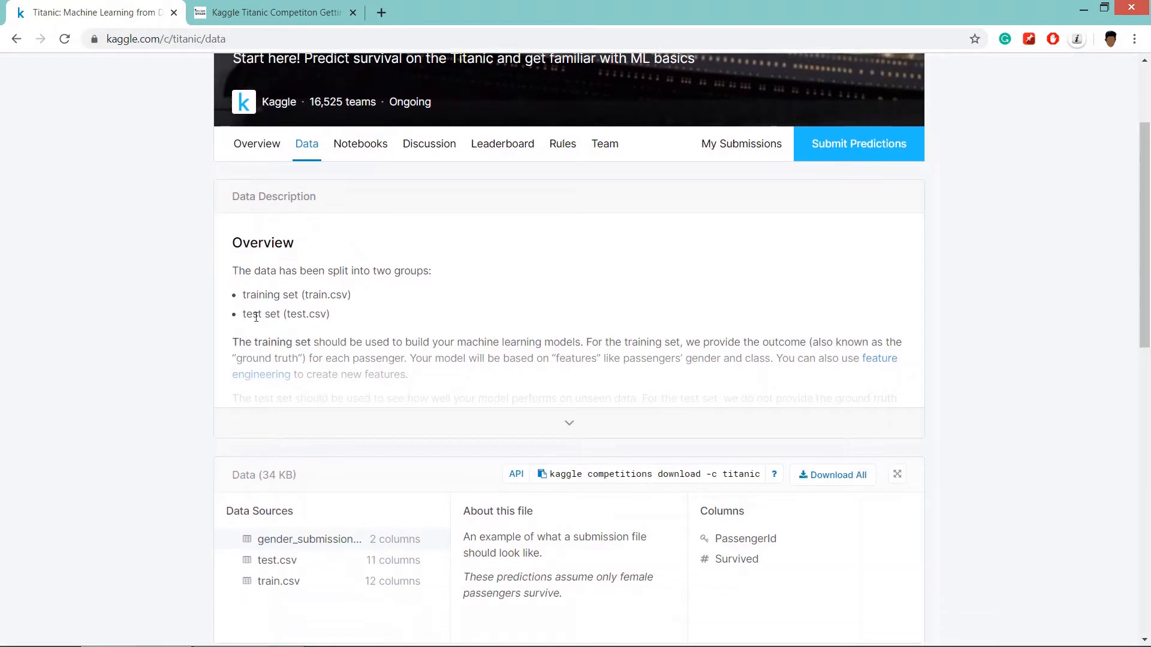
left_click(568, 423)
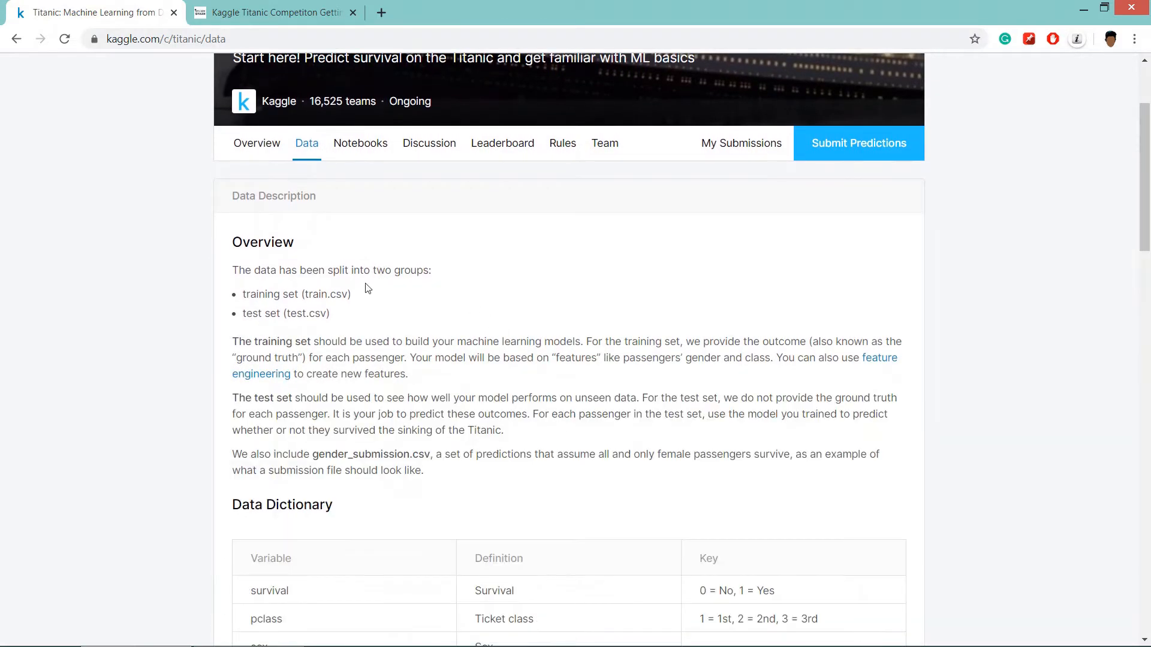
scroll("down", 3)
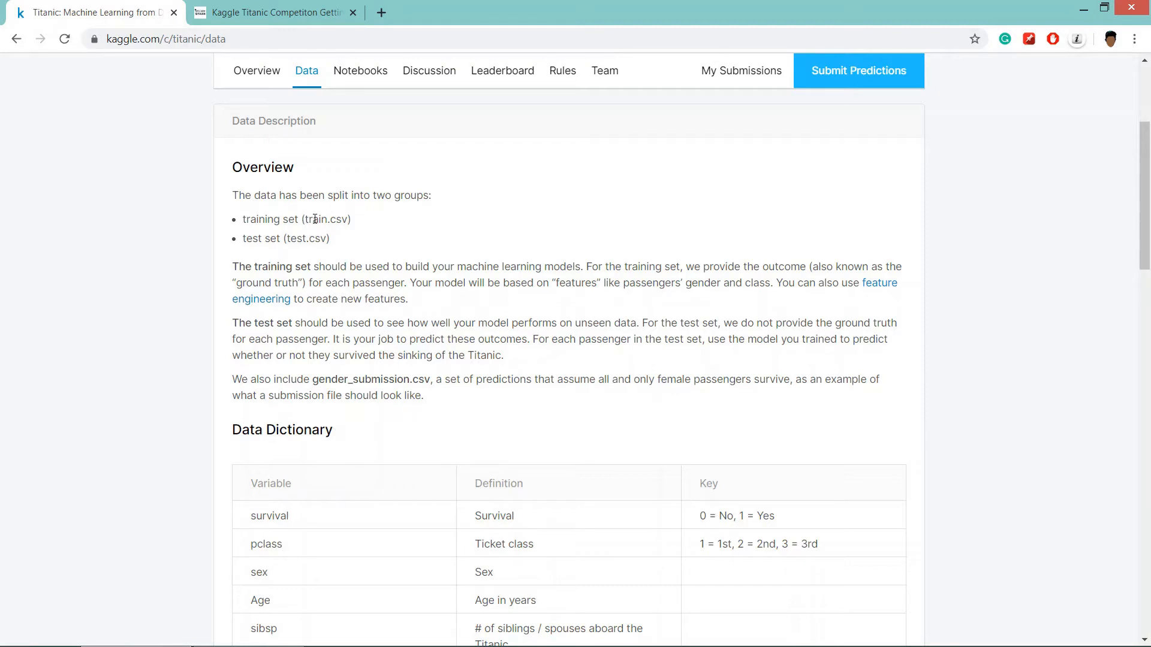
mouse_move(329, 250)
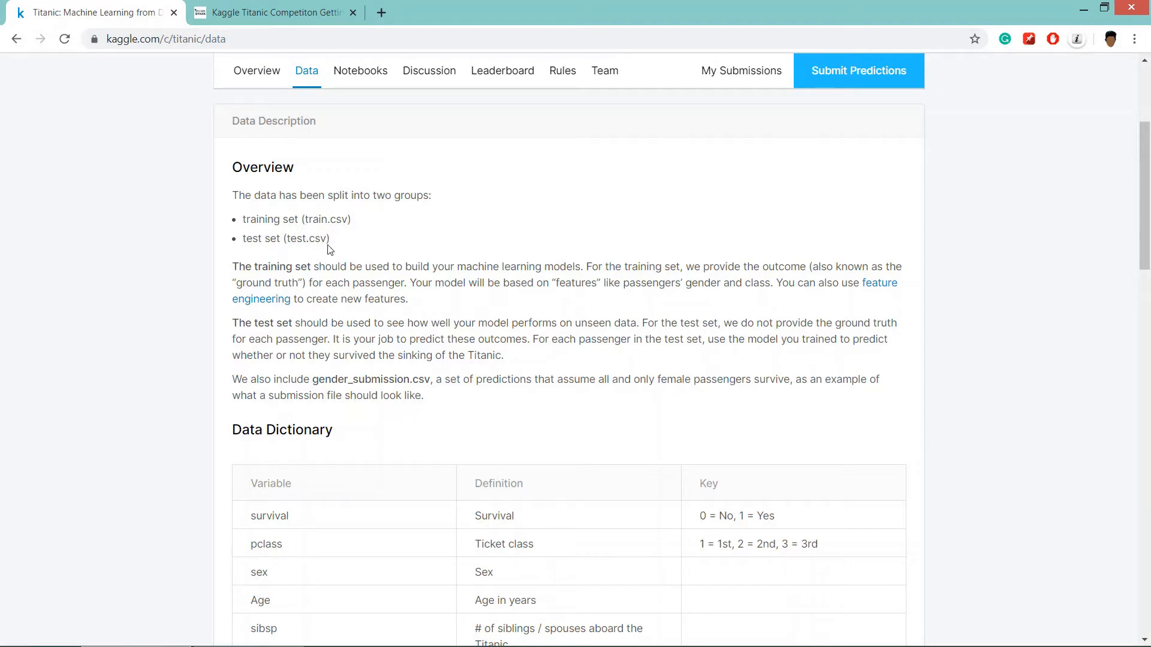
scroll("down", 3)
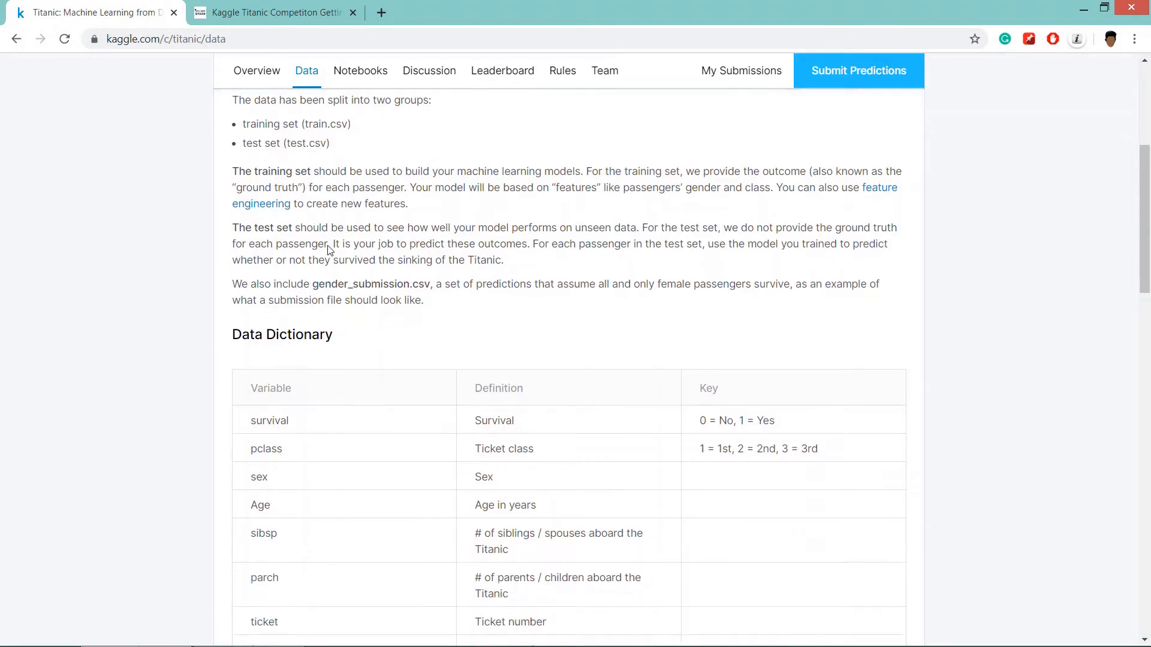
scroll("down", 3)
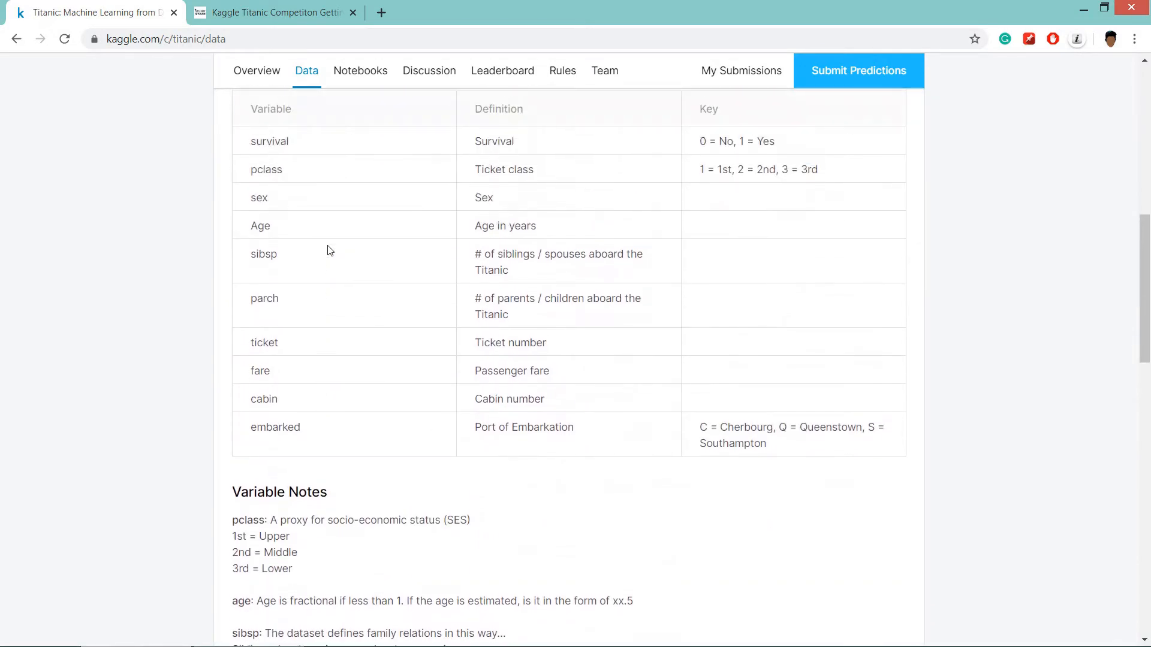
scroll("down", 3)
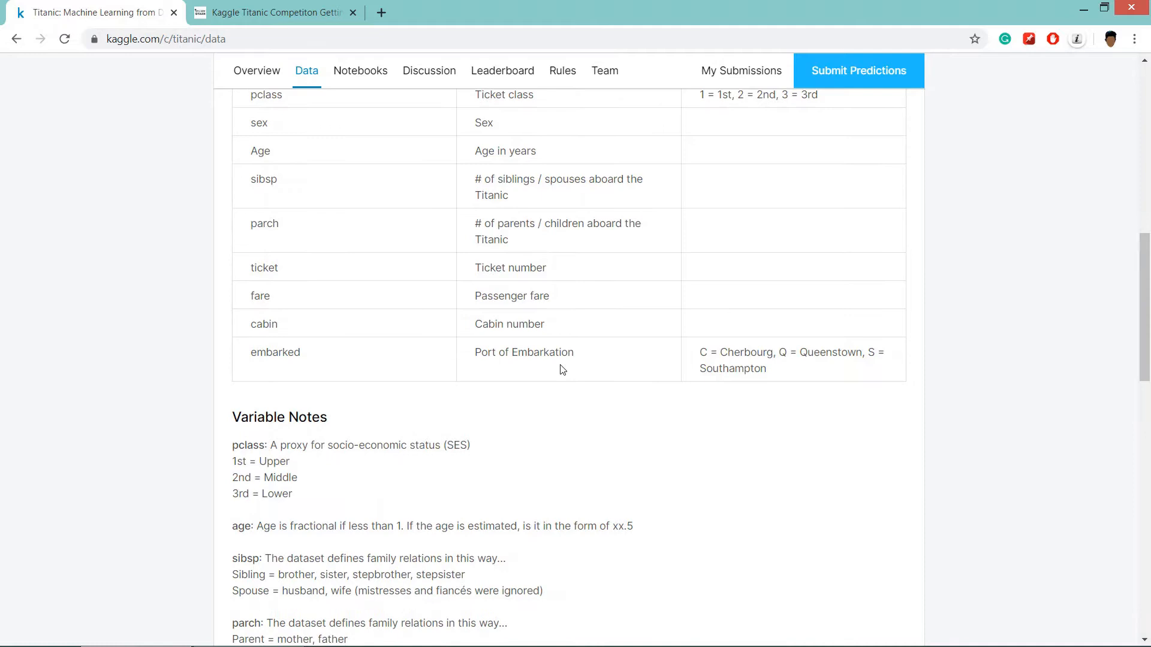
scroll("up", 3)
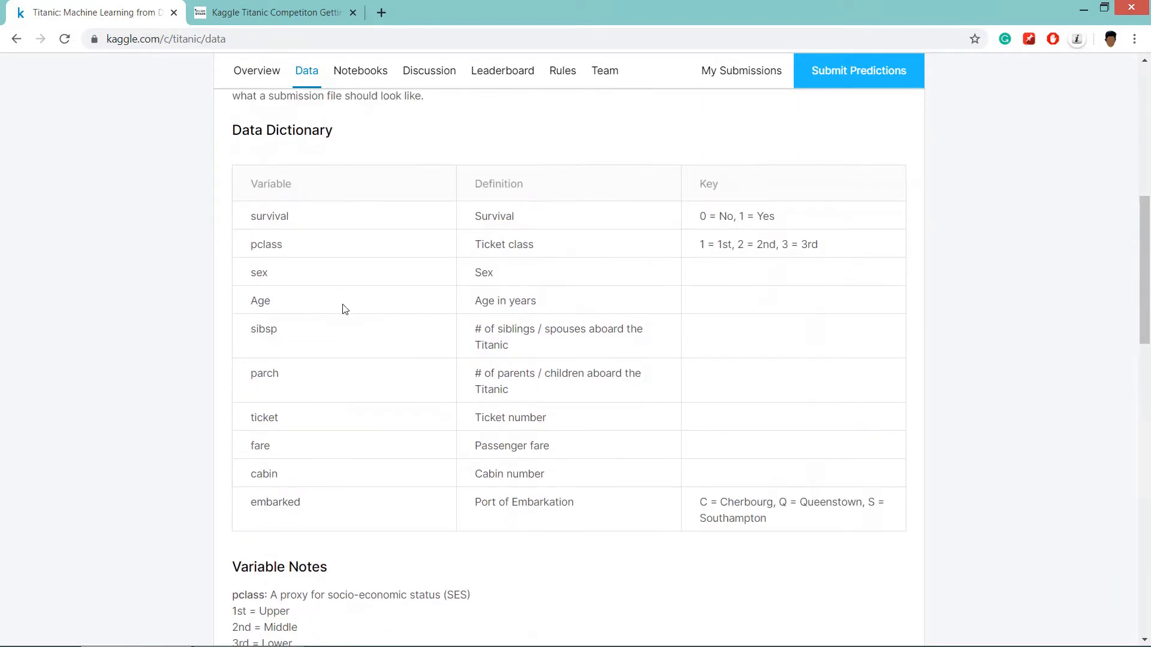
scroll("down", 3)
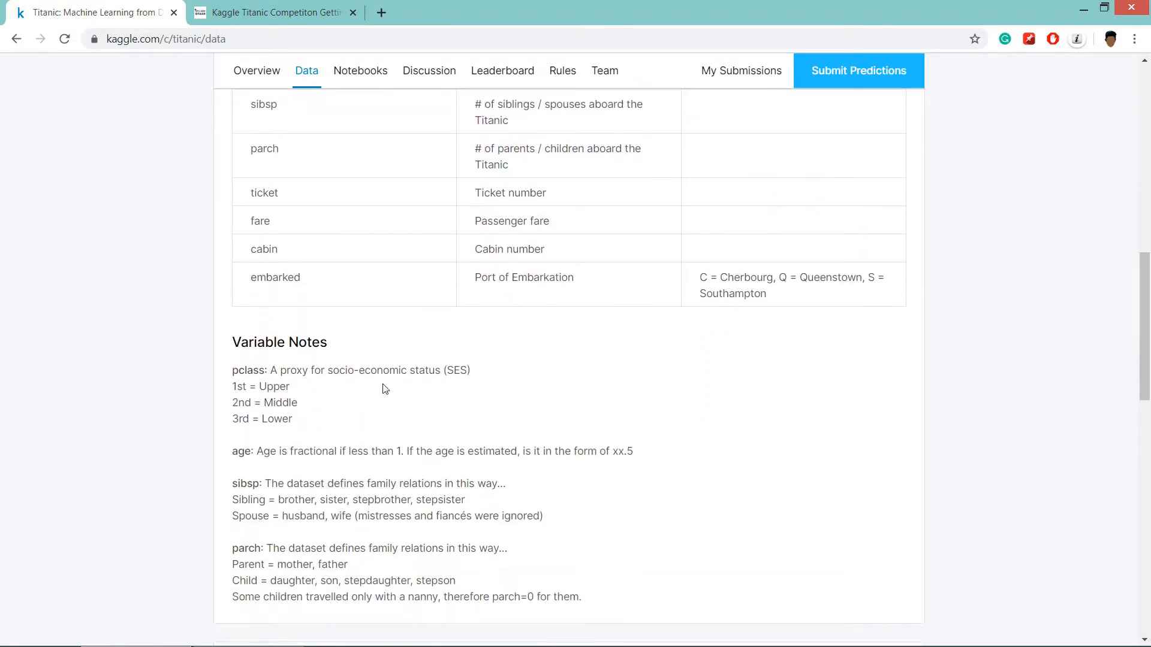
scroll("down", 3)
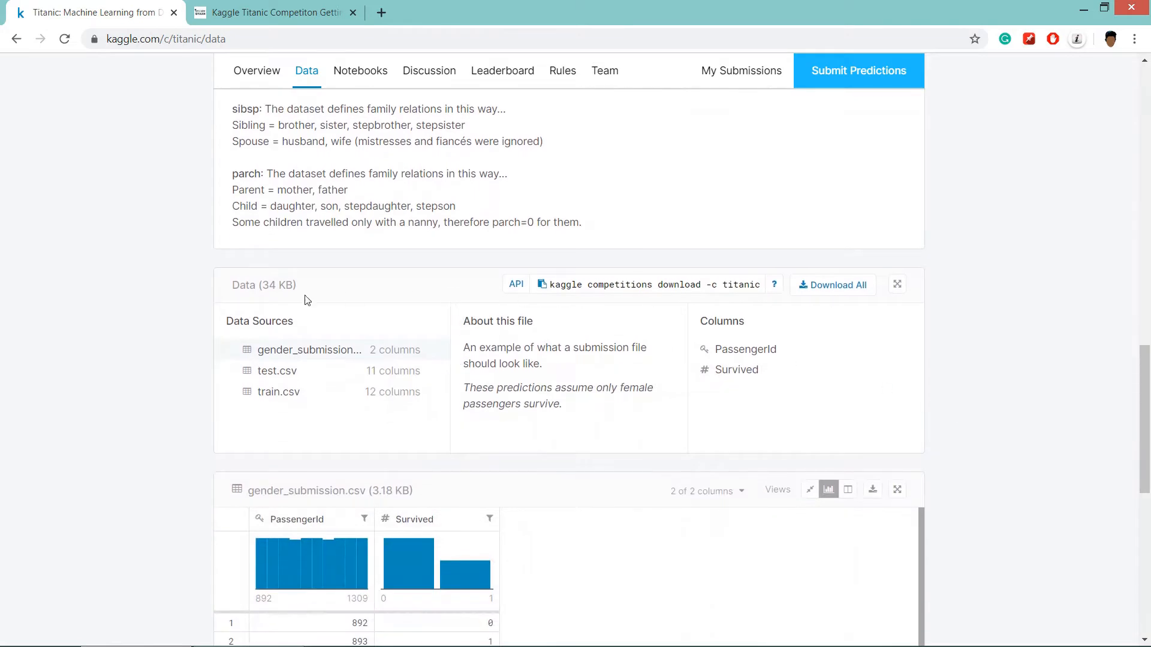
mouse_move(331, 341)
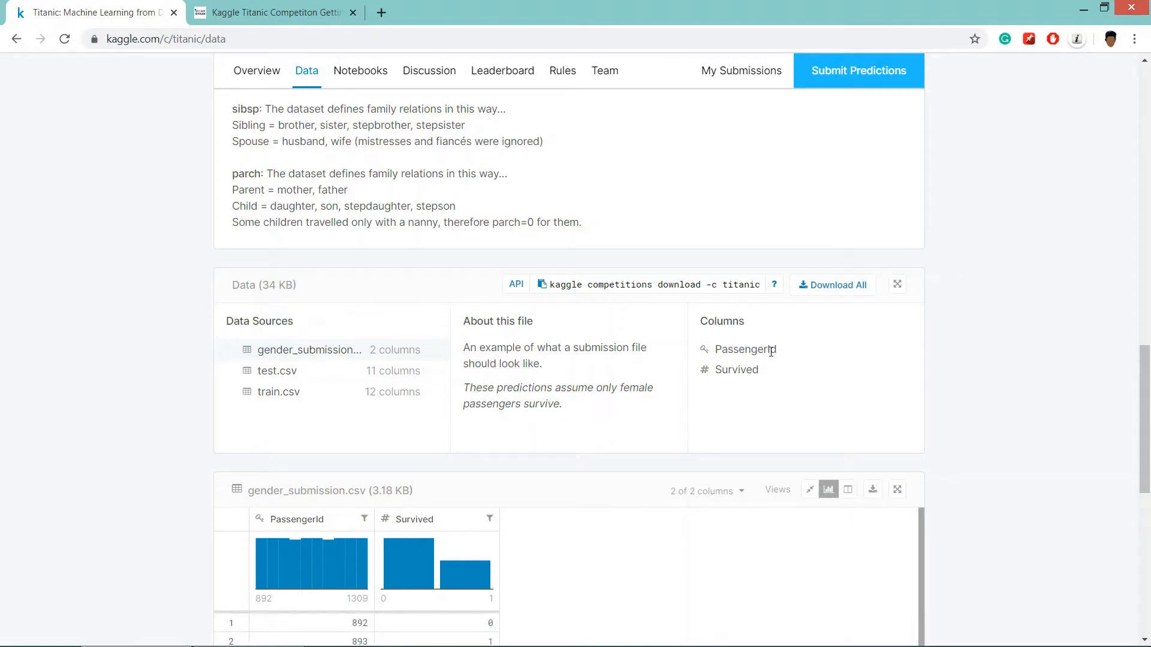
mouse_move(774, 375)
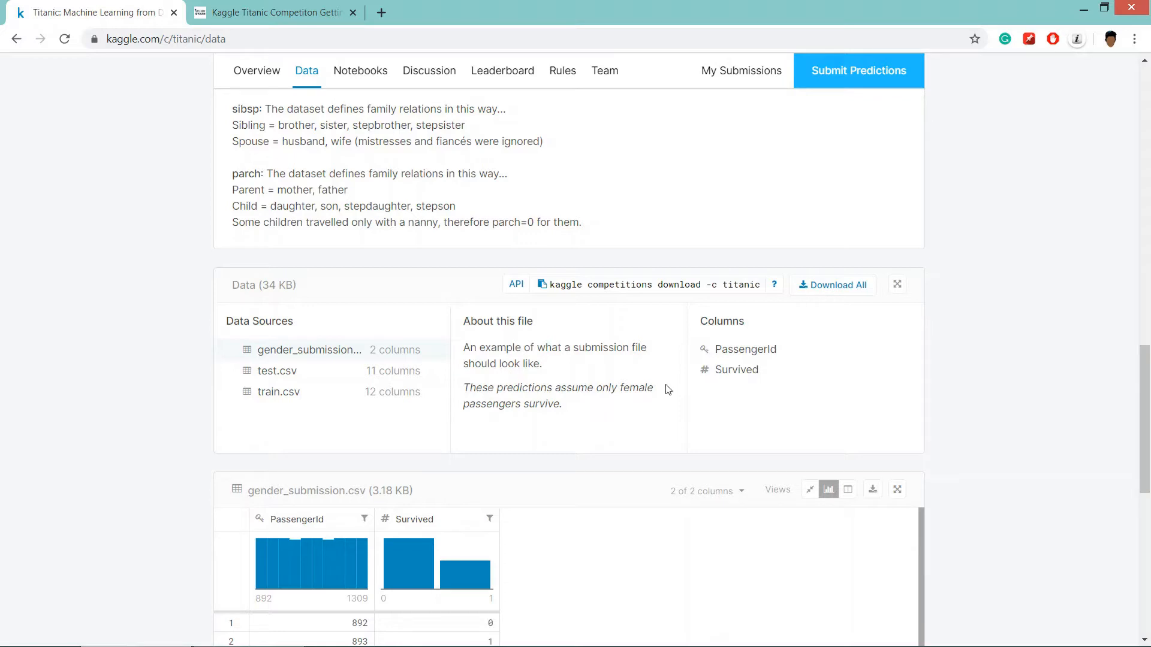
mouse_move(336, 377)
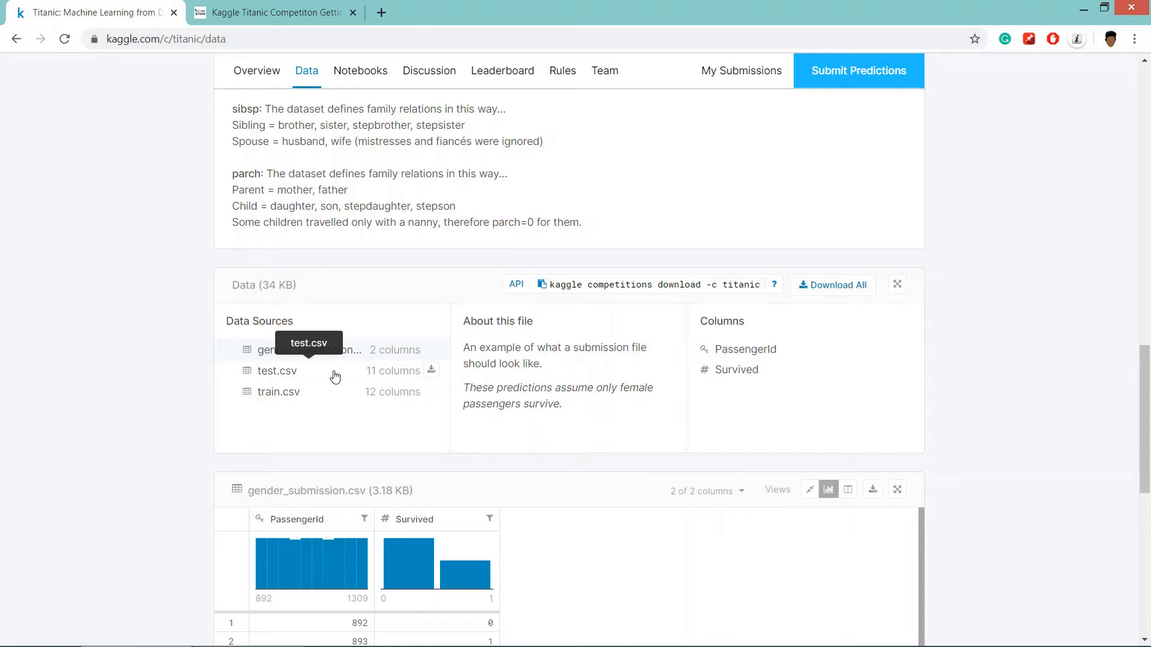
Preview train.csv and then test.csv, showing test.csv's 11 columns and 418 passengers
left_click(277, 370)
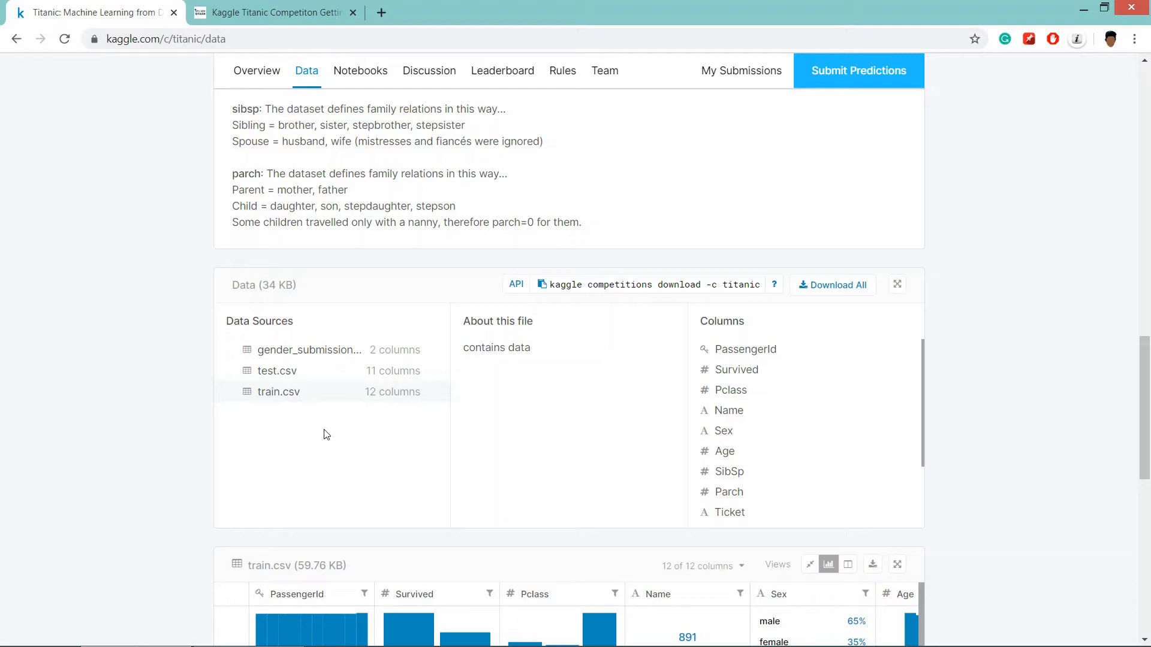
mouse_move(367, 442)
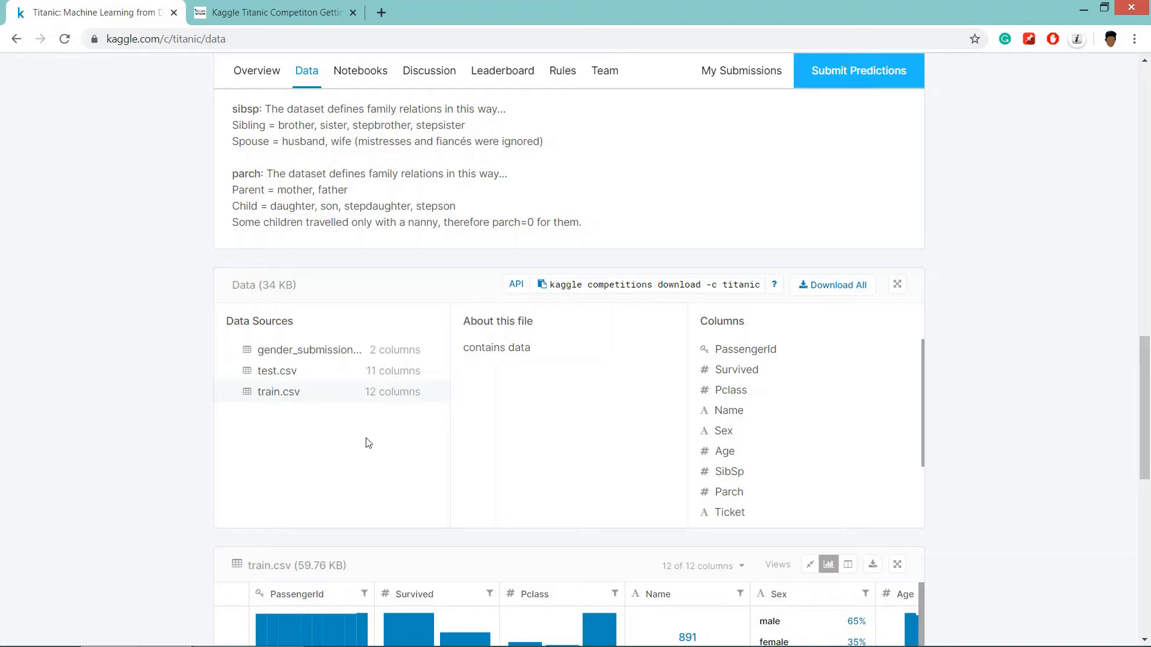
mouse_move(871, 403)
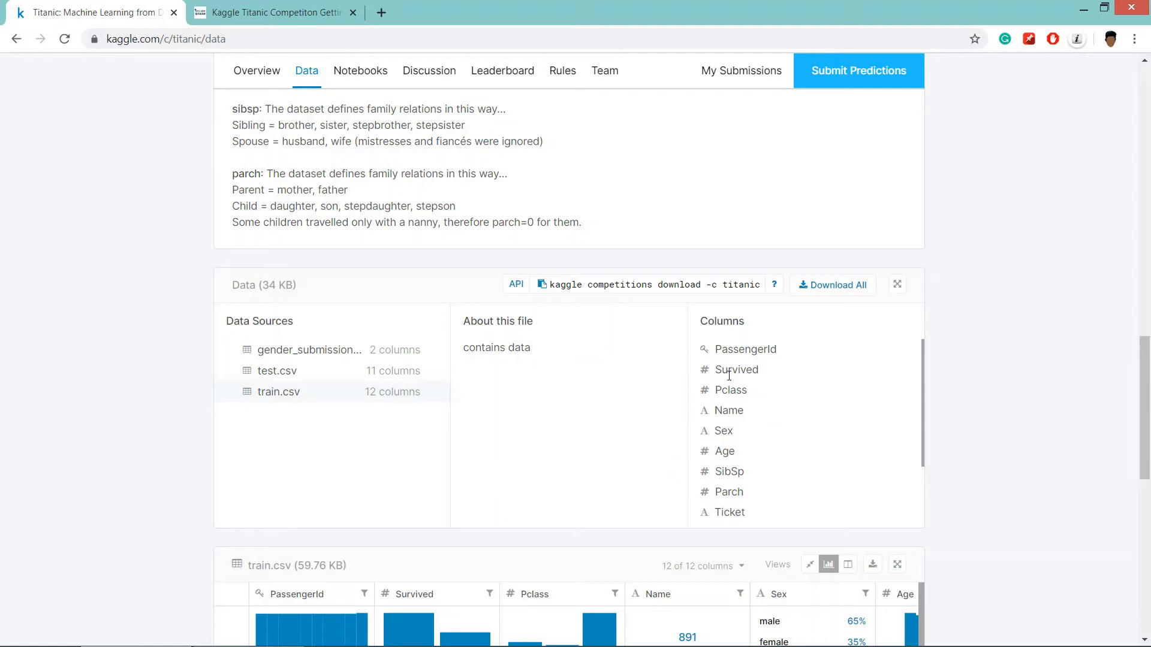
mouse_move(430, 495)
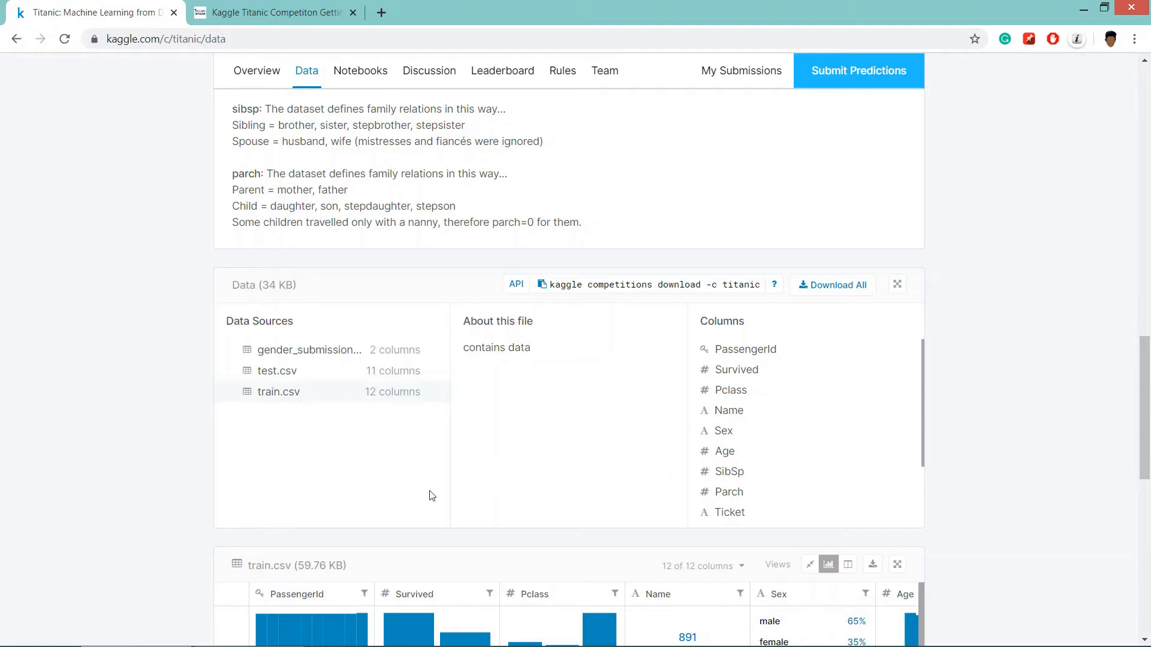
mouse_move(326, 382)
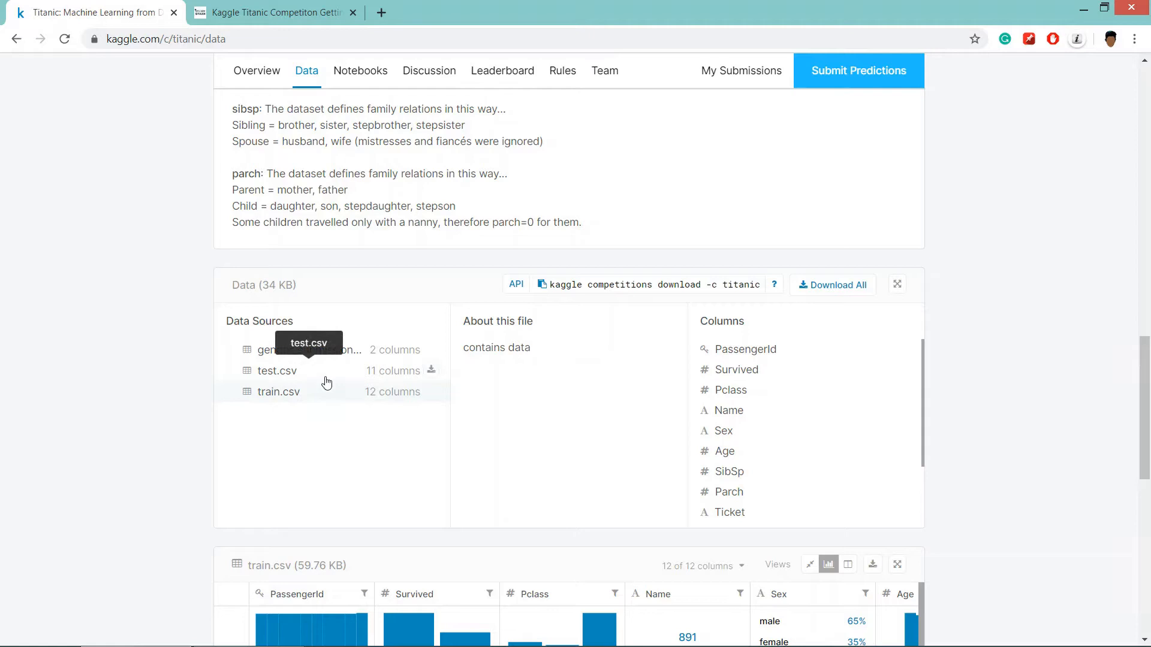
left_click(277, 371)
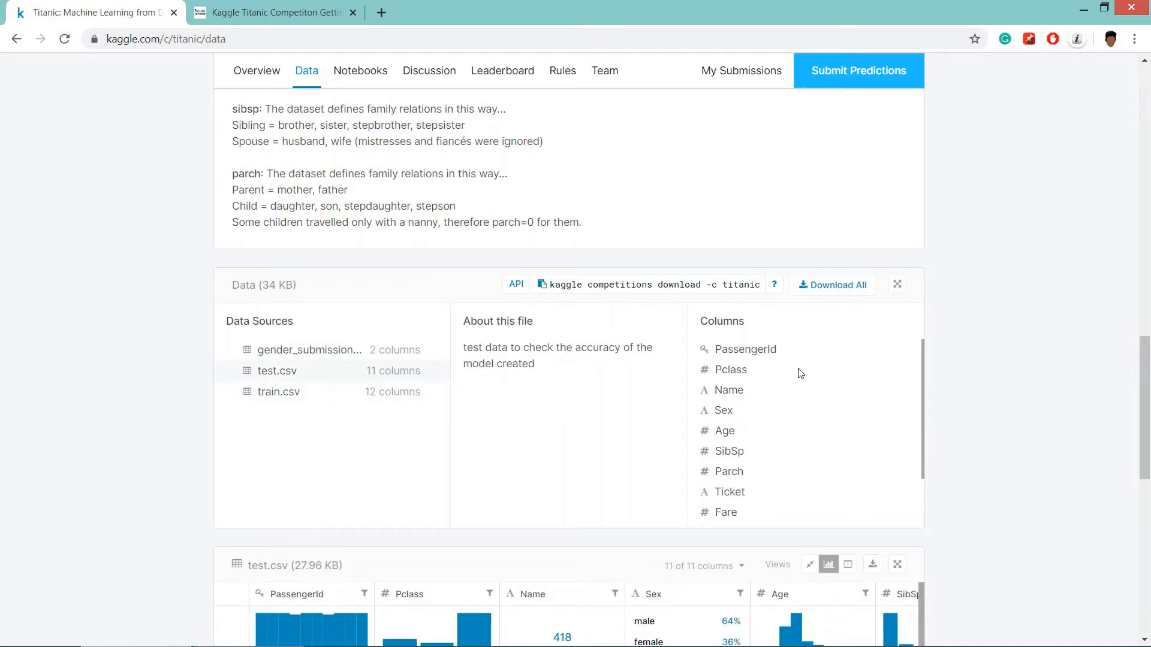
mouse_move(791, 366)
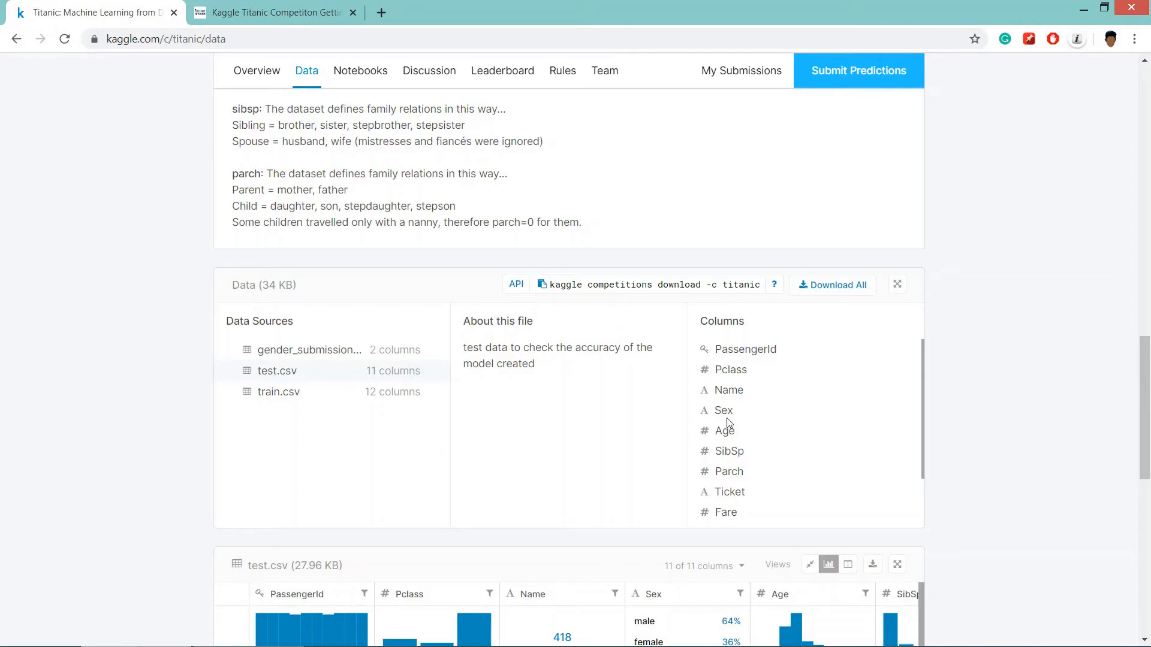
scroll("down", 3)
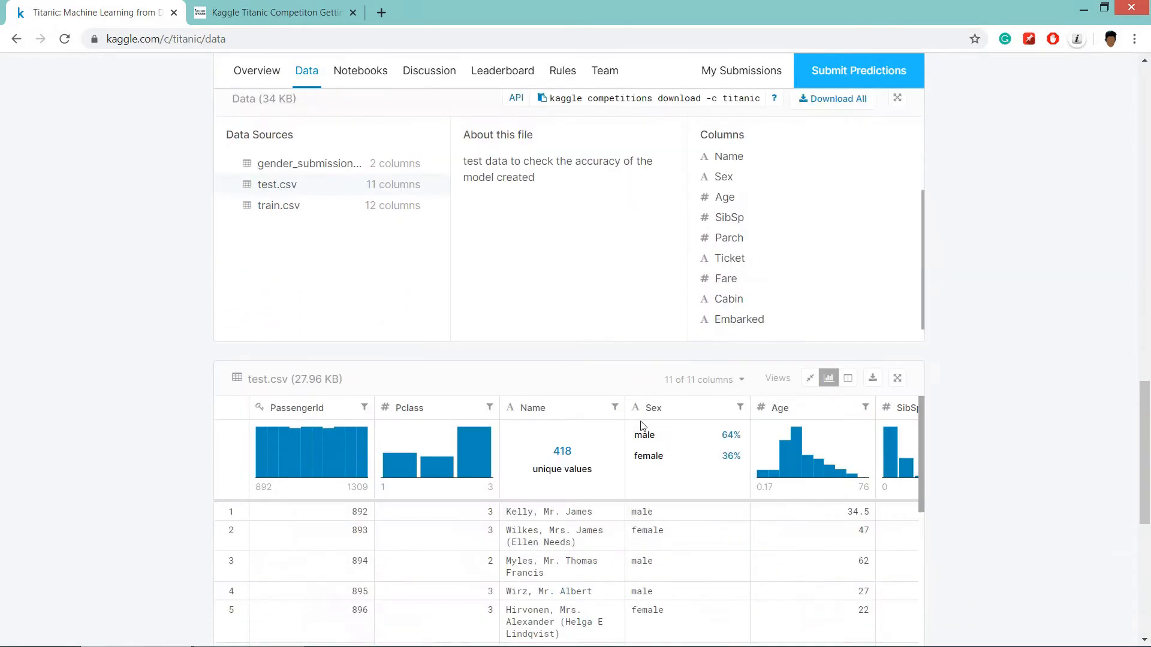
scroll("down", 3)
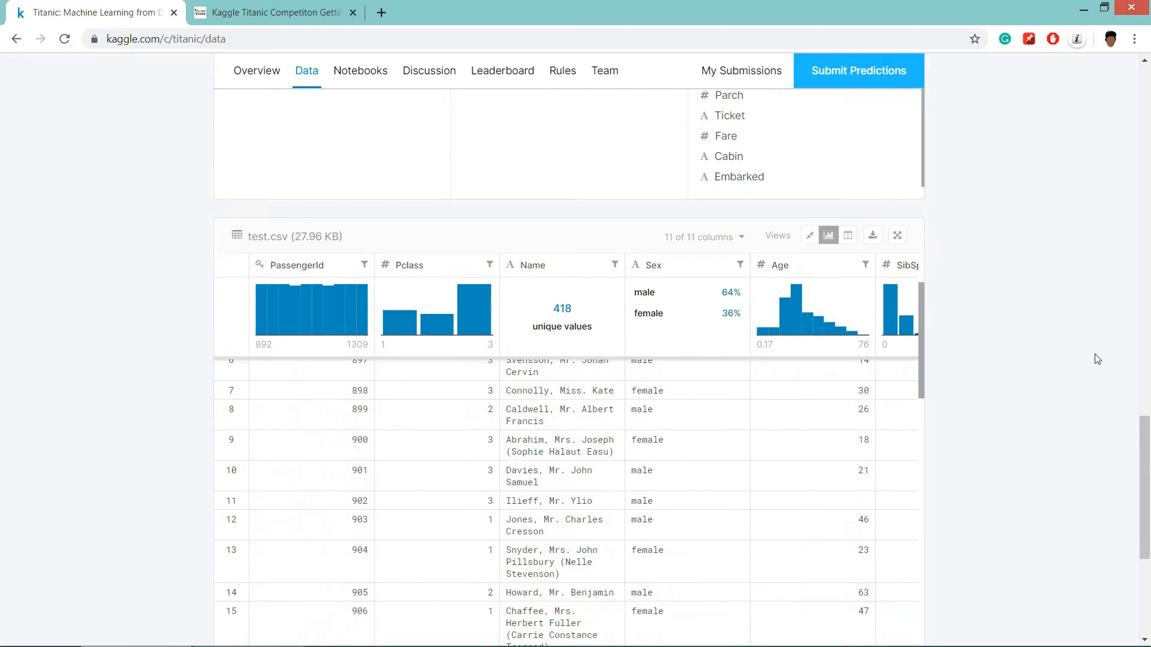
scroll("down", 3)
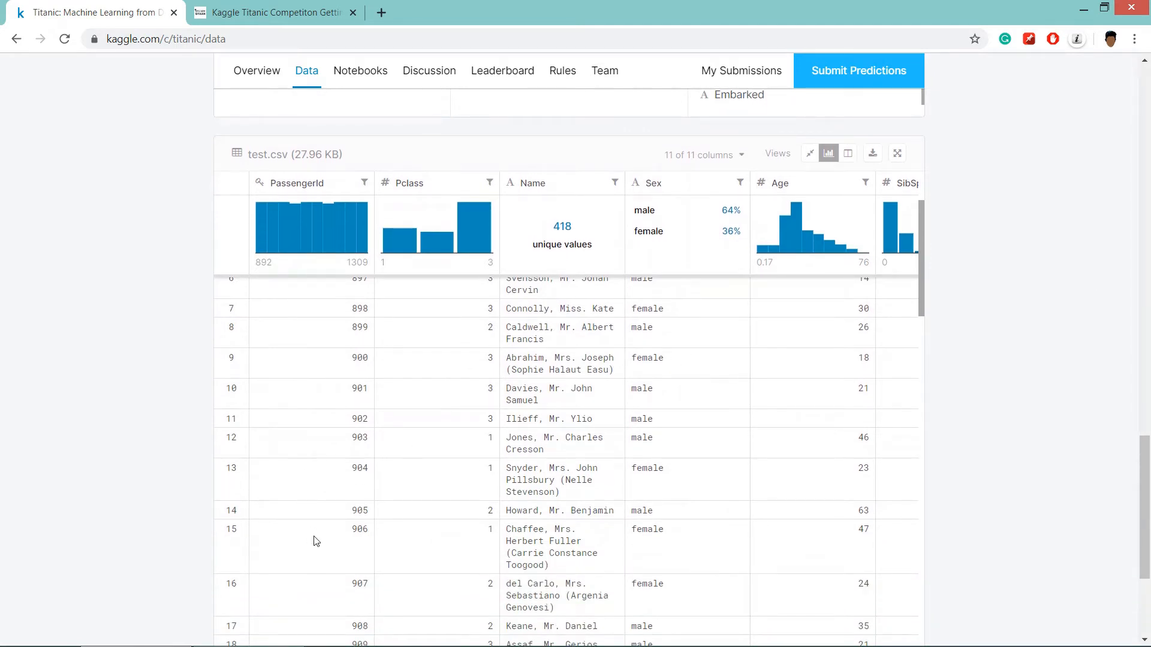
scroll("down", 3)
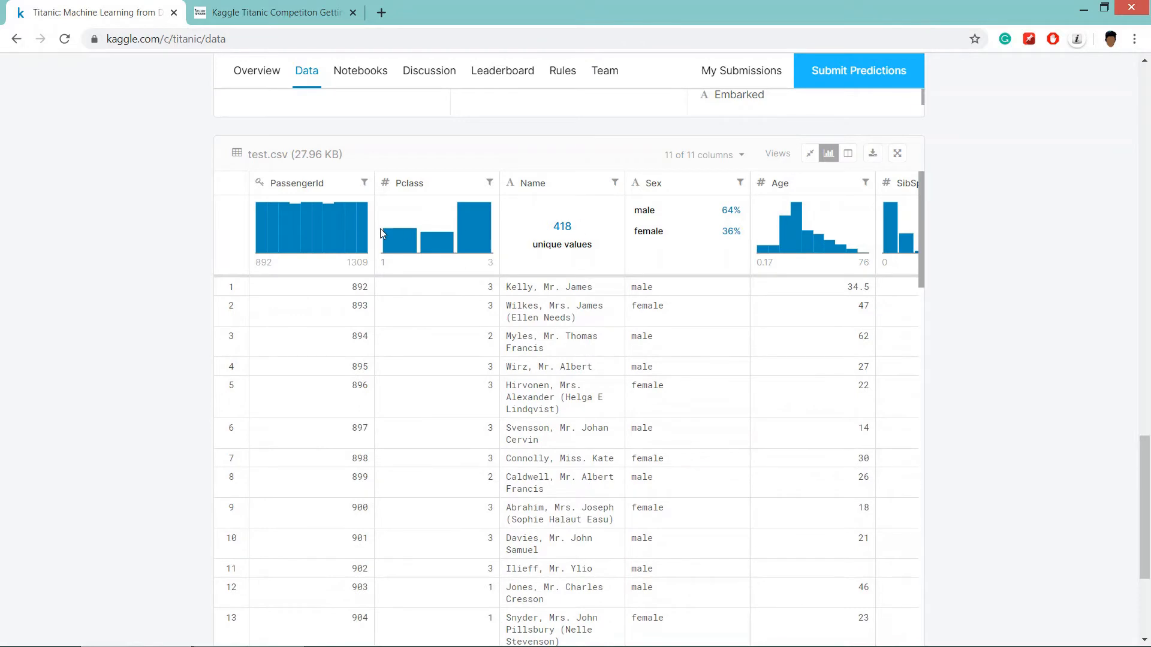
scroll("down", 3)
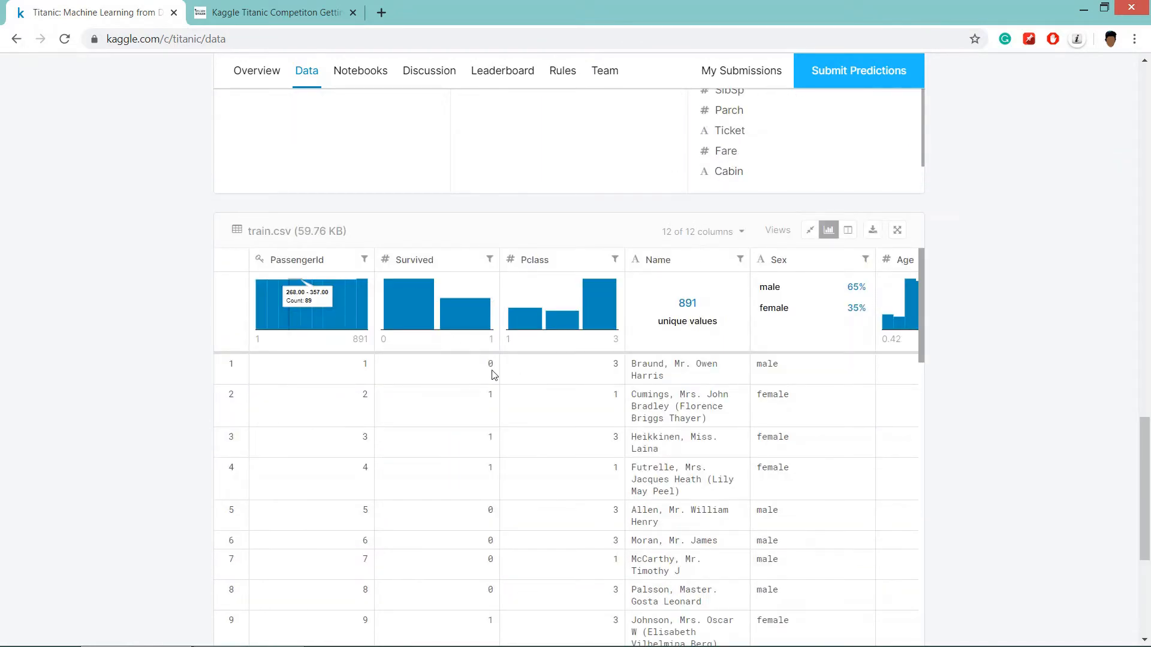
mouse_move(489, 421)
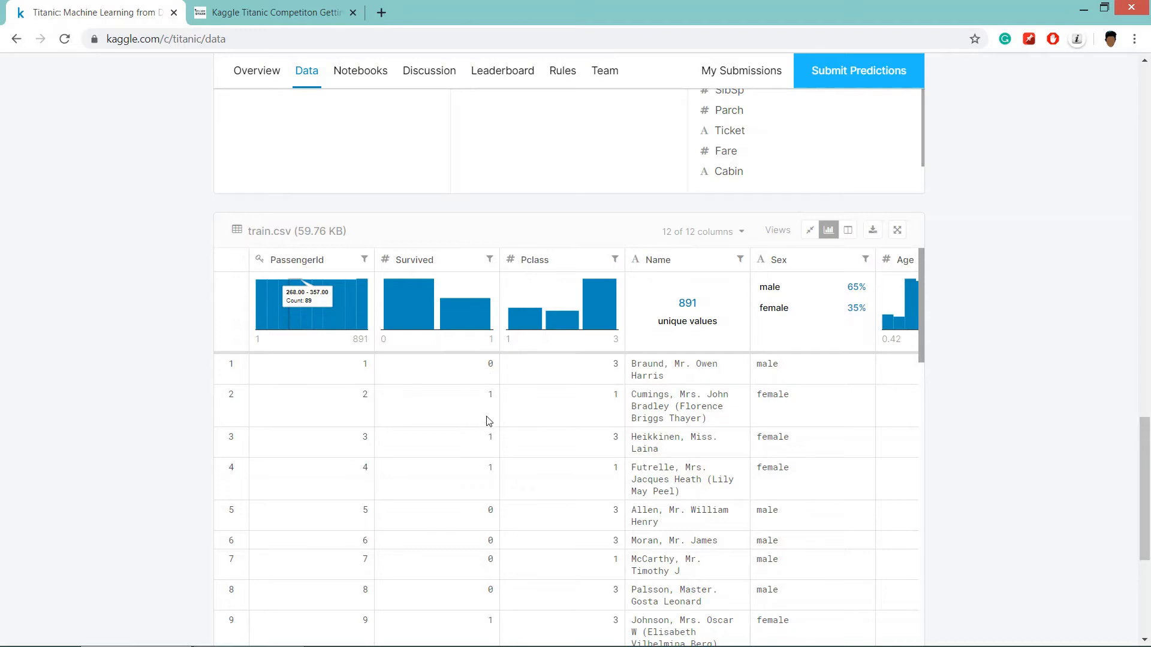
mouse_move(489, 395)
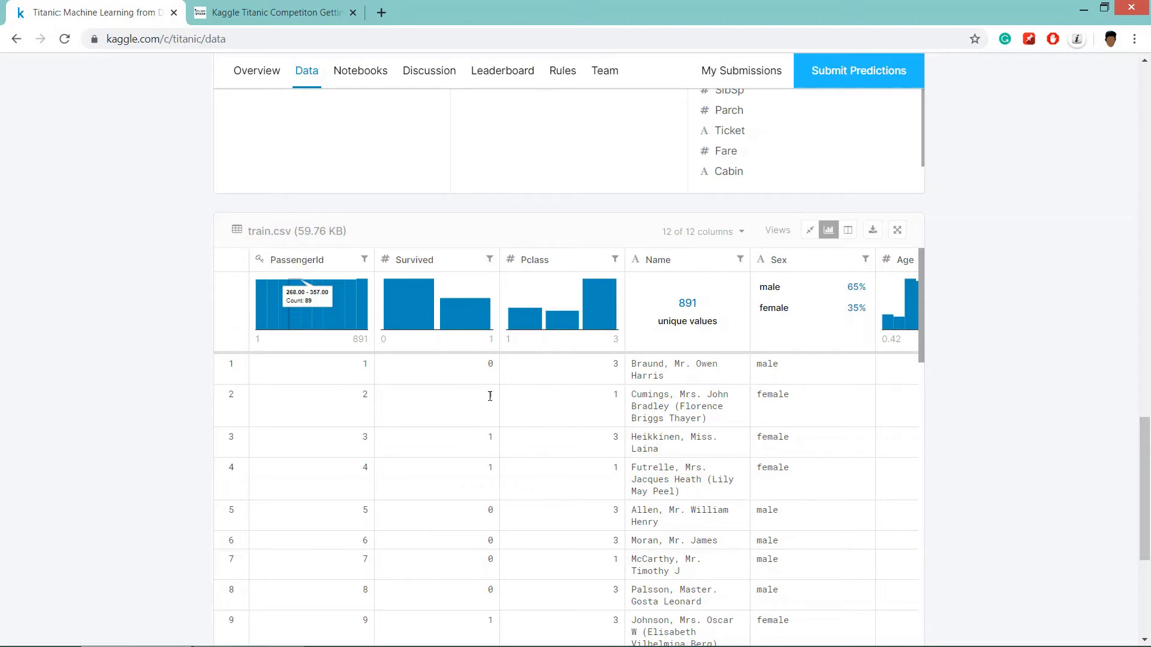
scroll("down", 3)
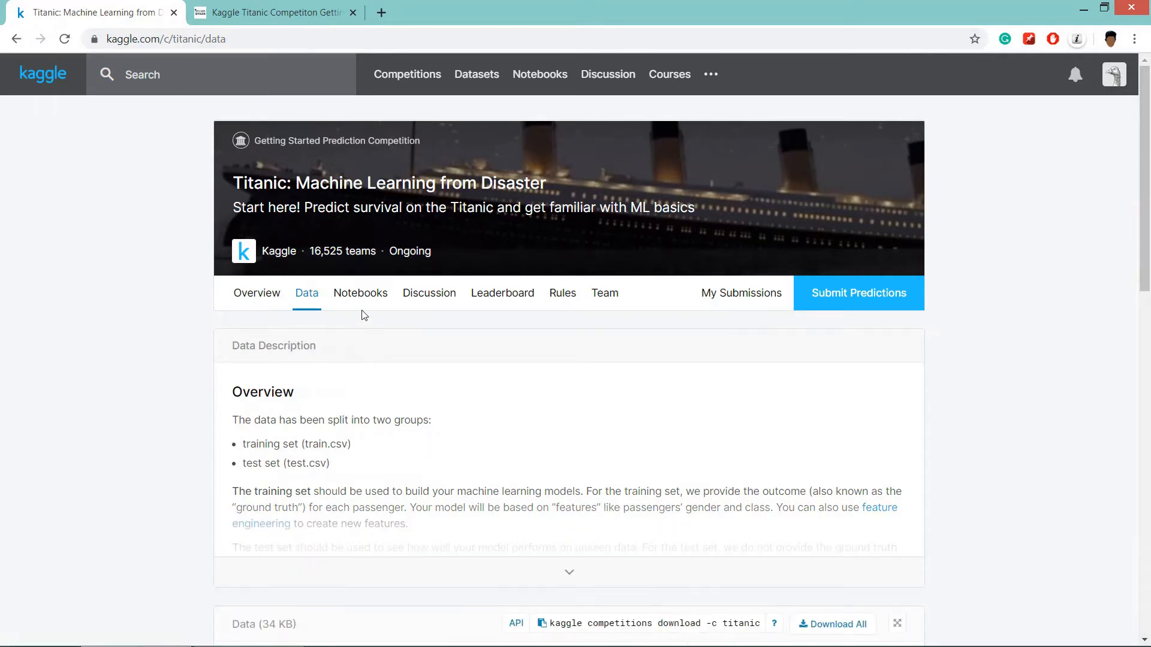
Create a new Python notebook for the Titanic competition from the Notebooks tab
left_click(359, 292)
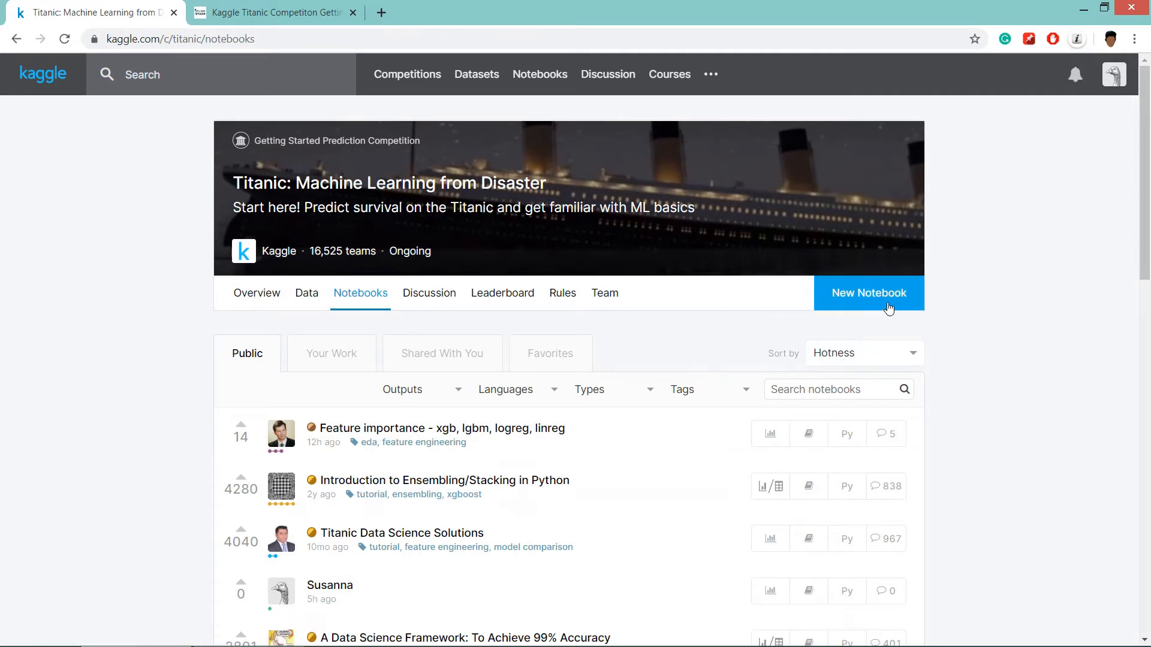
left_click(868, 292)
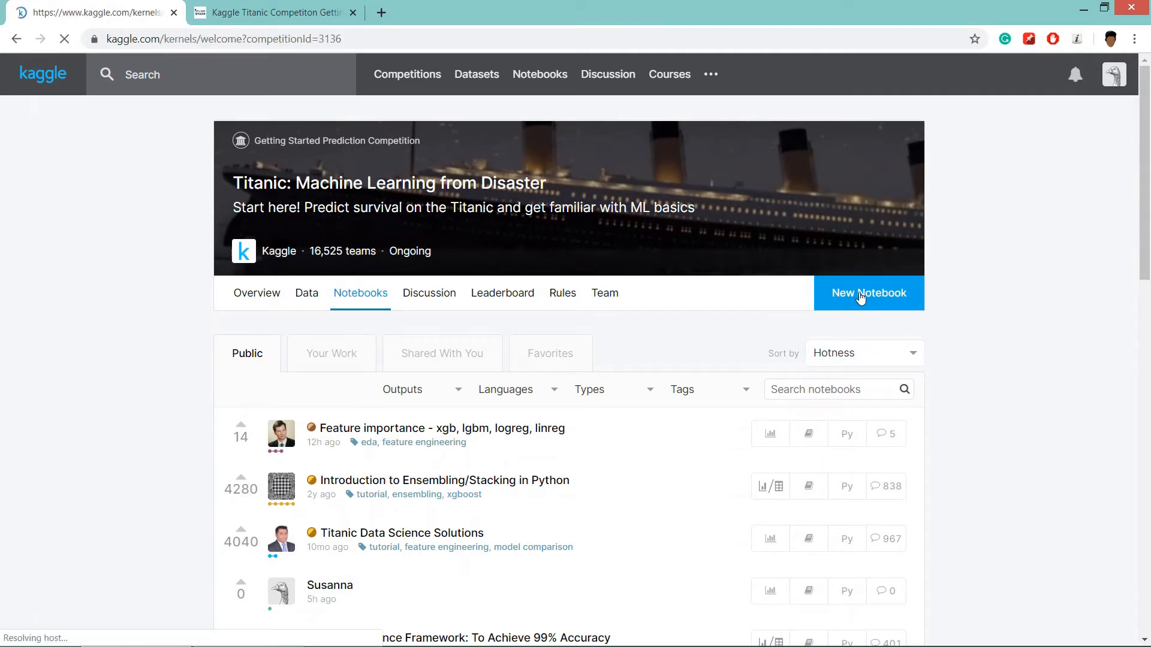
left_click(868, 293)
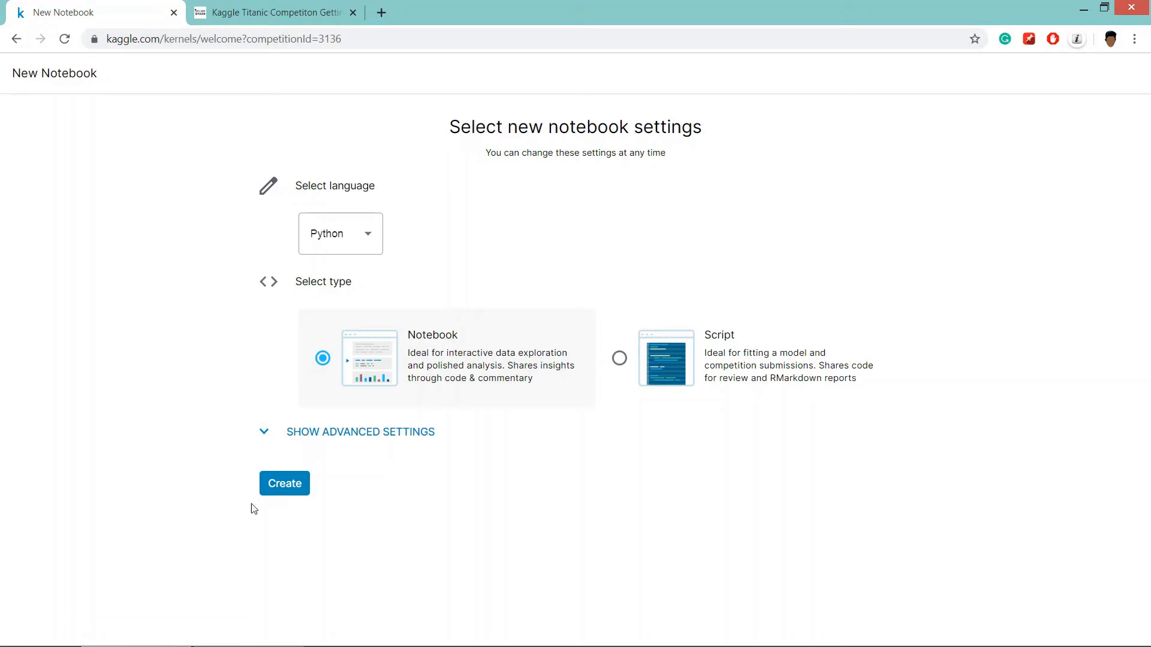
left_click(285, 483)
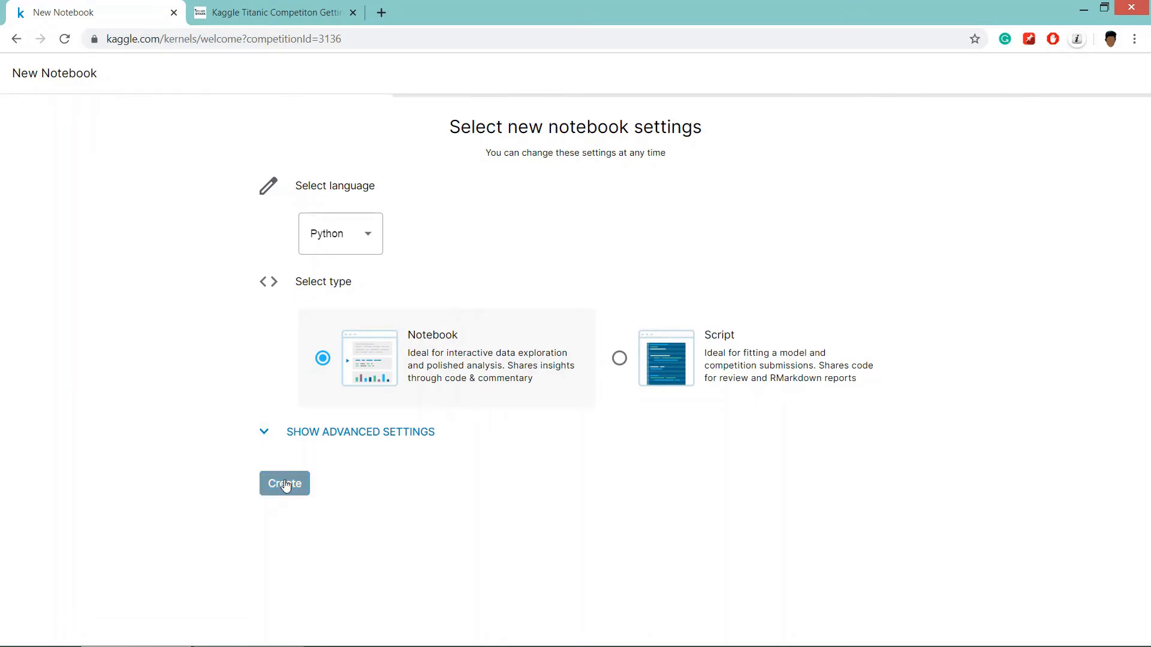
left_click(285, 483)
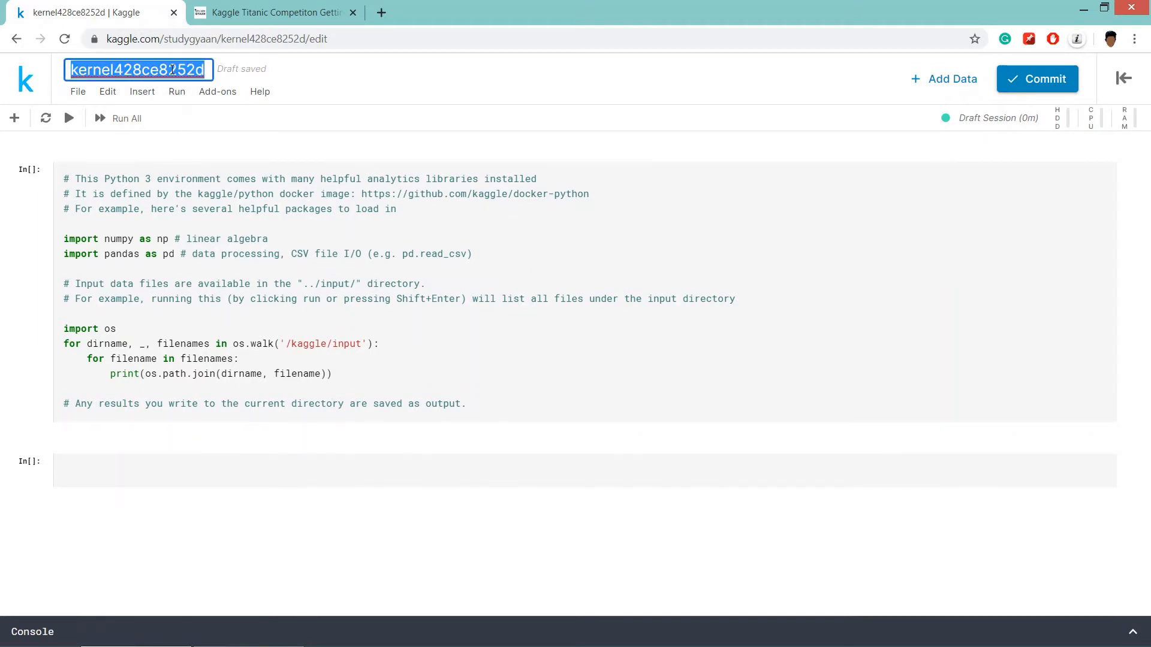
Title the notebook 'Kaggle Getting Started' and run the starter cell to list the three input CSVs
type("Kaggle Getting Started")
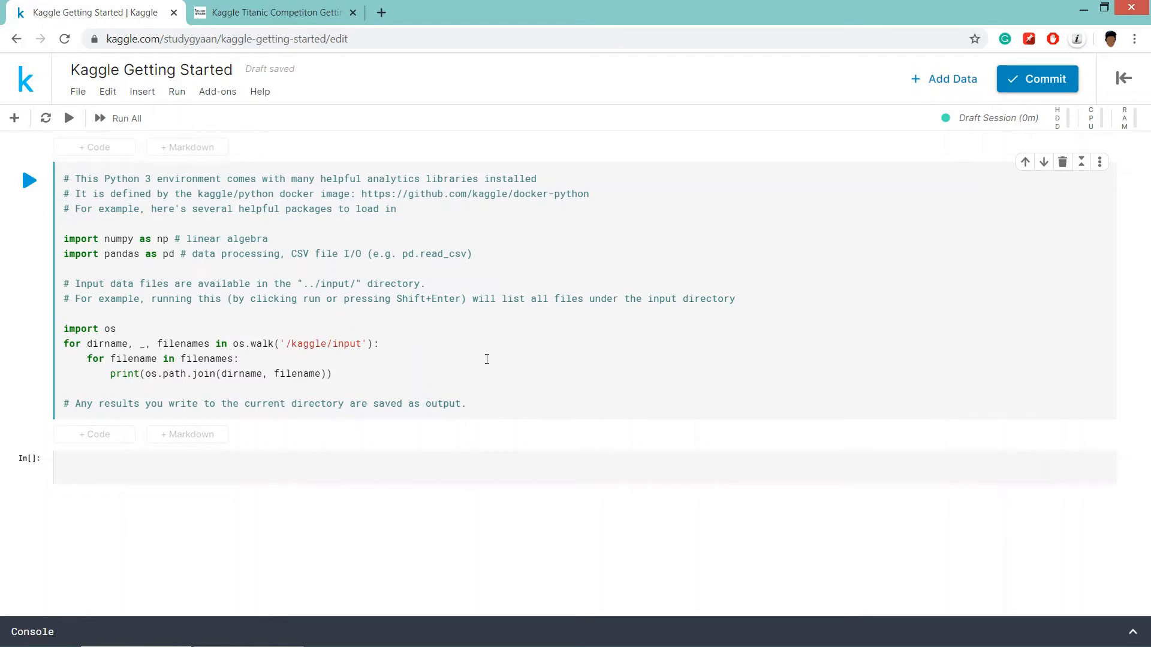
mouse_move(29, 181)
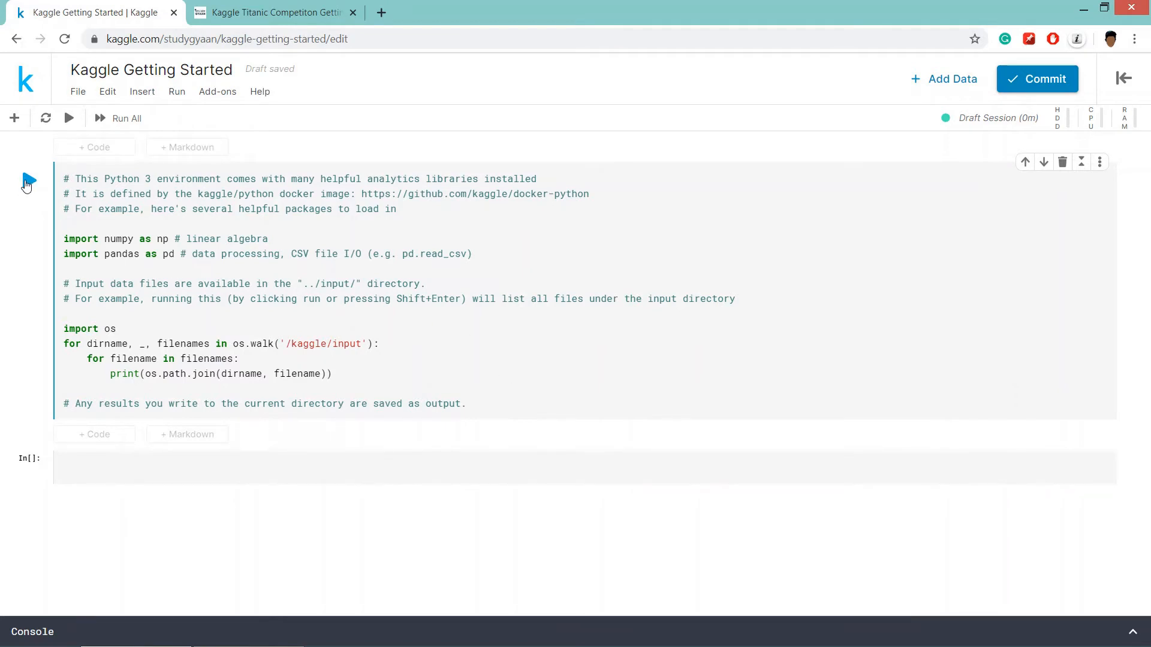
left_click(28, 181)
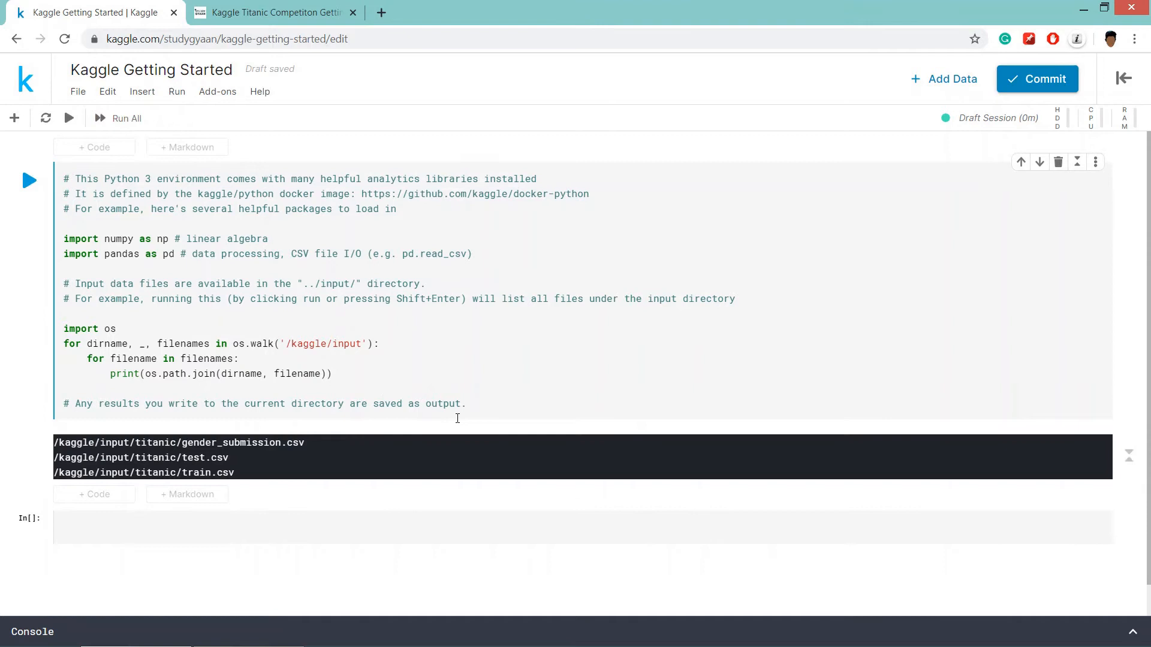
mouse_move(237, 433)
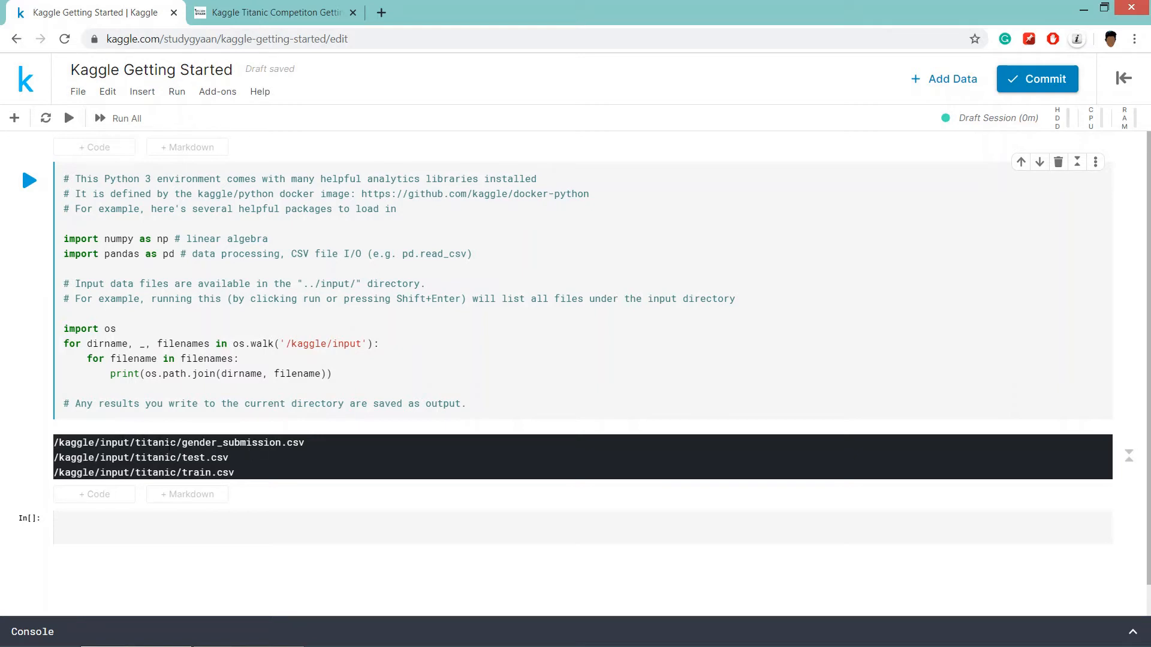
double_click(228, 442)
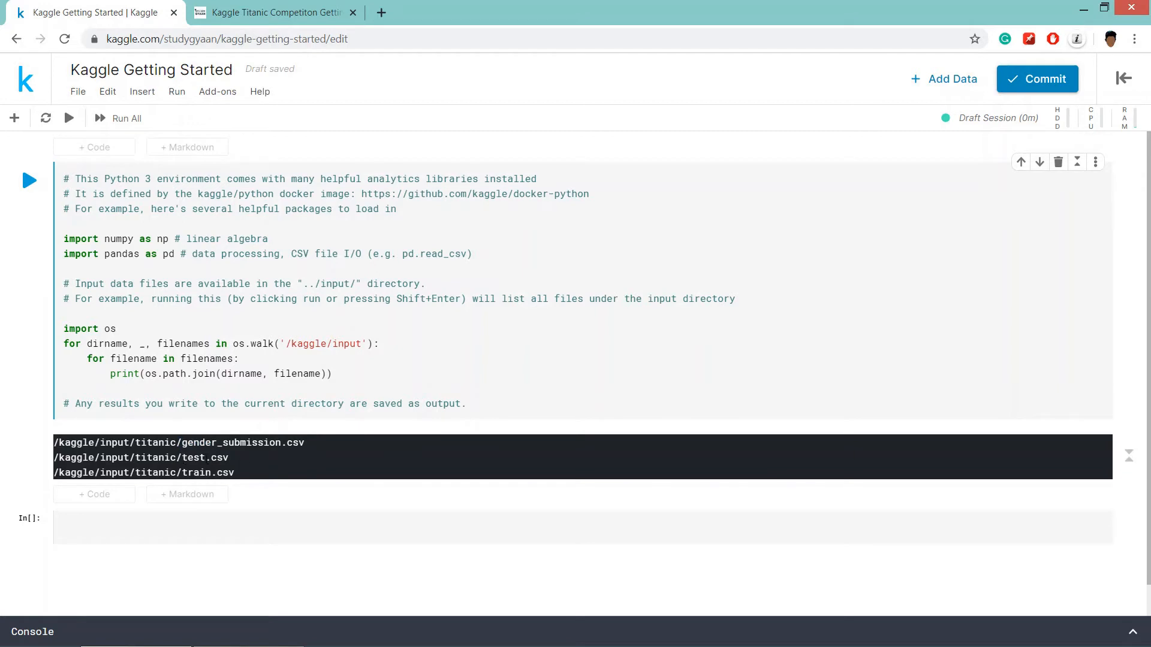
double_click(193, 457)
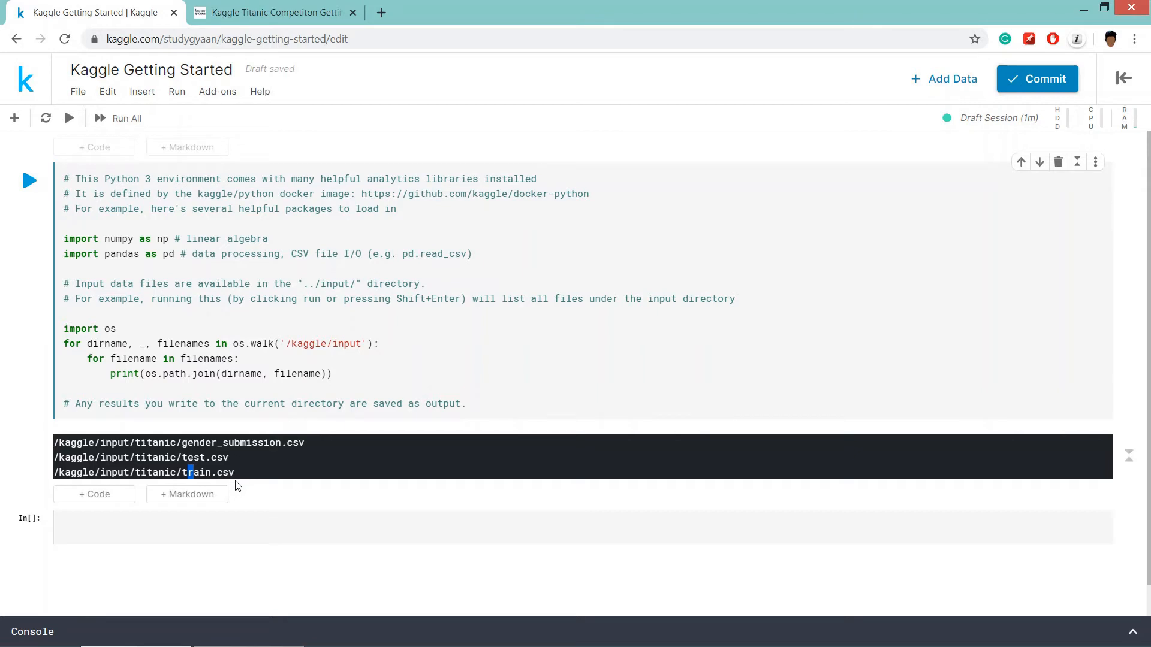
scroll("down", 3)
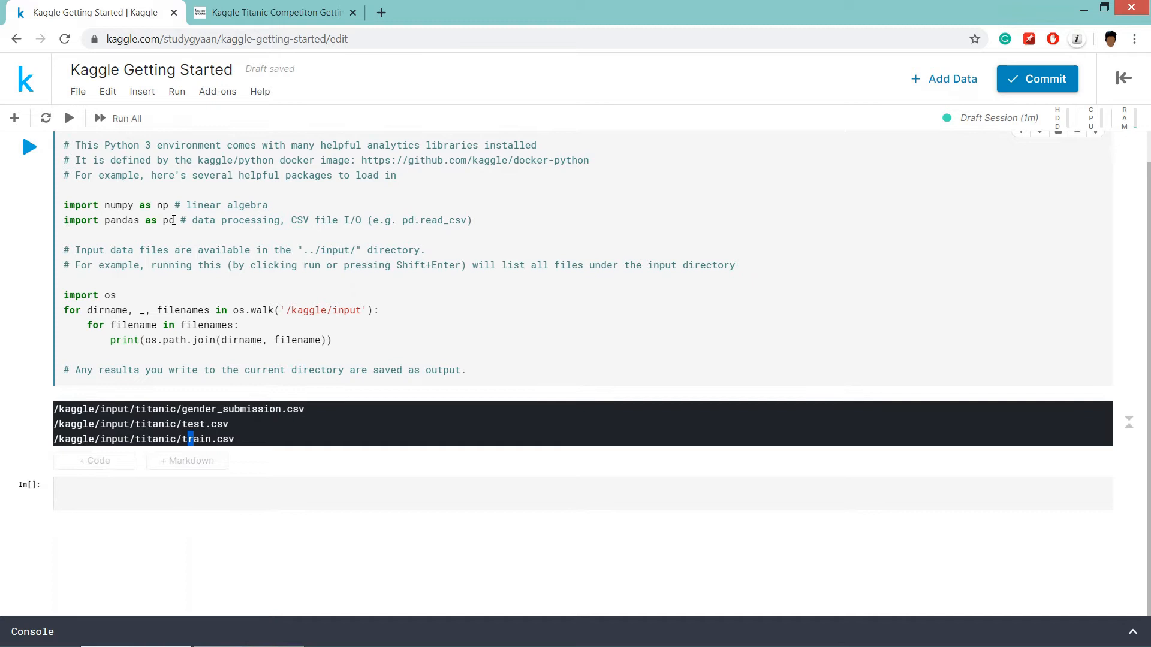
mouse_move(116, 478)
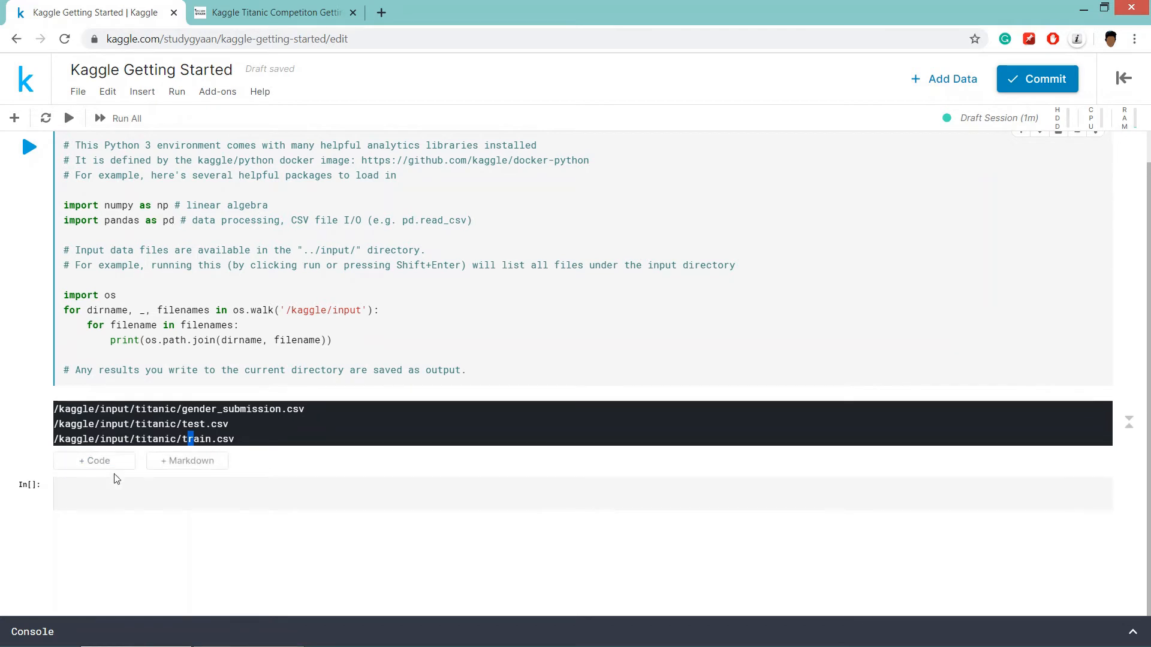
Load /kaggle/input/titanic/train.csv into train_data with pd.read_csv and show its head()
type("train_d")
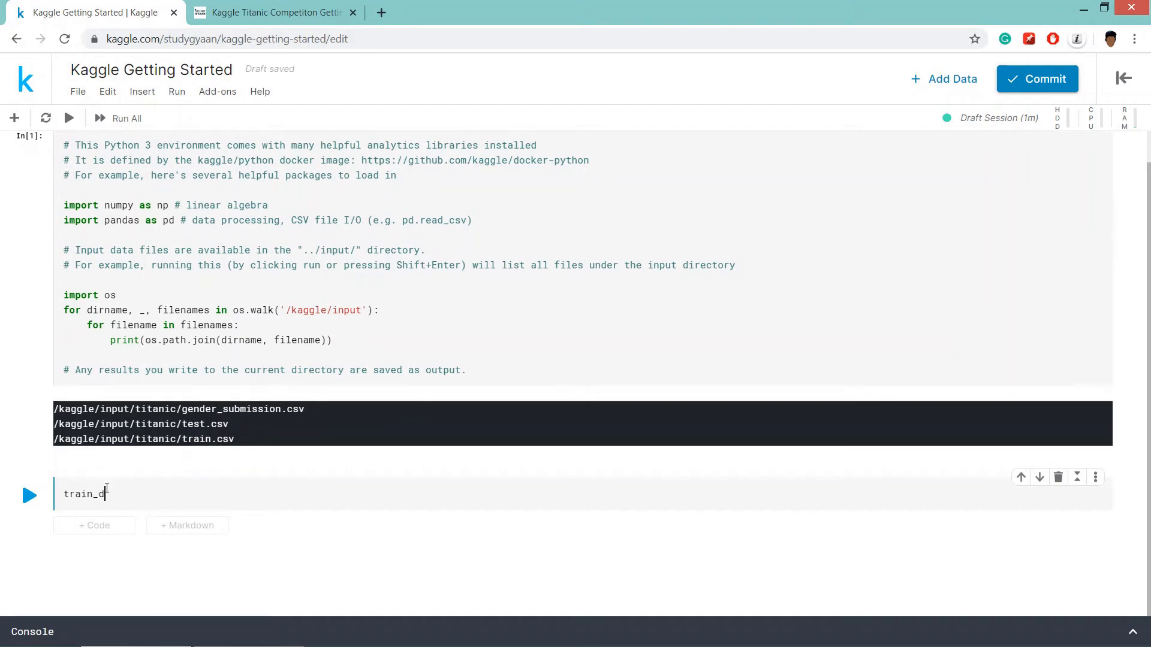
type("ata =")
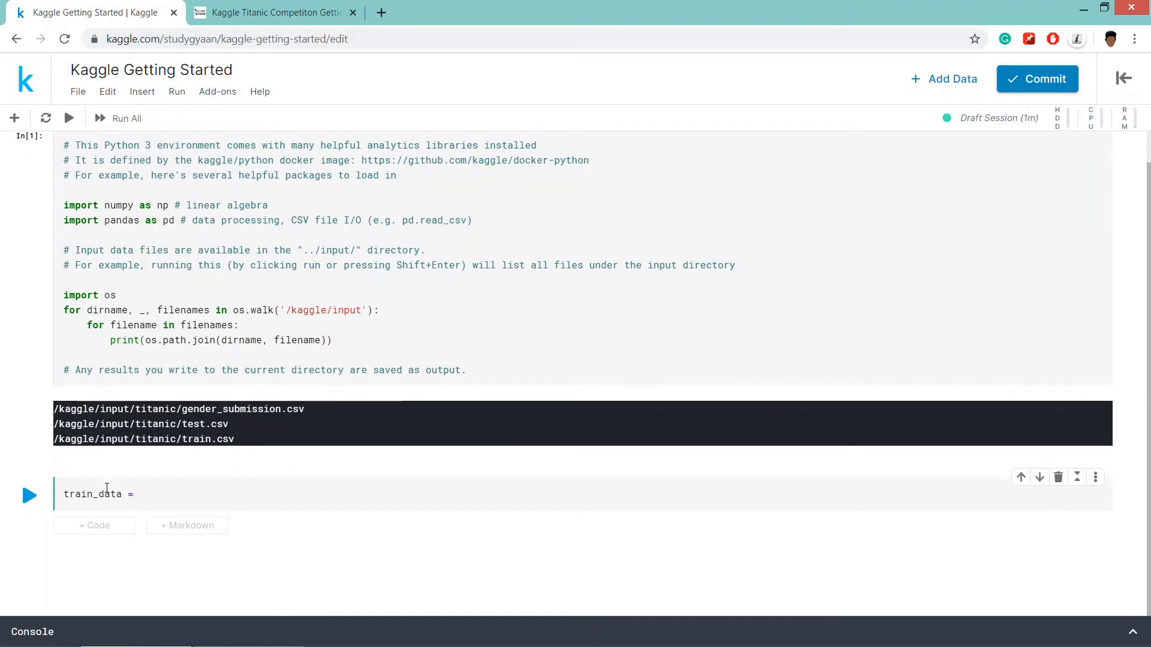
type("pd.read")
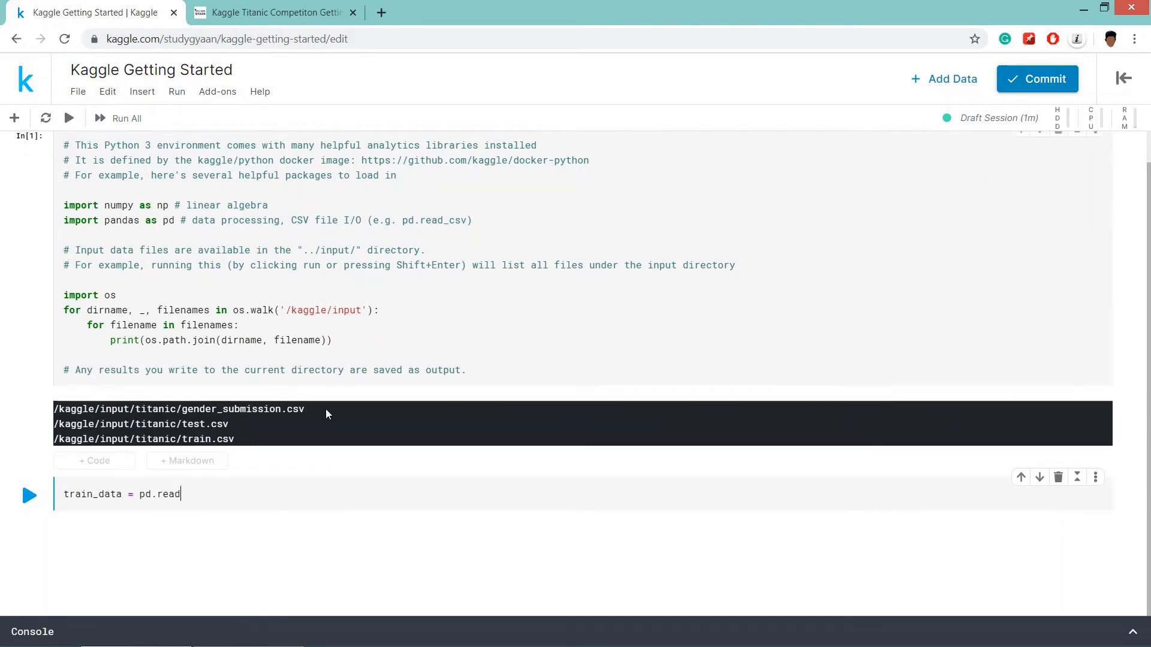
type("_csv")
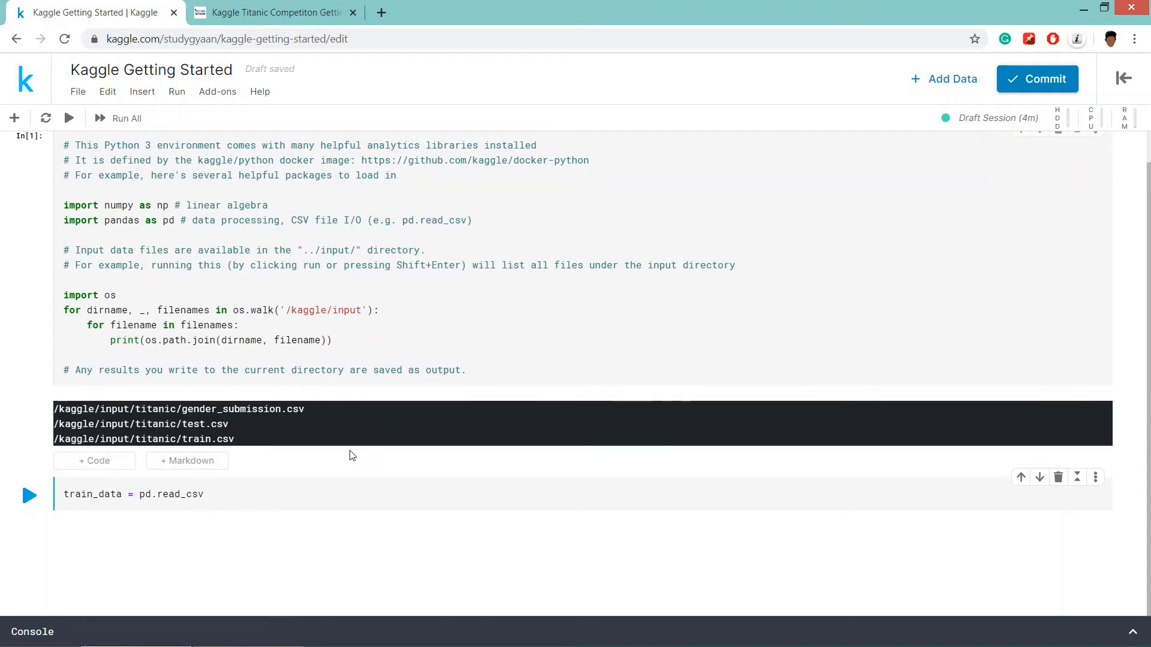
type("('')")
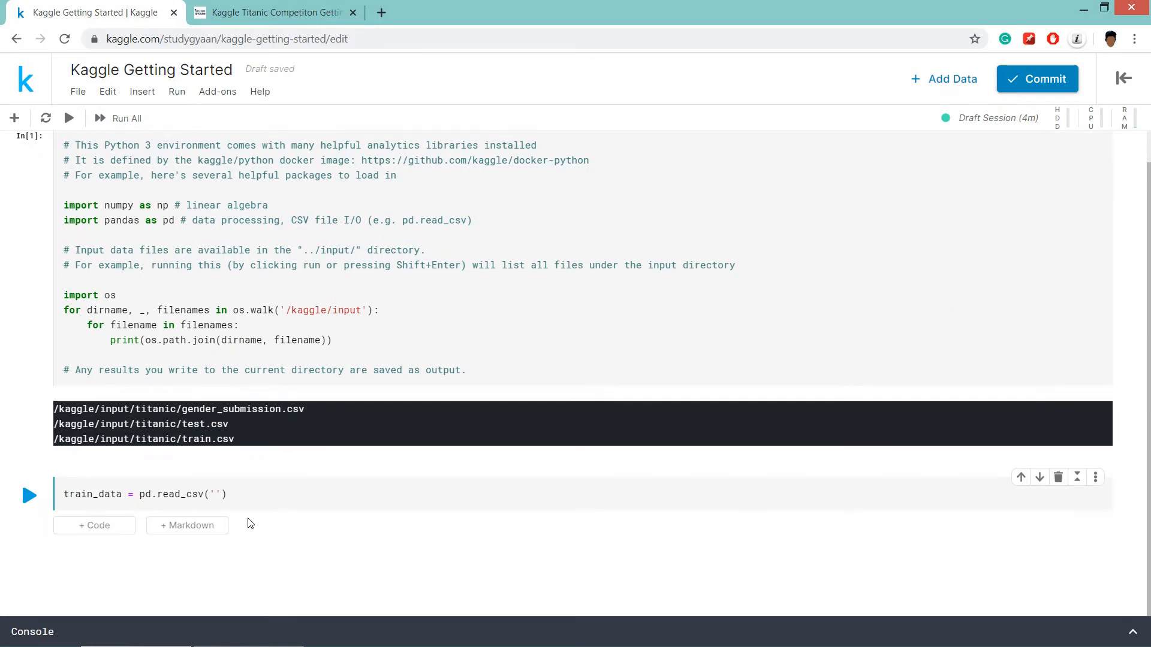
type("/kaggle/input/titanic/train.csv")
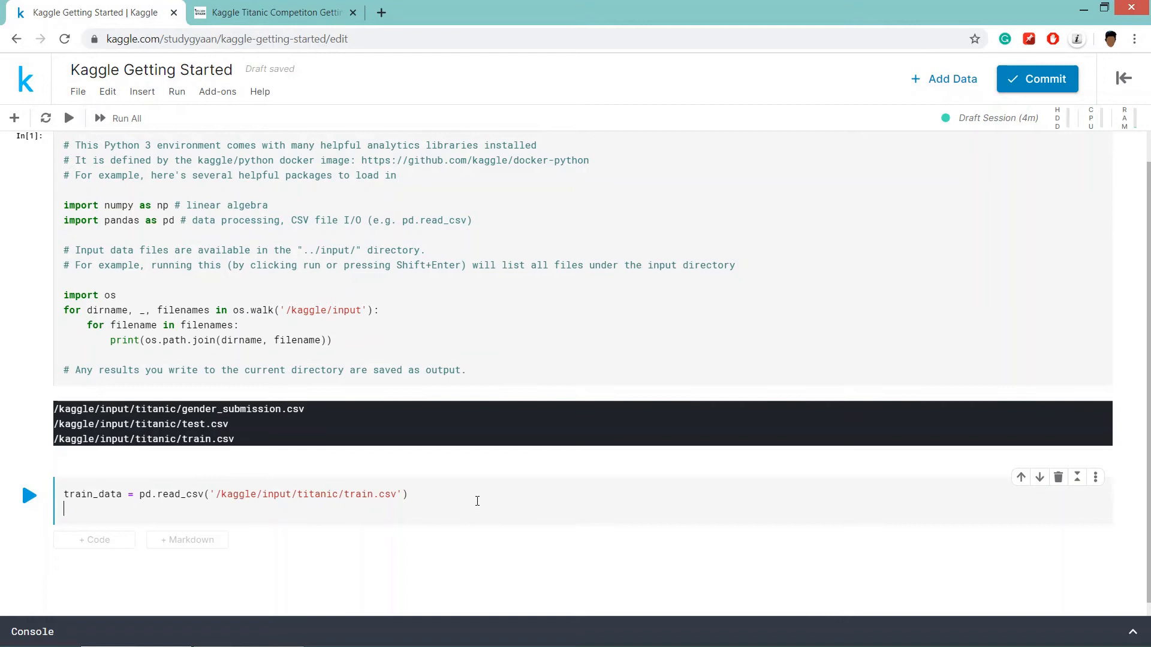
type("train")
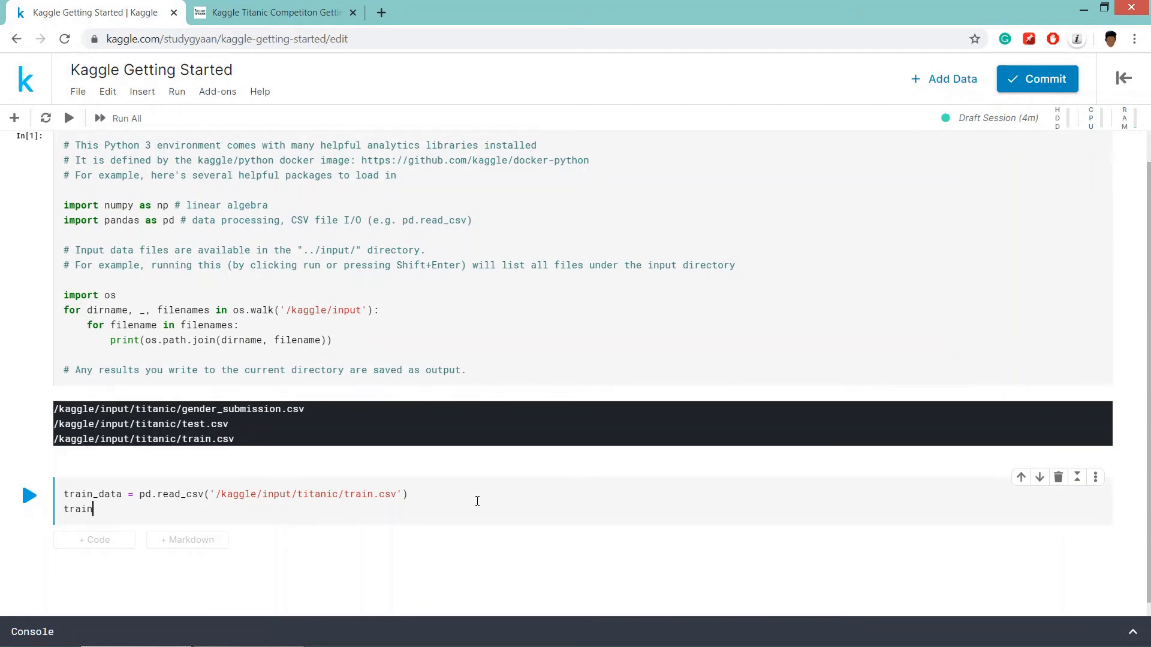
type("_data")
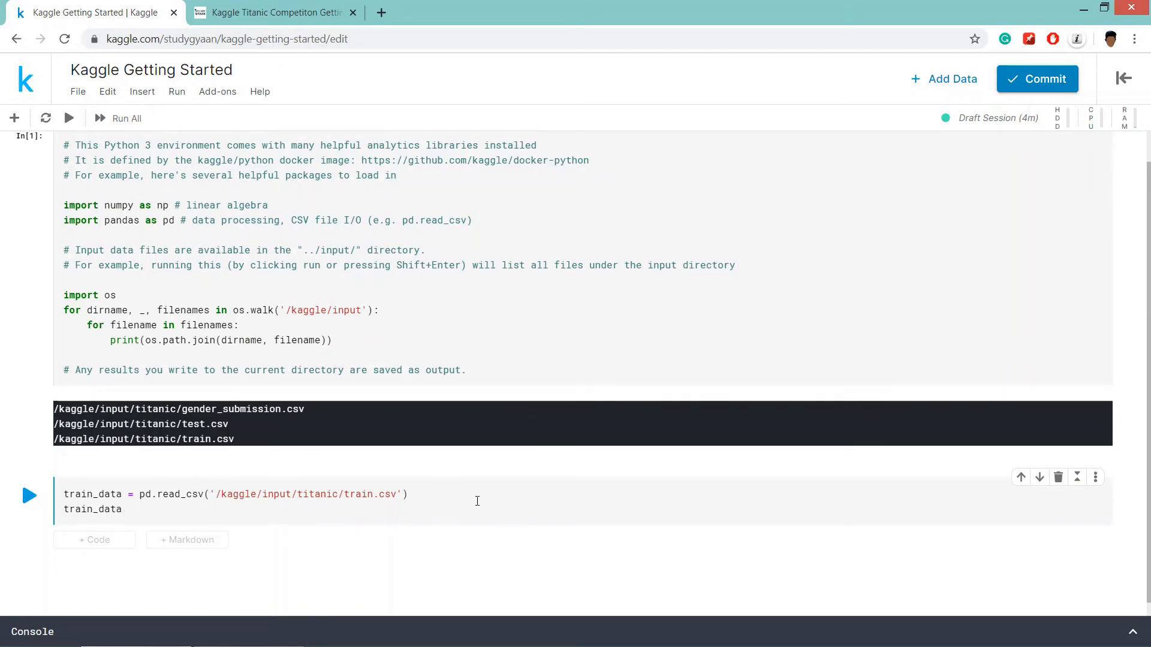
type(".head")
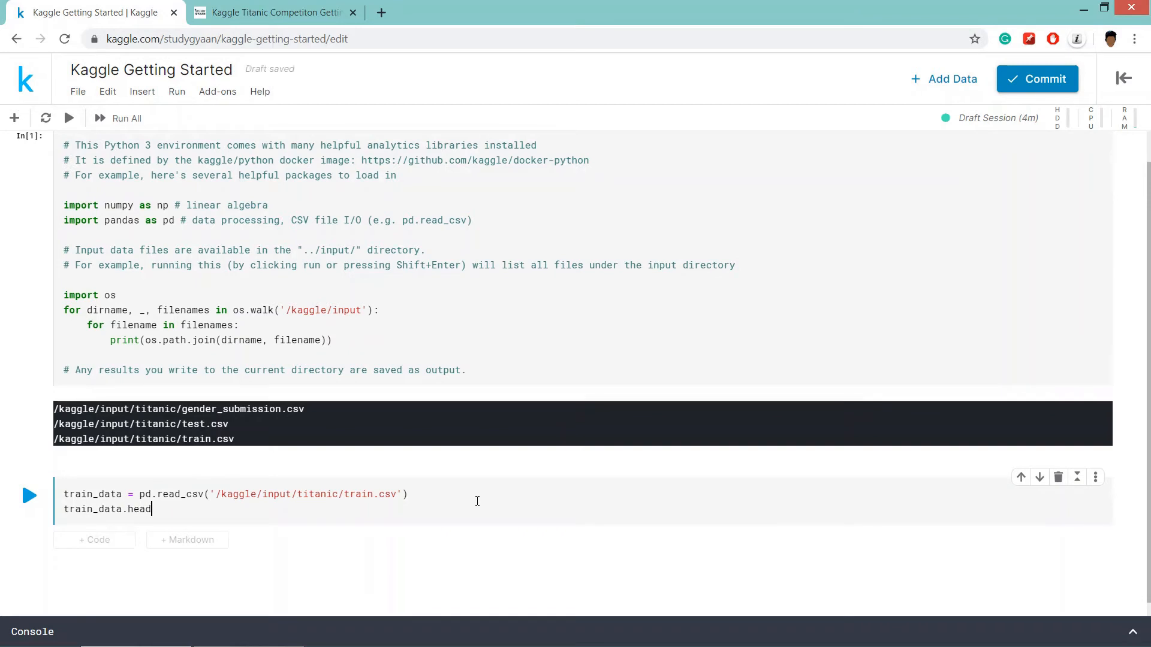
type("()")
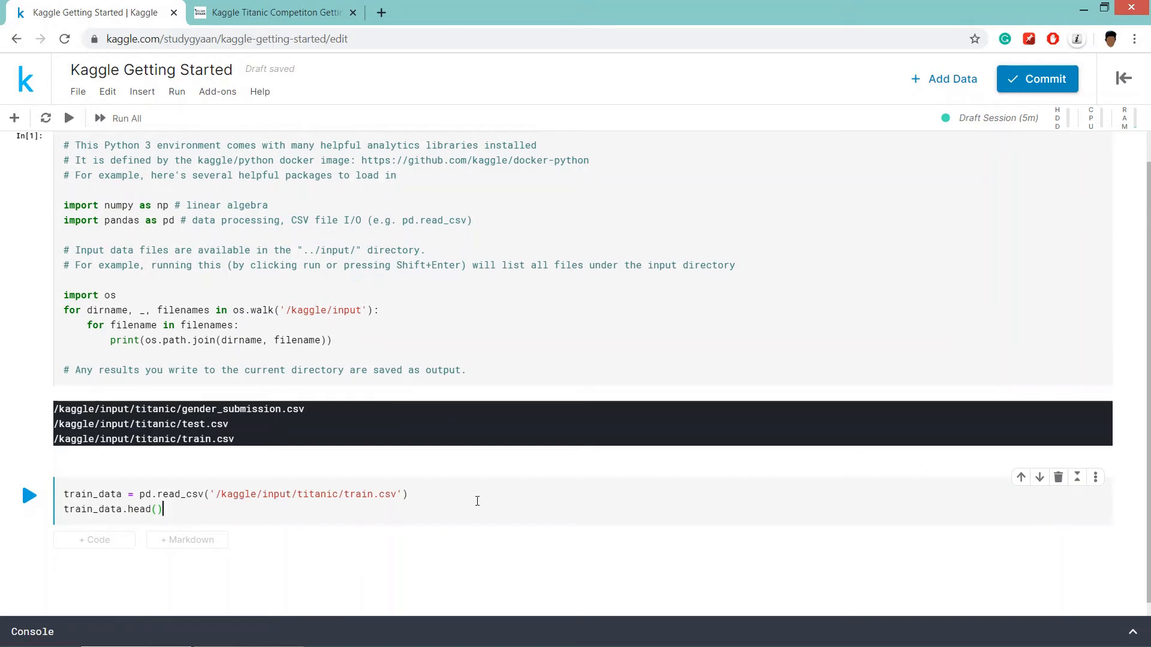
left_click(29, 495)
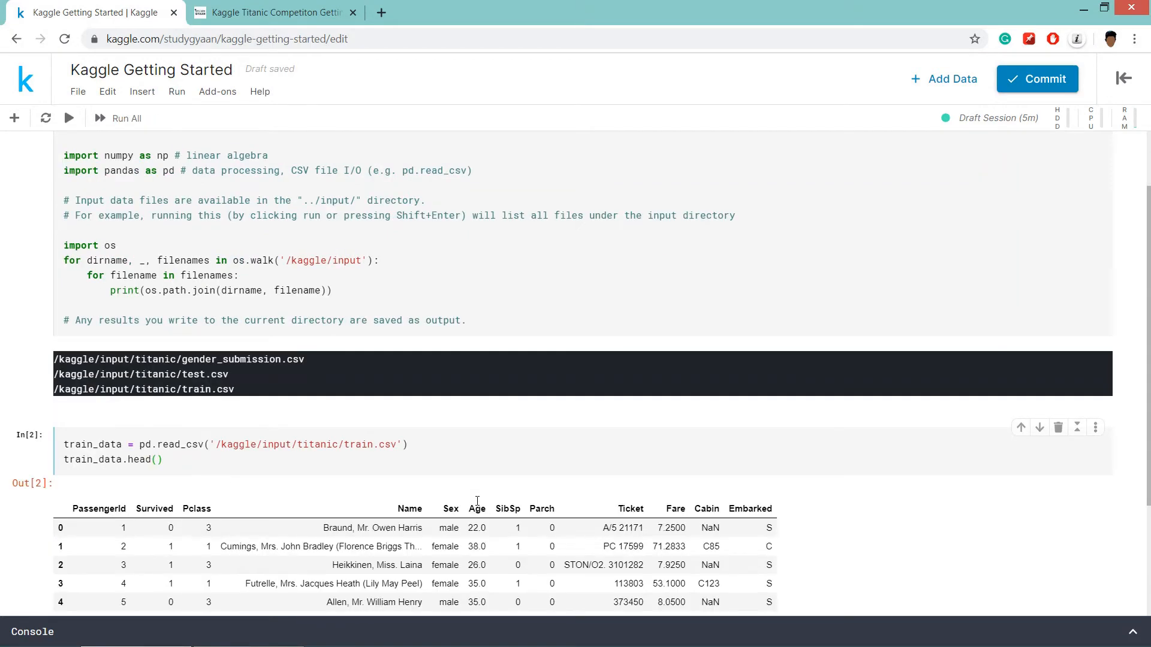
scroll("down", 3)
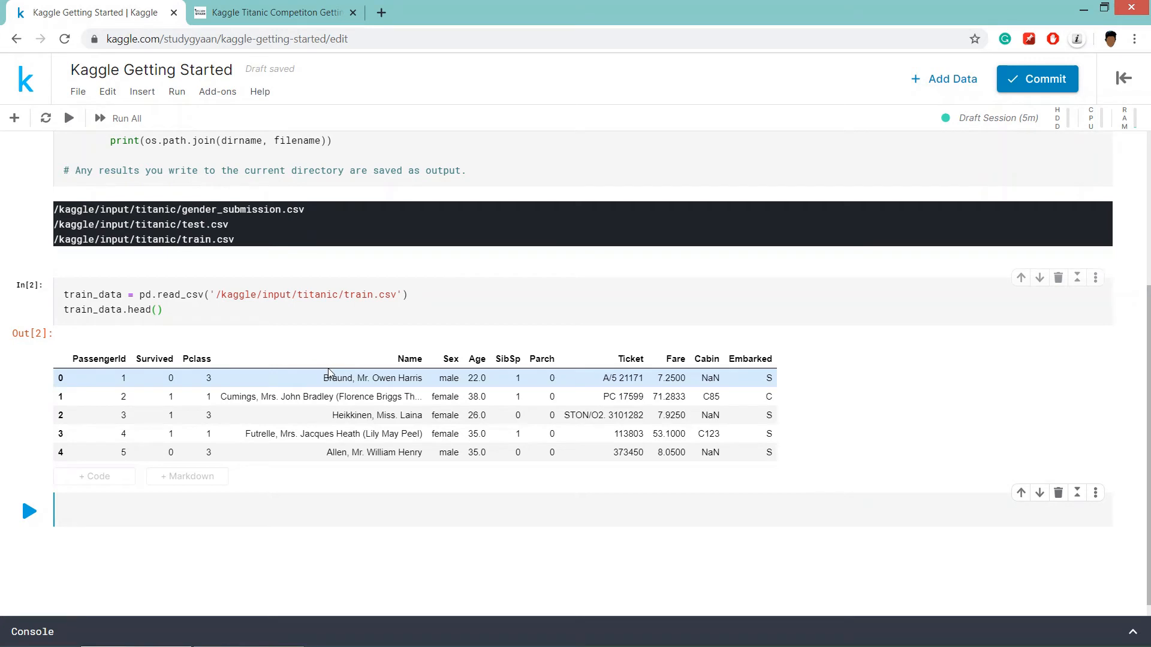
Load test.csv into test_data the same way and show its first five rows
type("test_data = pd.read_csv(\"/kaggle/input/titanic/test.csv\")")
type("test_data.head()")
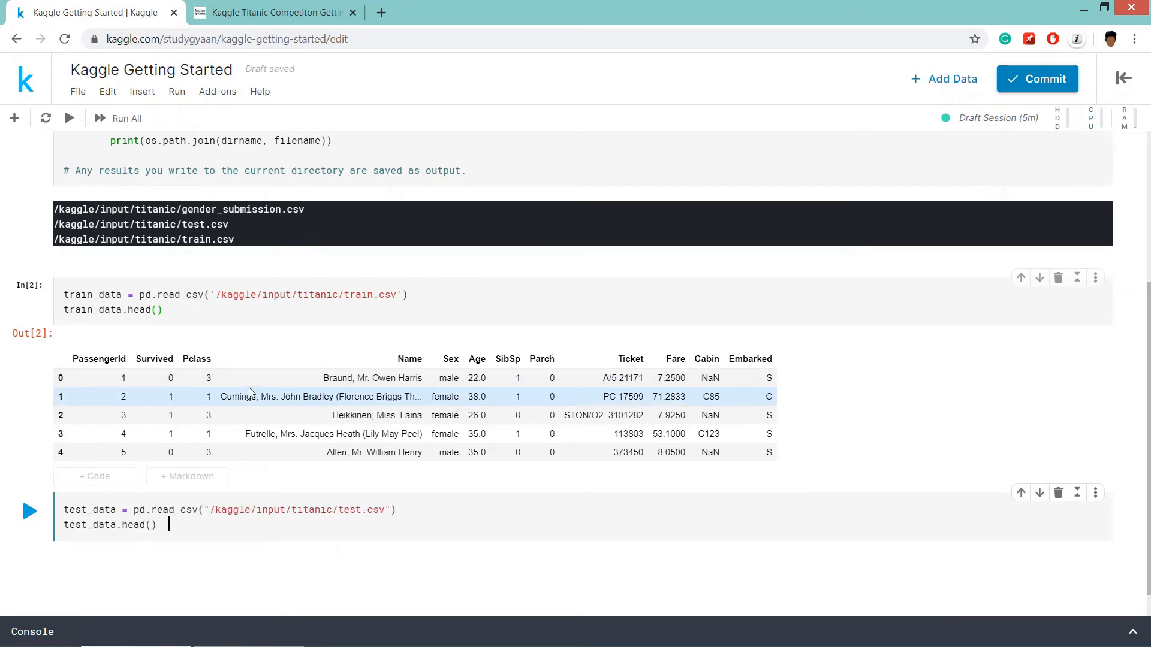
left_click(29, 512)
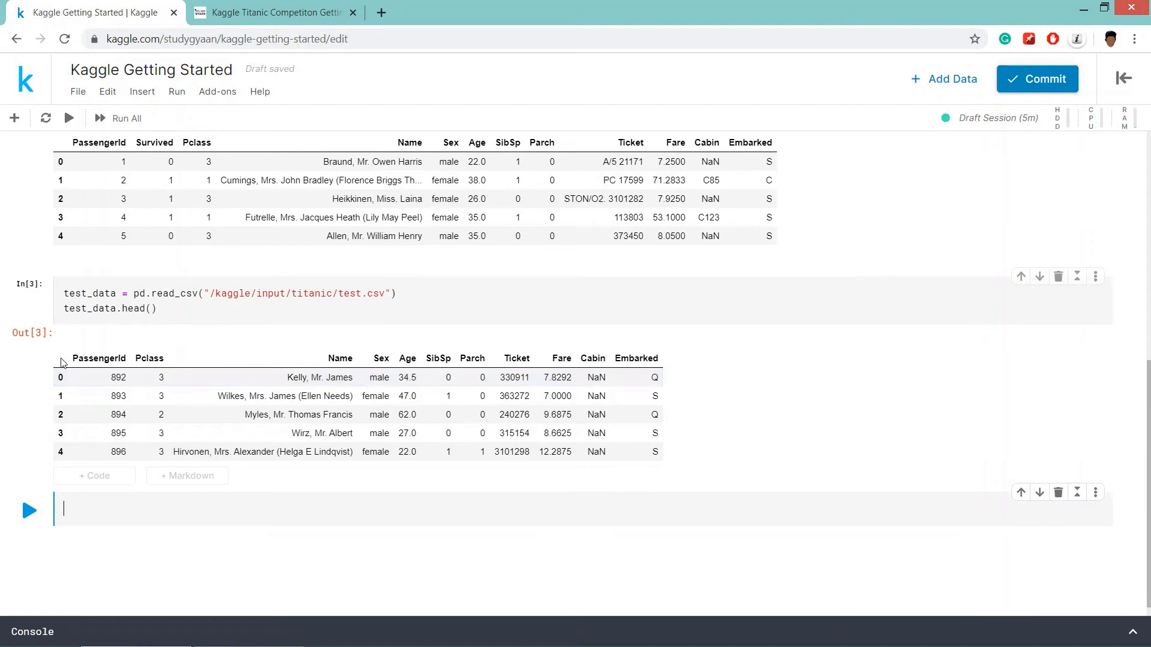
left_click(297, 413)
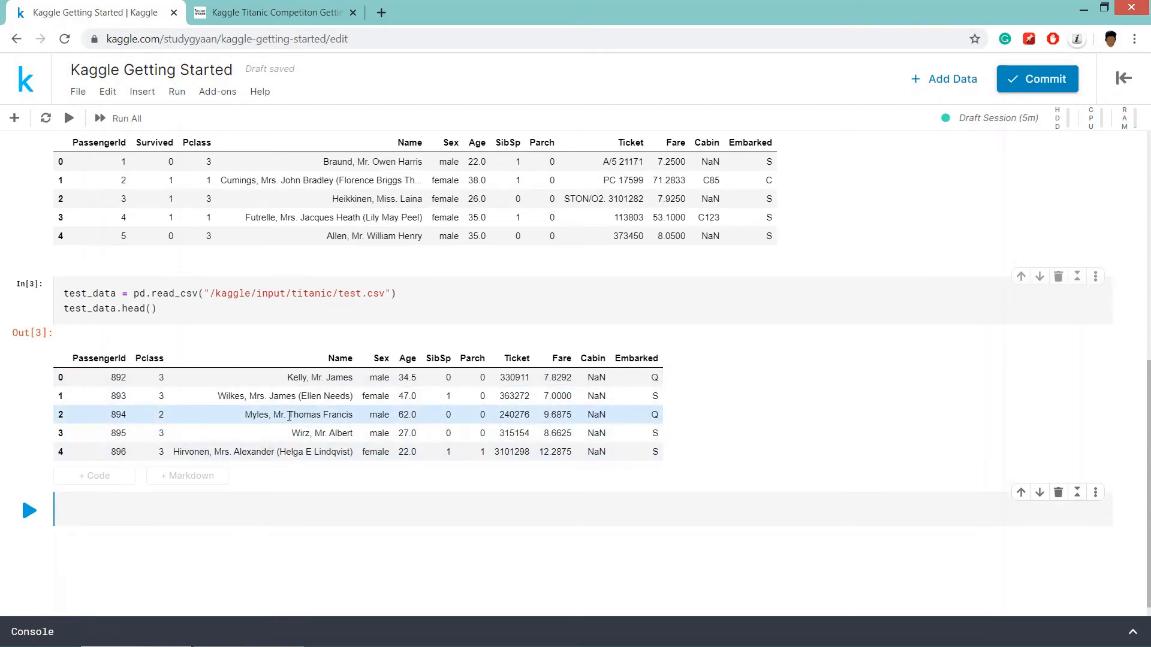
left_click(276, 12)
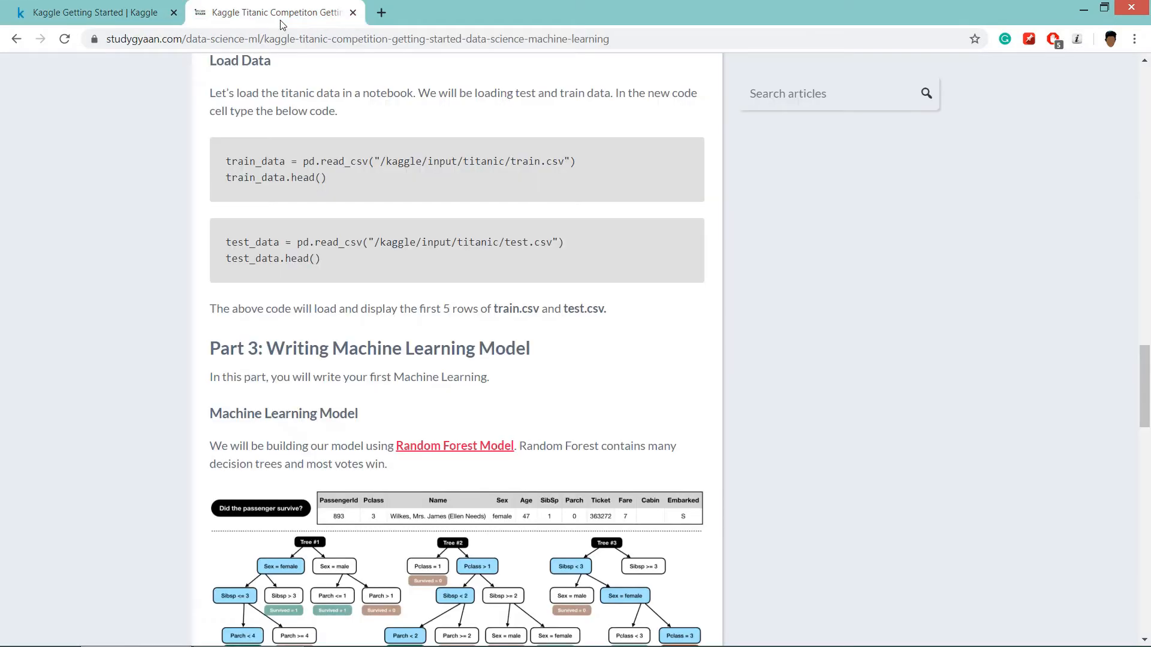
Select the tutorial's RandomForestClassifier code block and bring it back to the Kaggle notebook
scroll("down", 3)
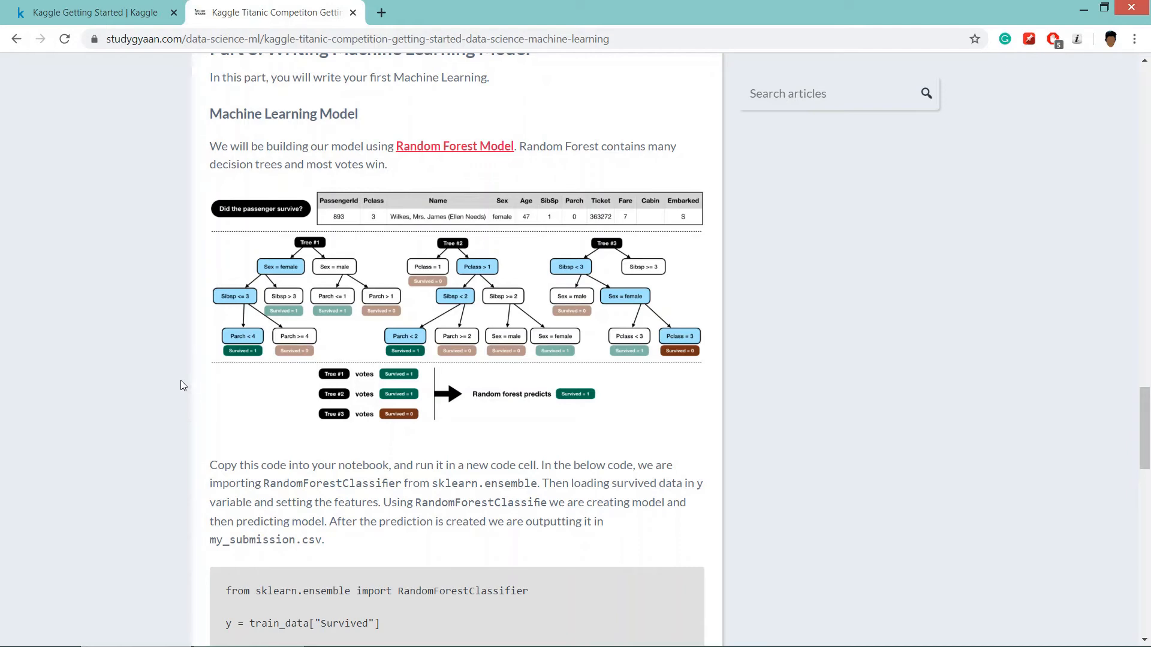
scroll("down", 3)
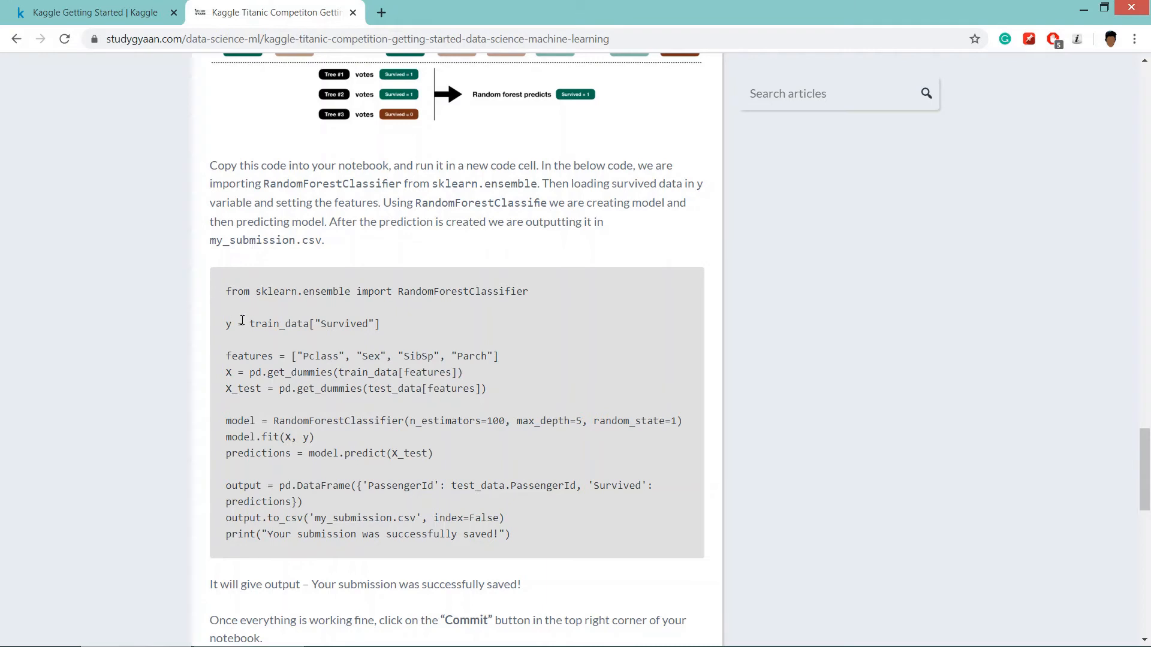
left_click_drag(226, 290, 514, 534)
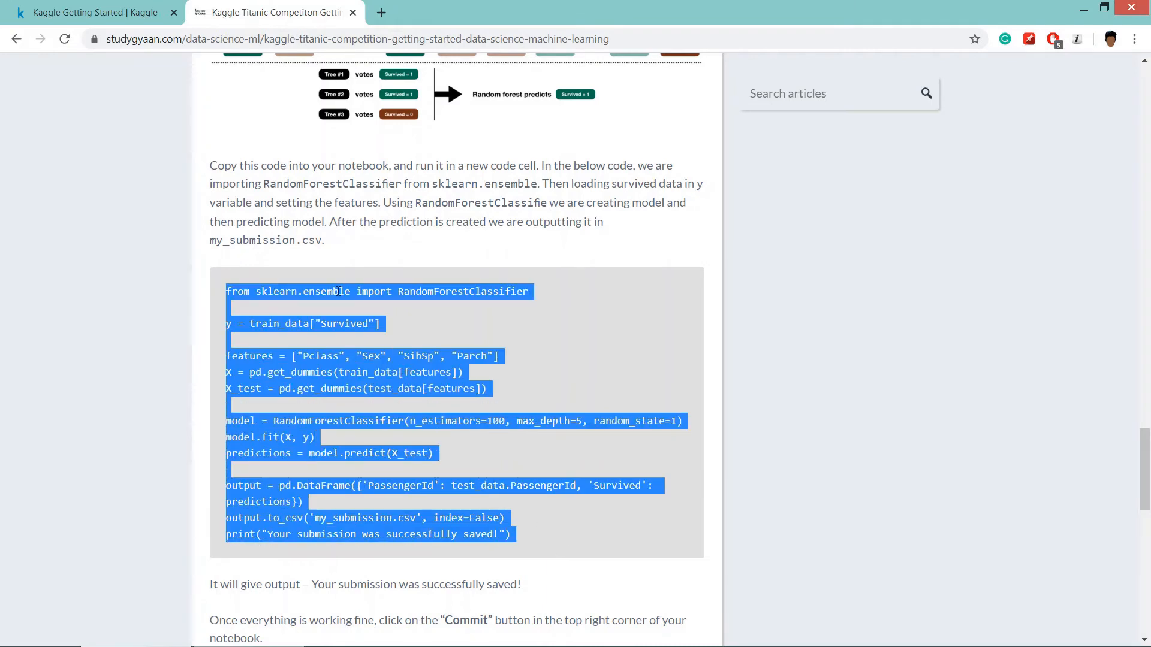
left_click(87, 12)
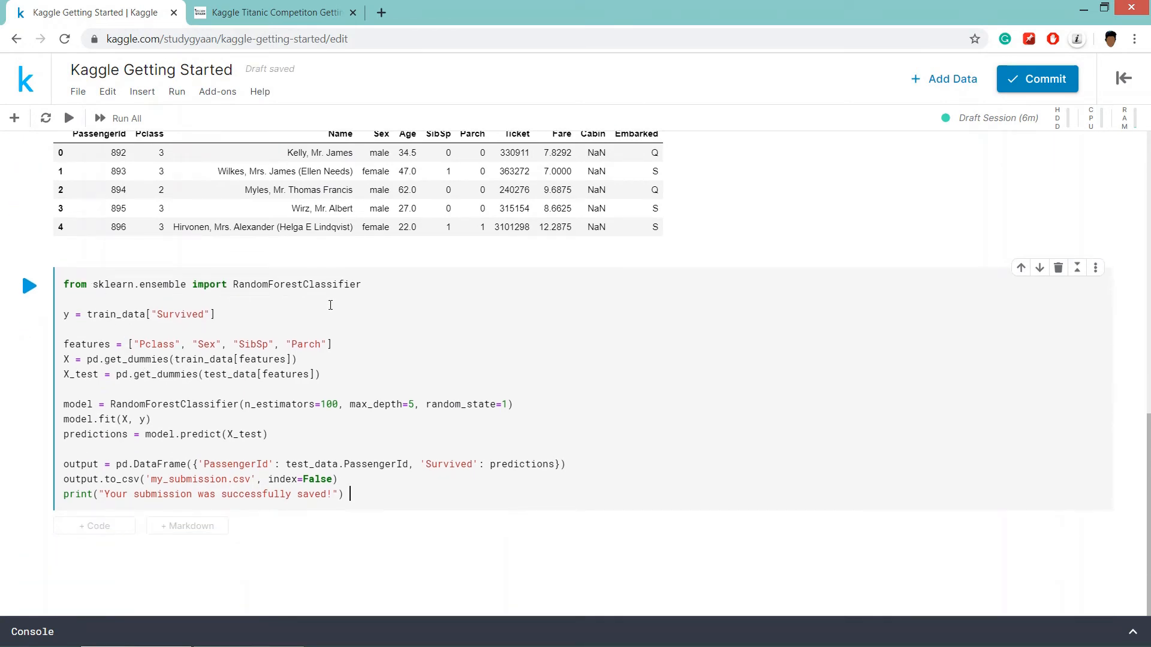
mouse_move(132, 290)
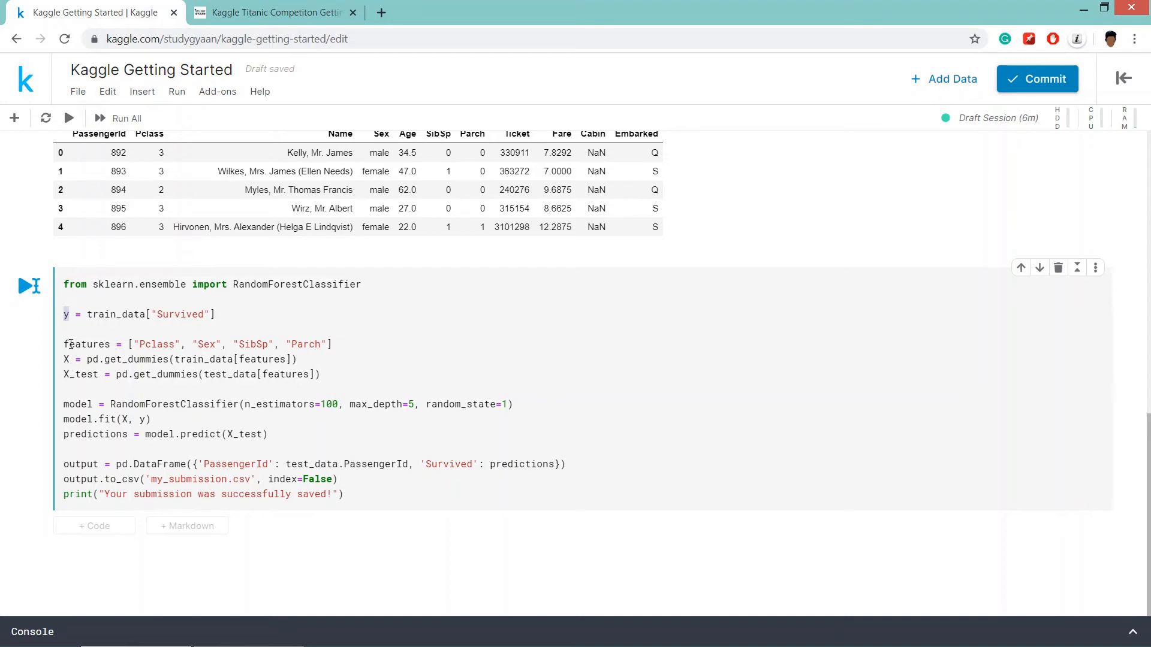
Review the features, random_state and Survived parts of the Random Forest cell, then run it with Shift+Enter
triple_click(191, 344)
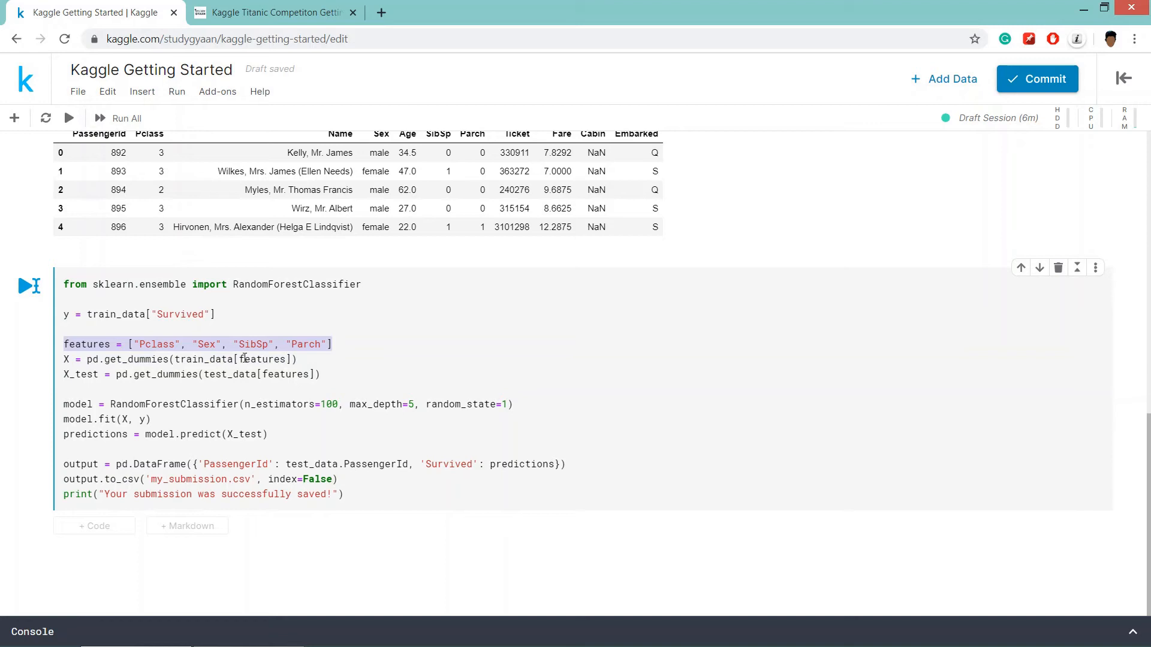
mouse_move(97, 358)
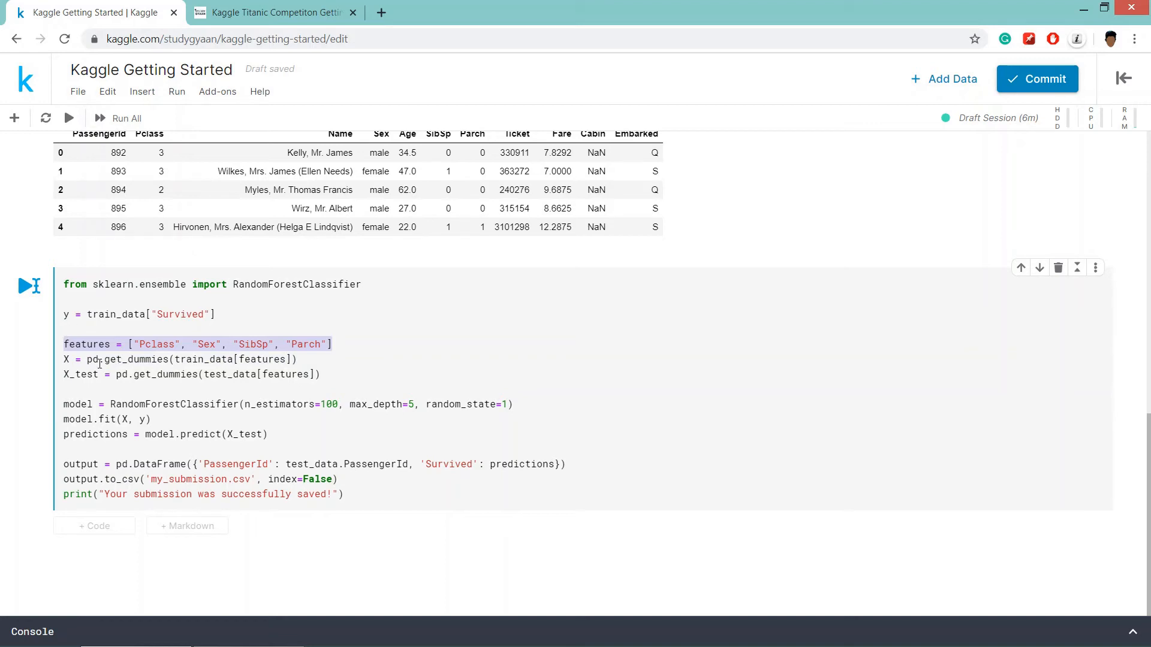
left_click(100, 358)
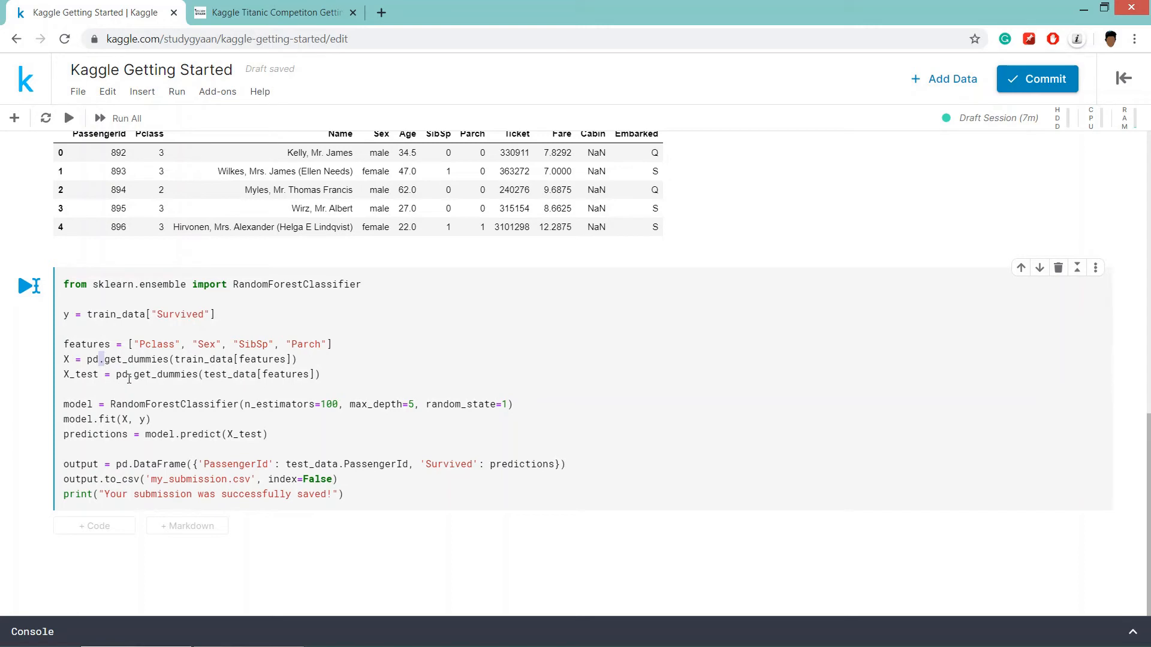
mouse_move(108, 404)
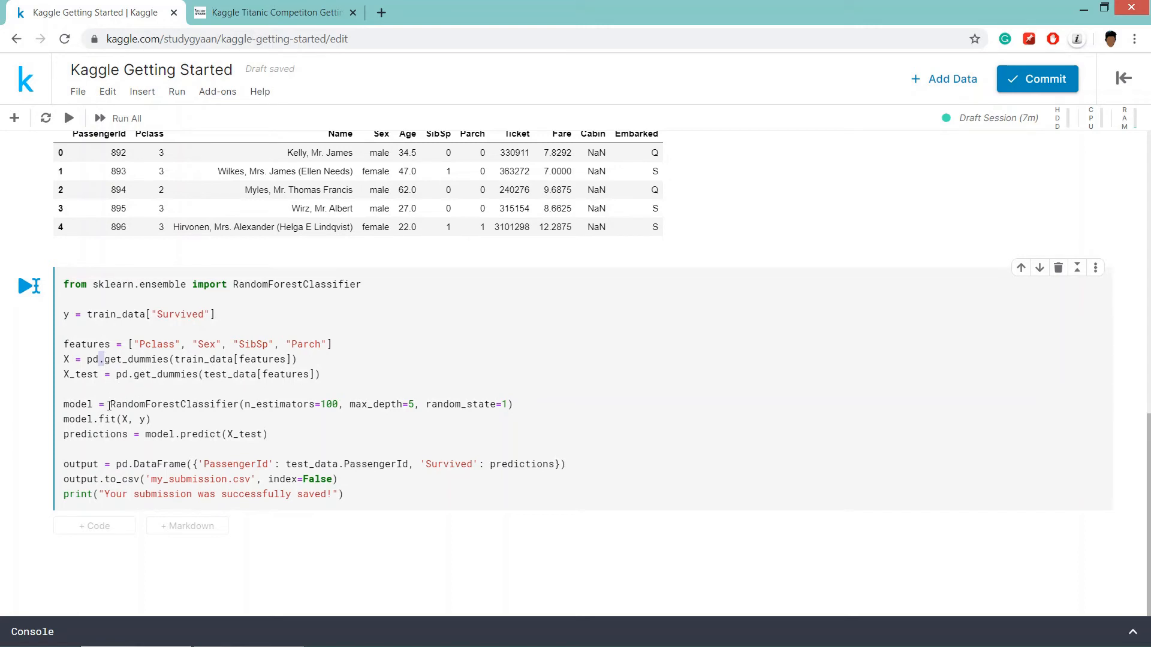
mouse_move(253, 410)
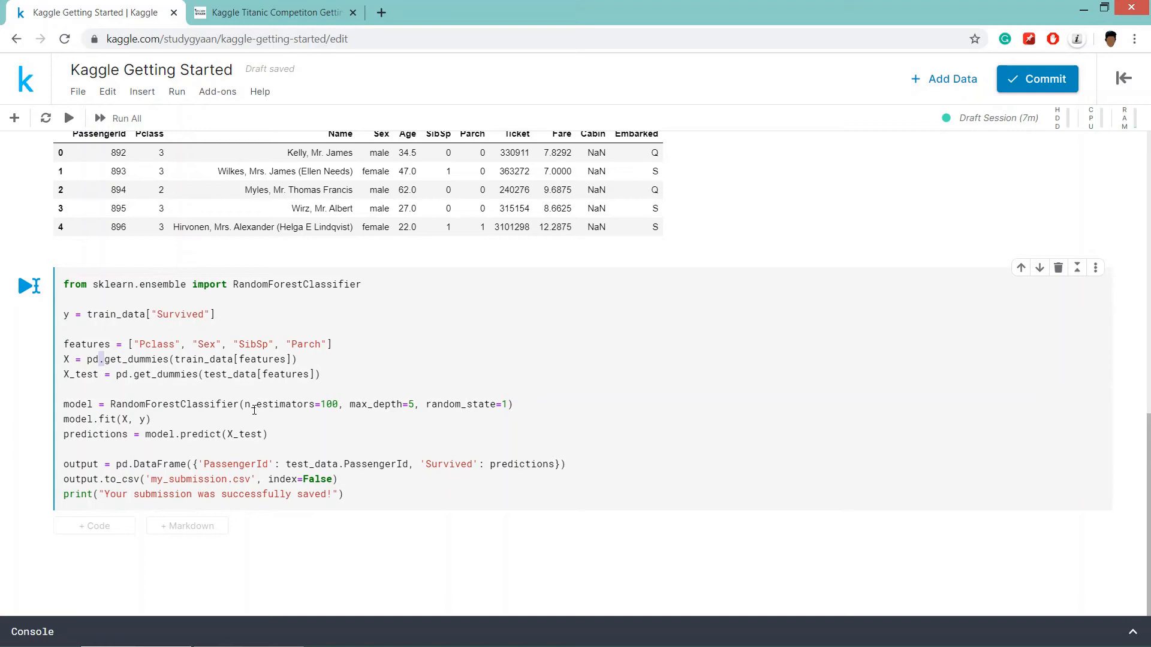
double_click(290, 404)
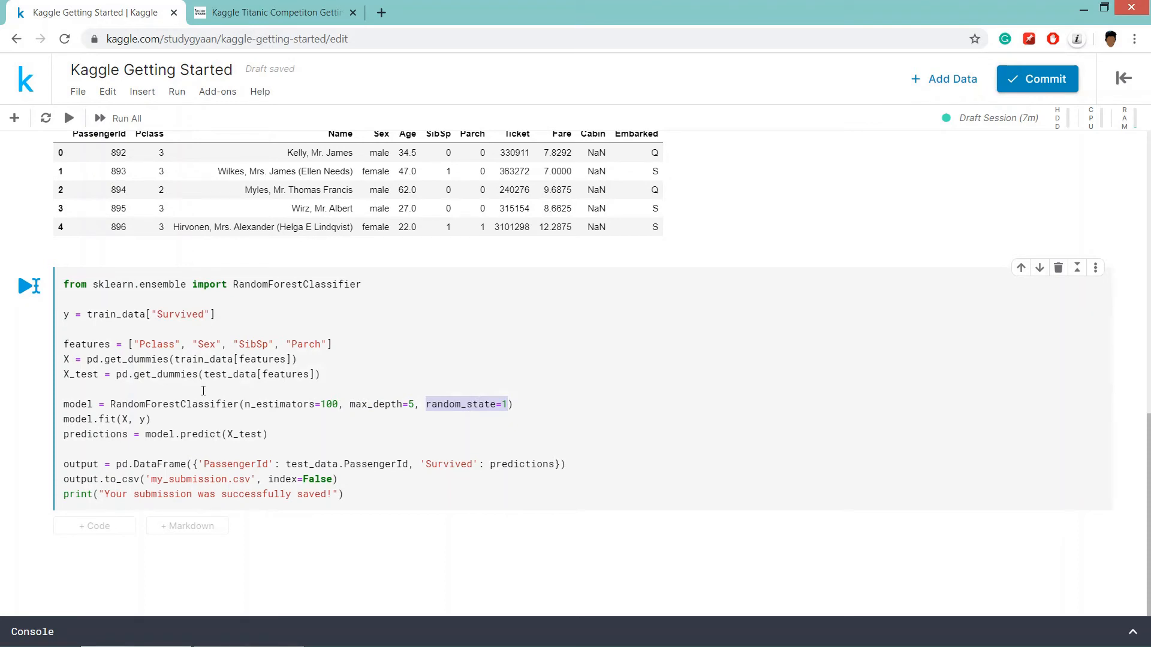
mouse_move(64, 358)
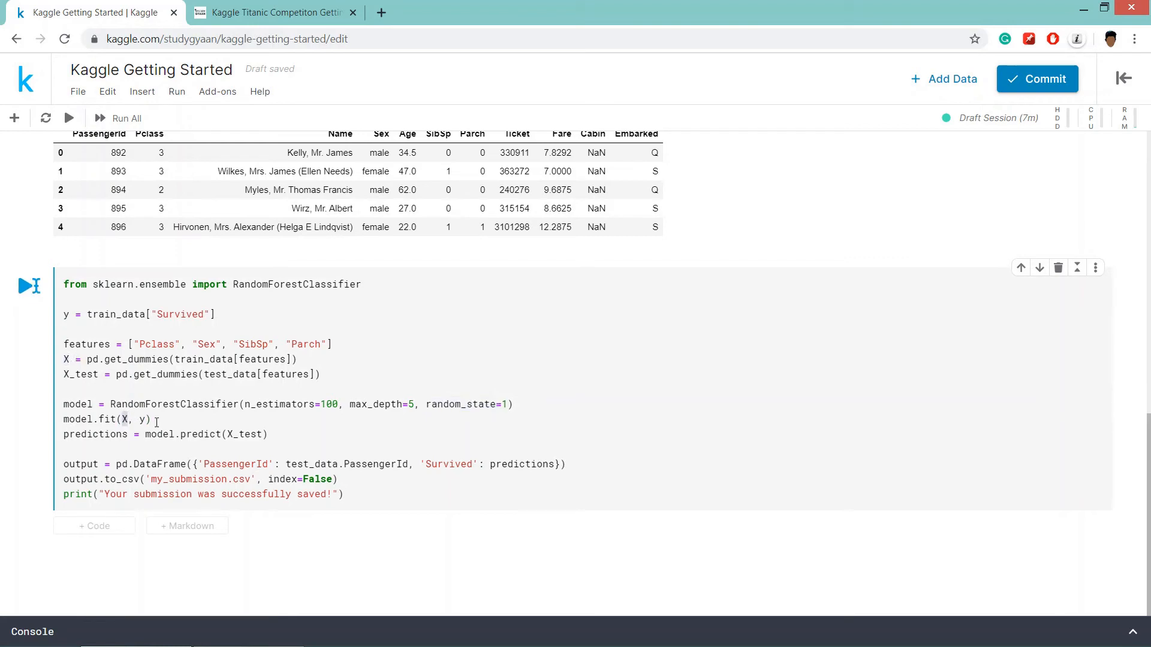
mouse_move(151, 421)
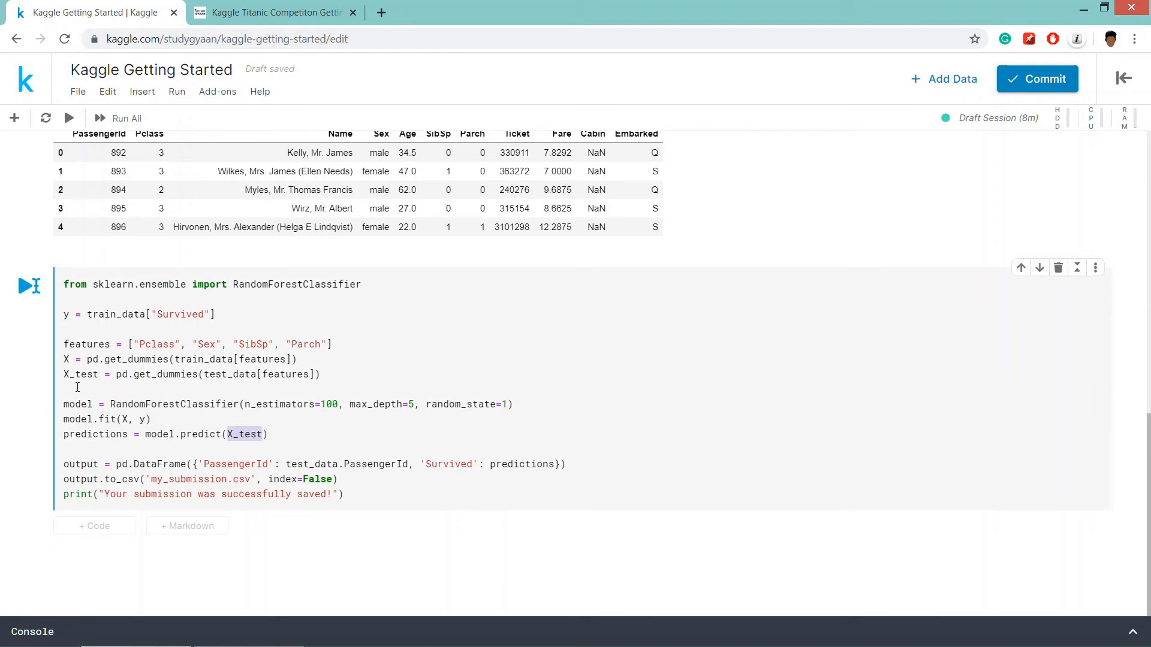
mouse_move(321, 435)
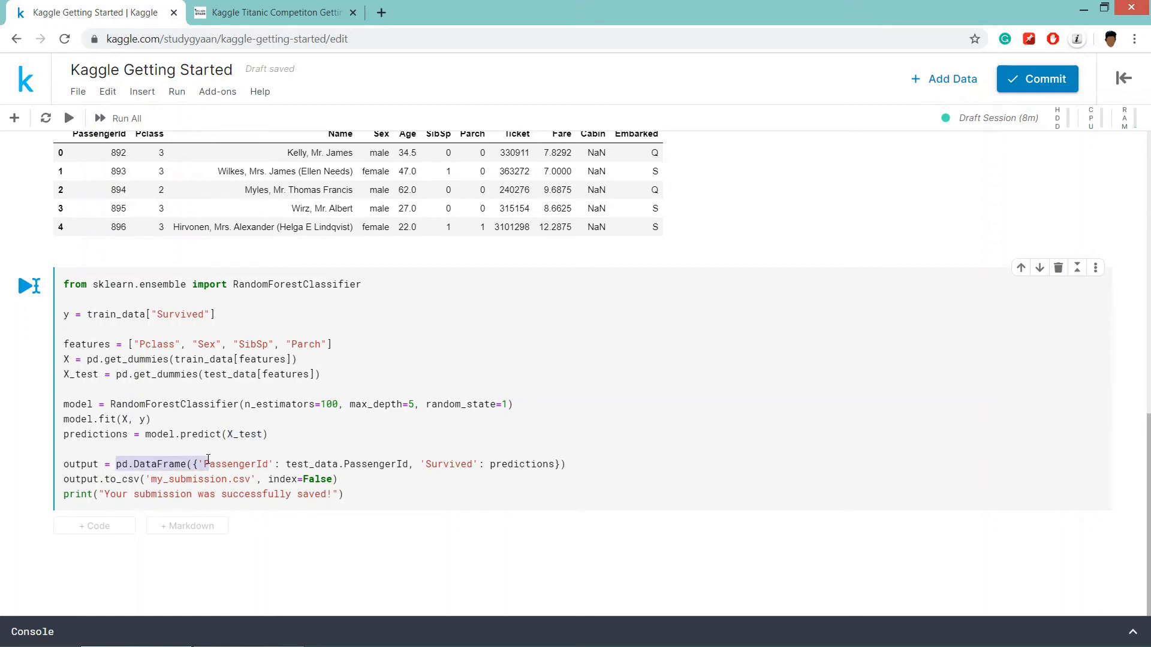
double_click(235, 464)
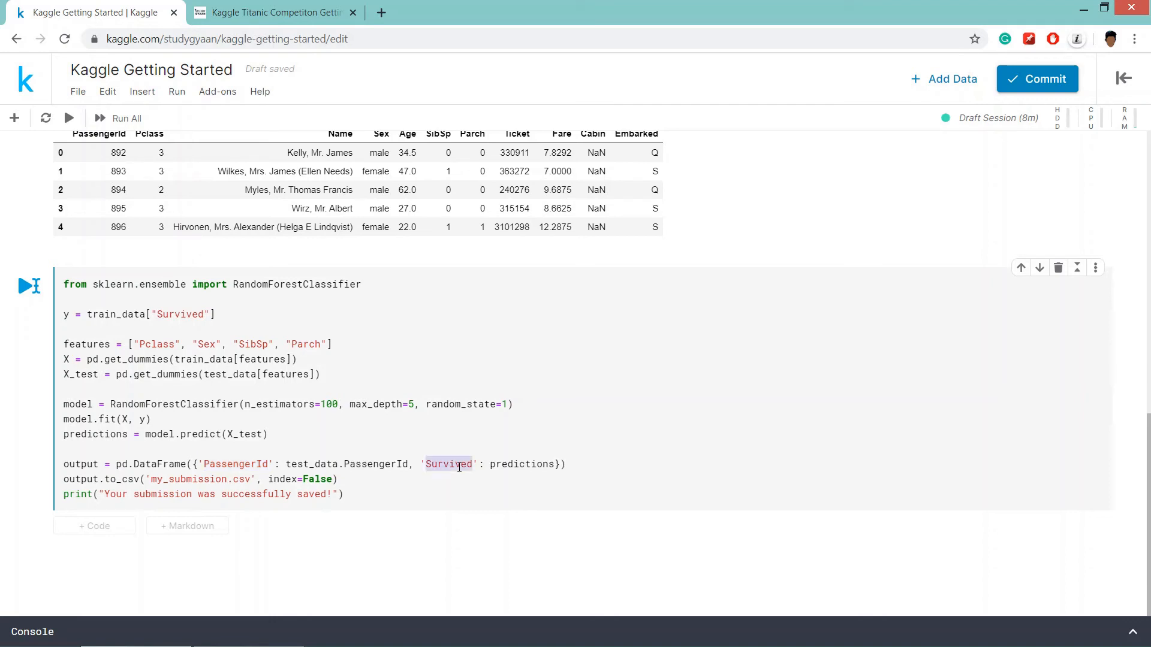
mouse_move(446, 430)
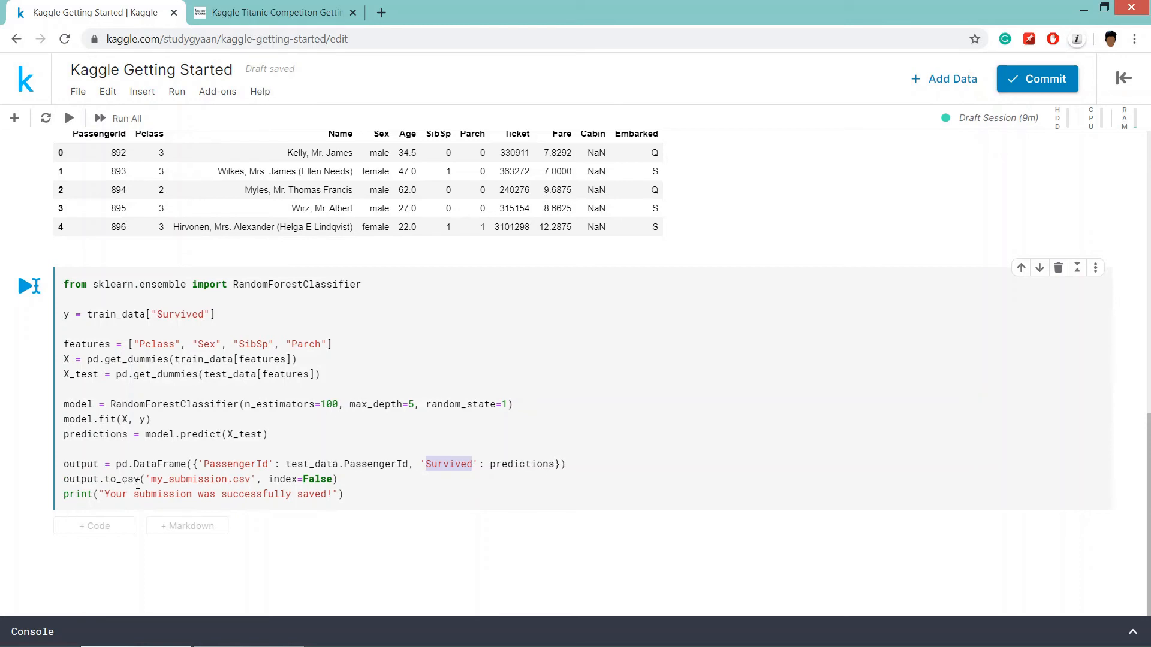
left_click(411, 499)
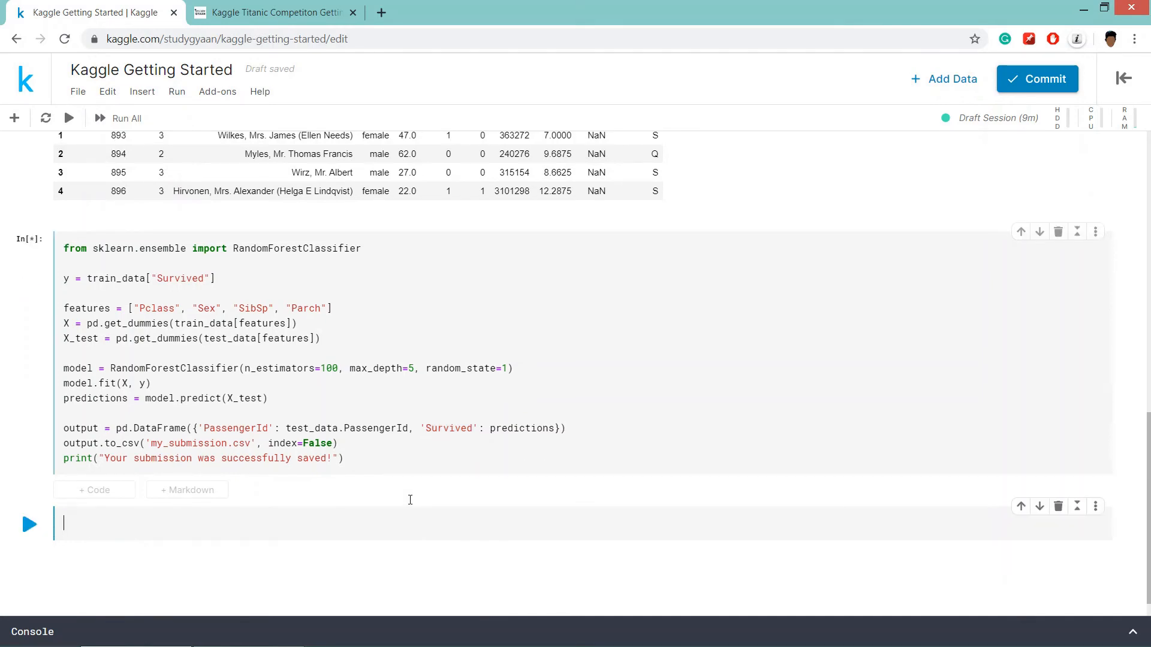
Confirm the output message 'Your submission was successfully saved!' under the Random Forest cell
left_click(127, 118)
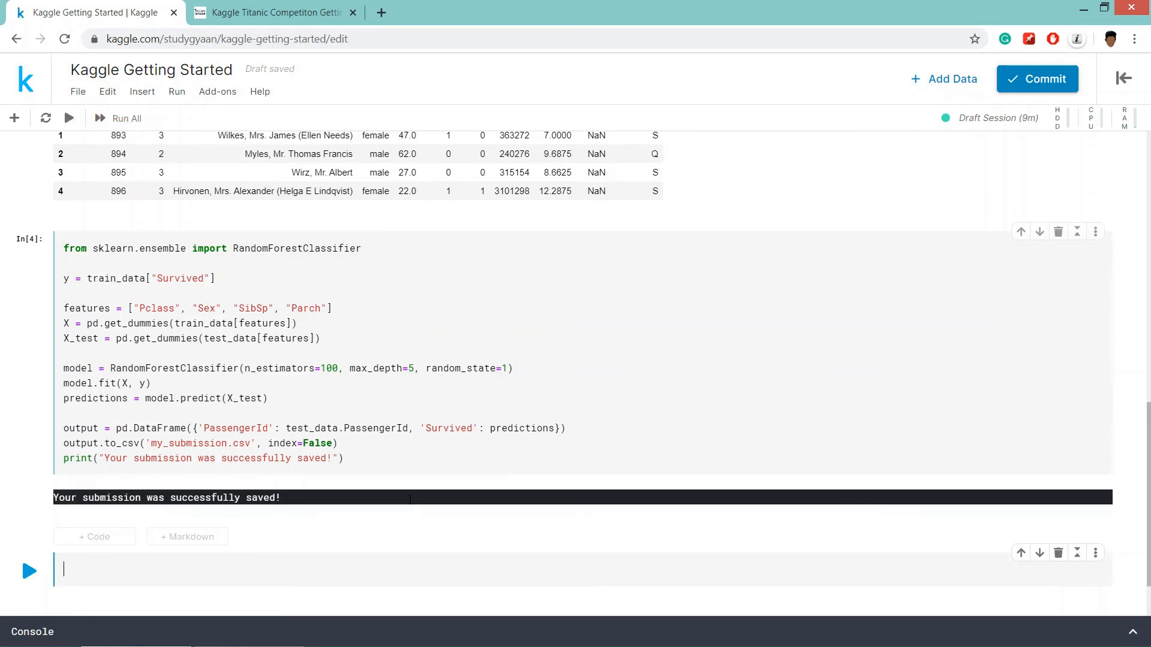
left_click_drag(54, 497, 103, 498)
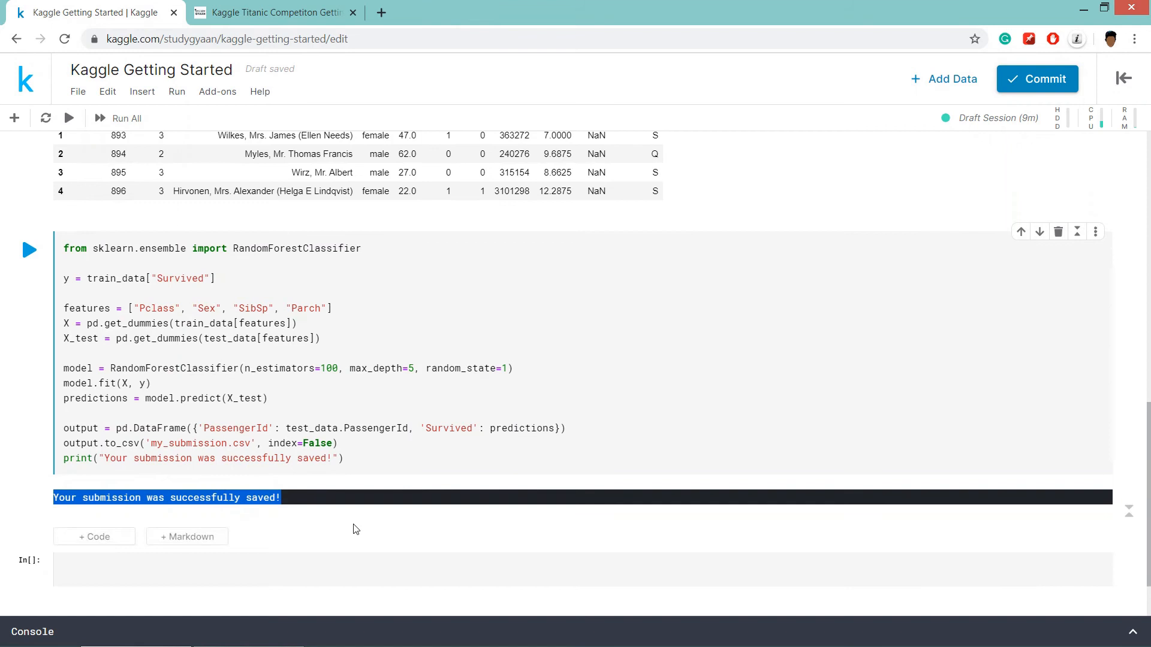
left_click(443, 432)
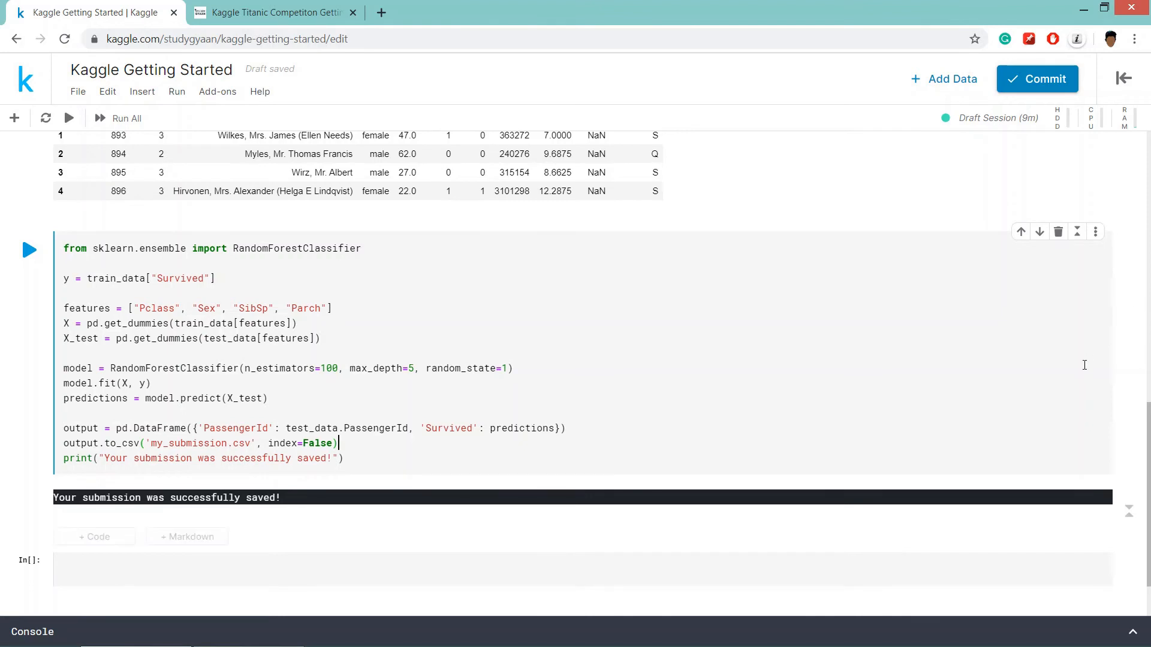
mouse_move(1061, 362)
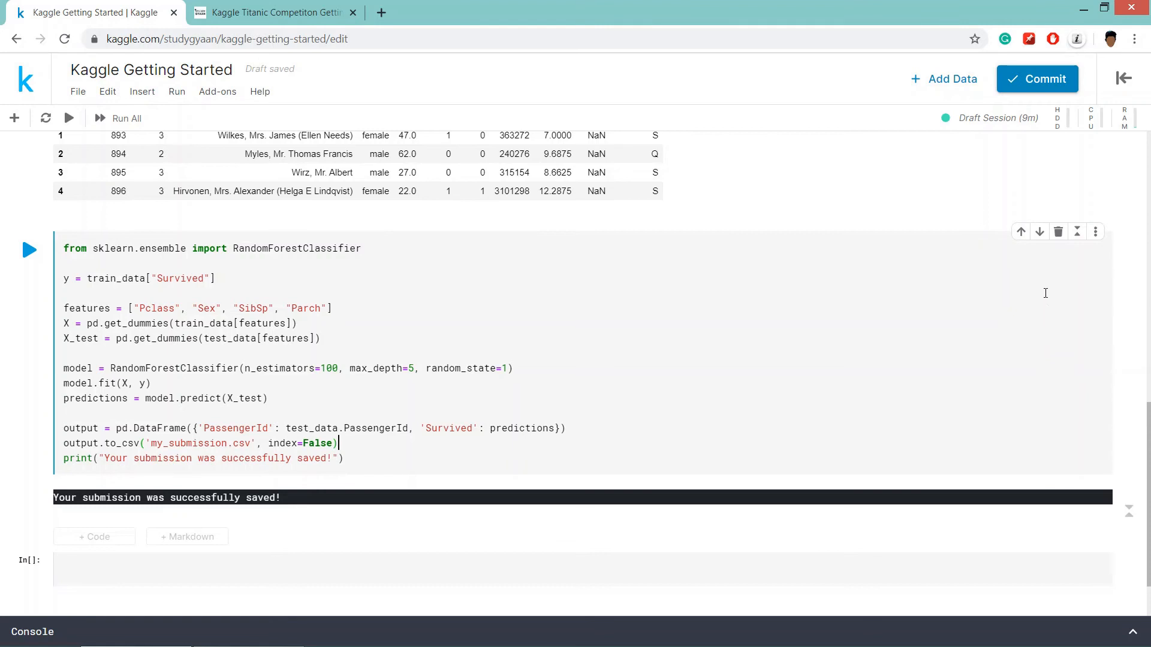
mouse_move(1046, 79)
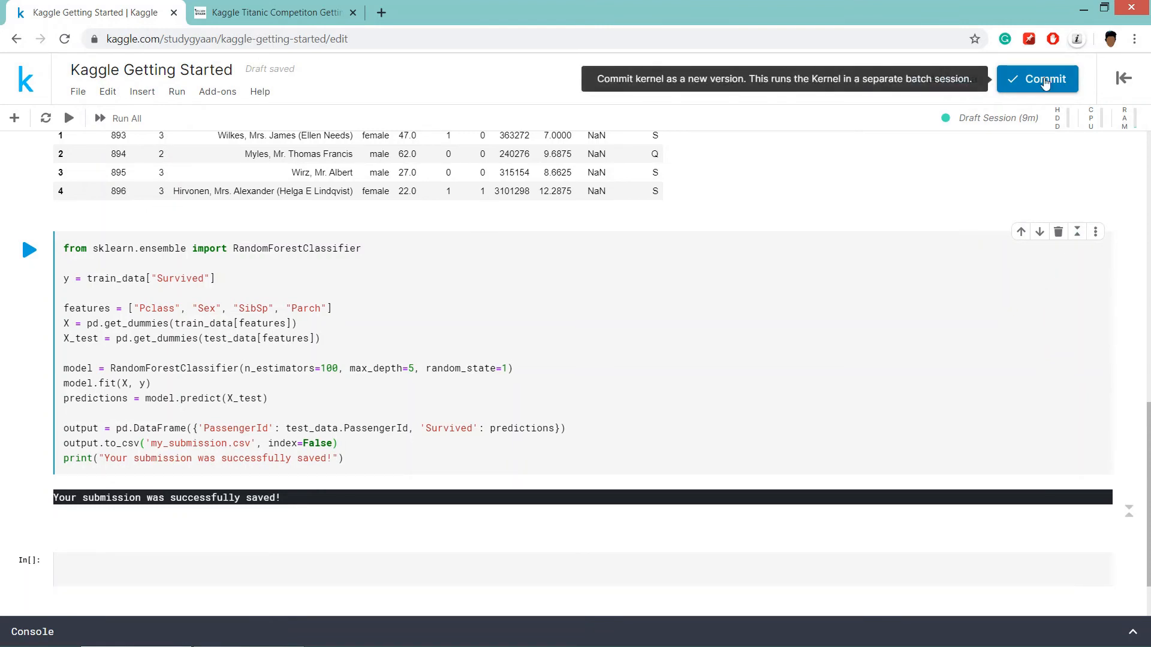
Commit the notebook as Version 1 and open that committed version
left_click(1038, 79)
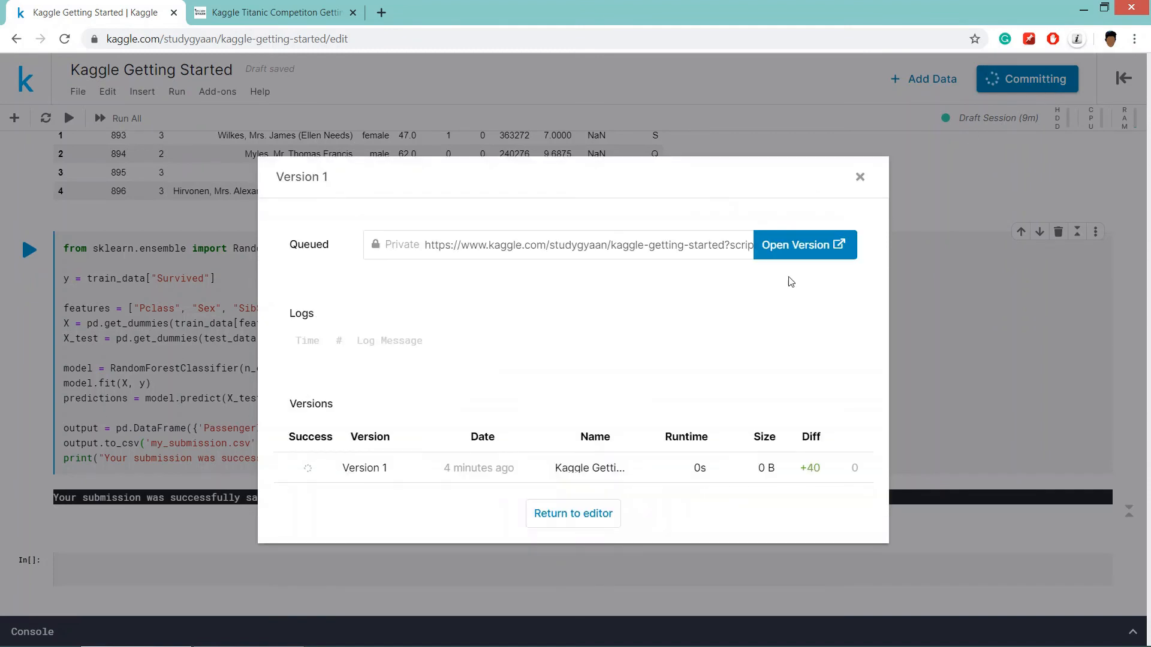
left_click(803, 245)
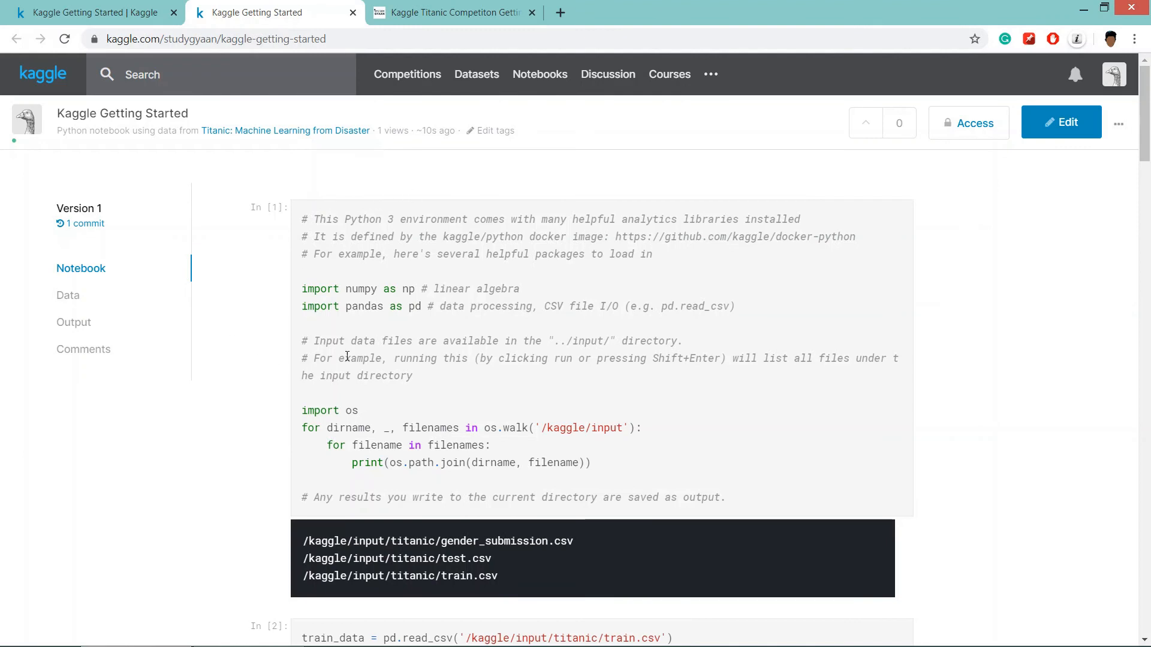
Show the committed version's Output files listing my_submission.csv
scroll("down", 3)
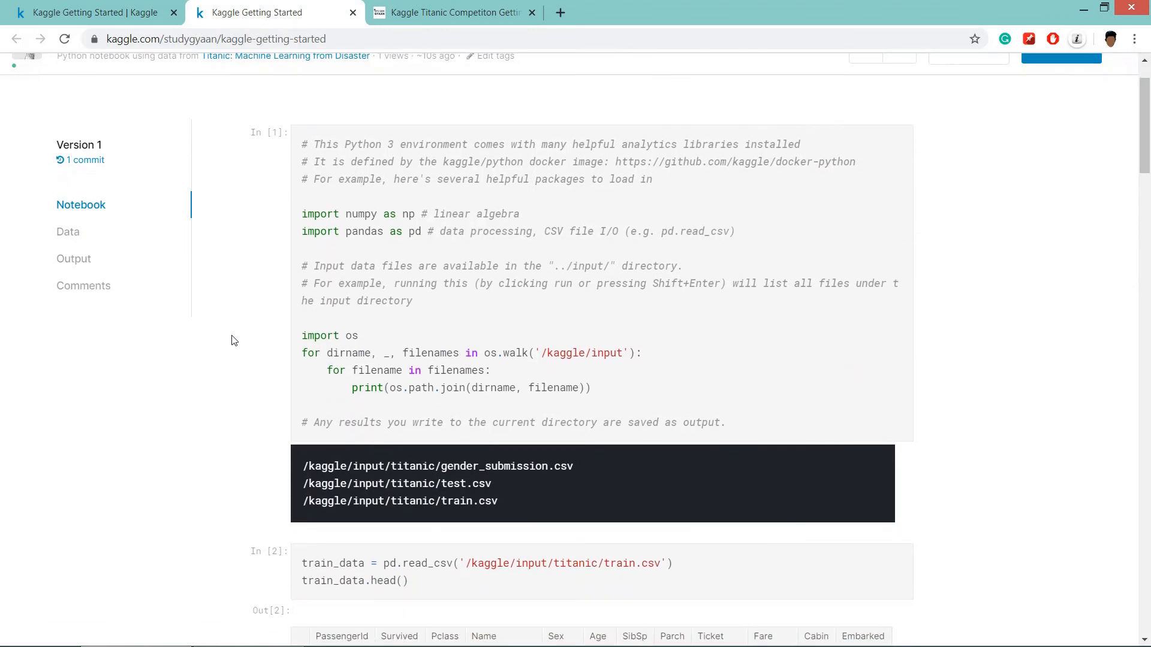
mouse_move(73, 259)
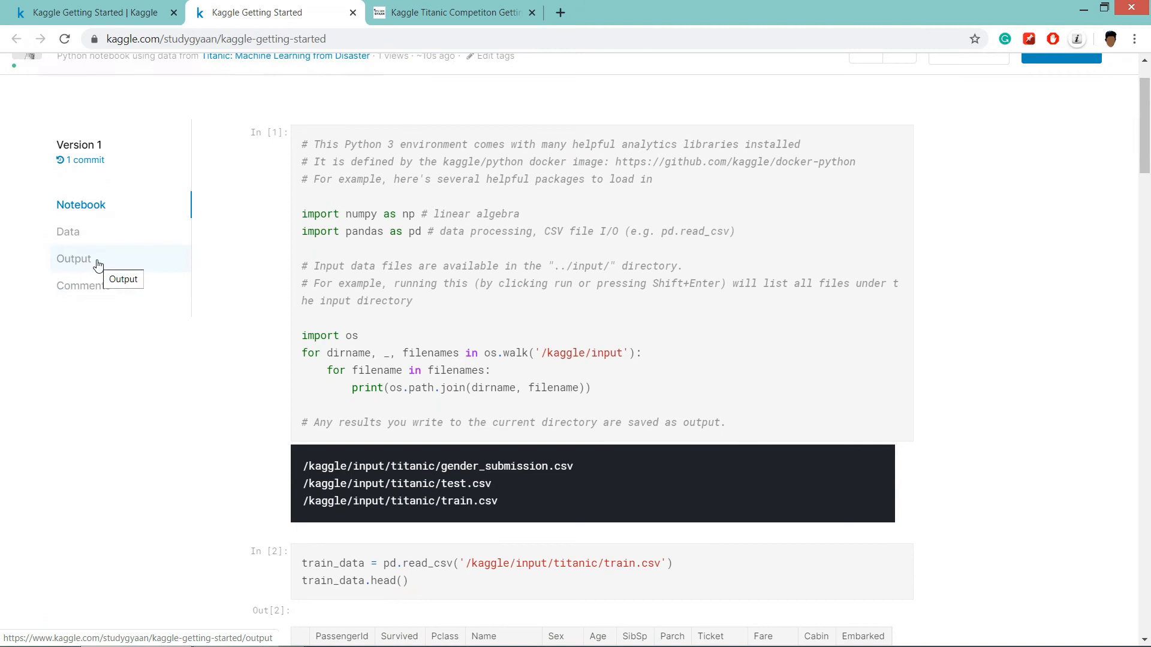
left_click(73, 259)
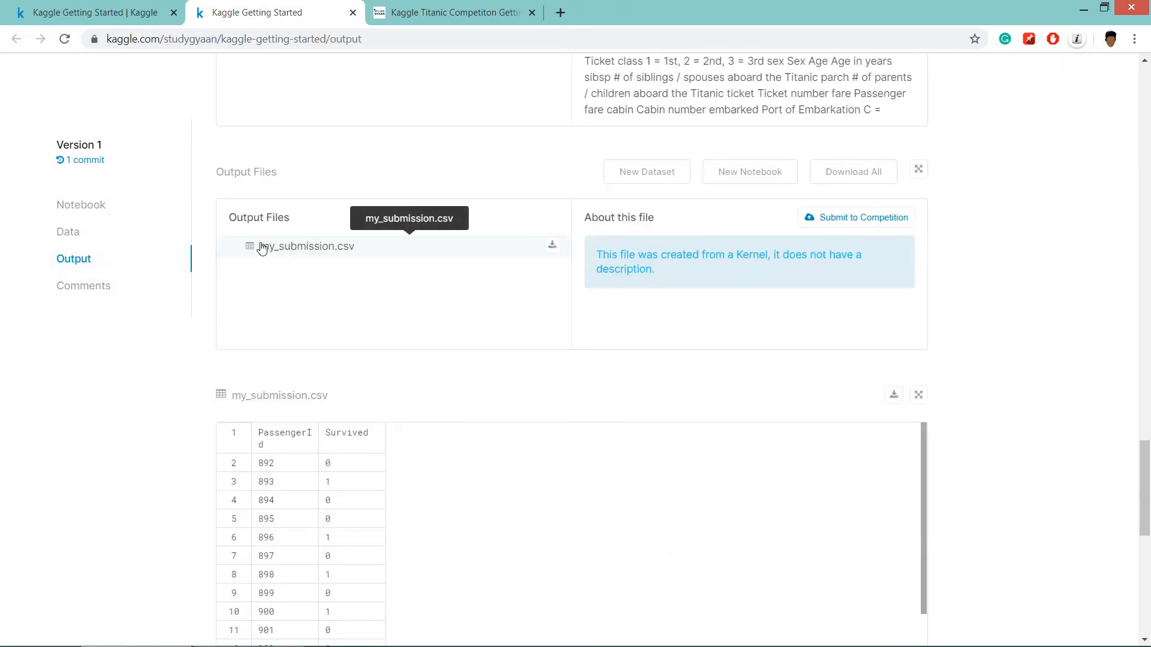
mouse_move(278, 263)
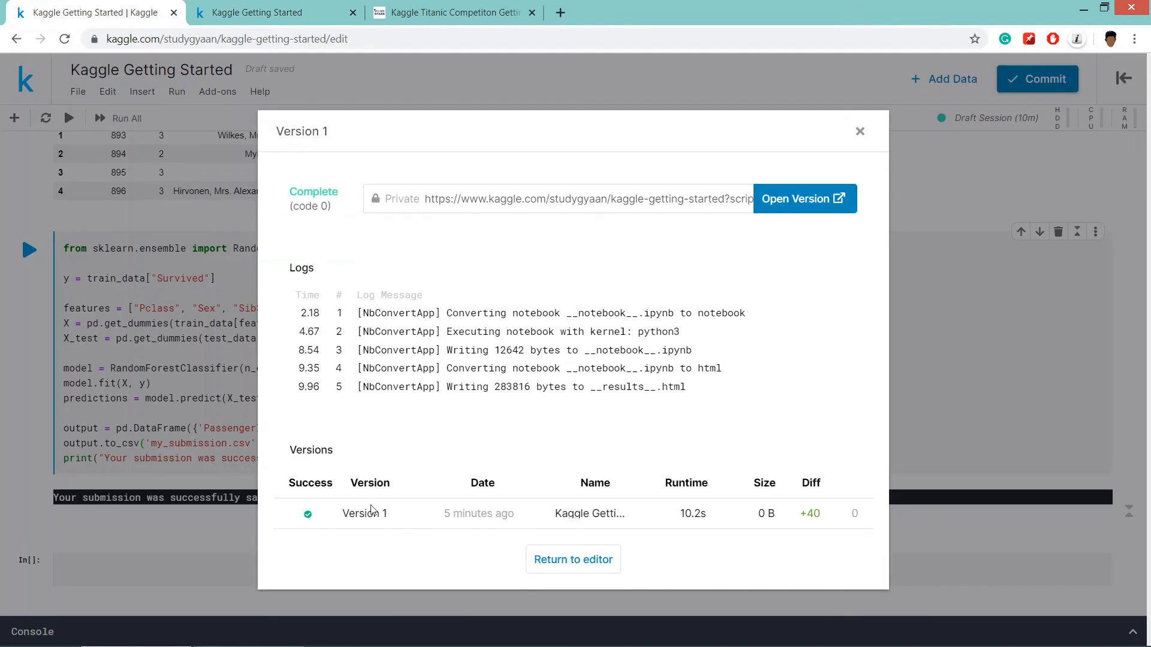
left_click(860, 132)
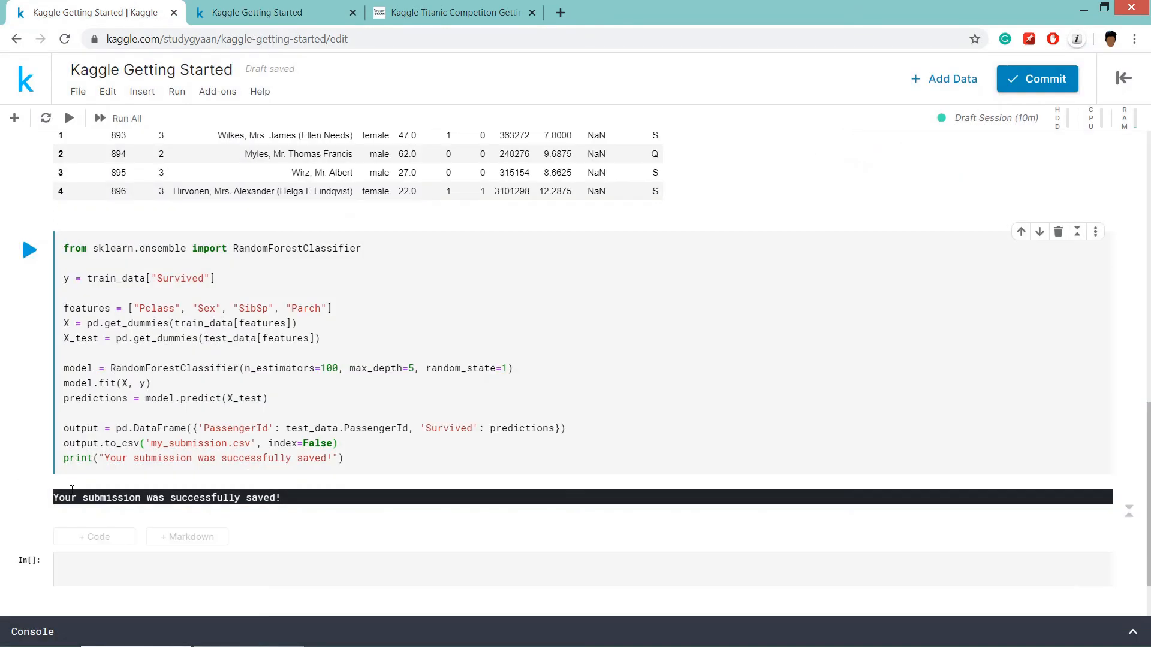
double_click(176, 444)
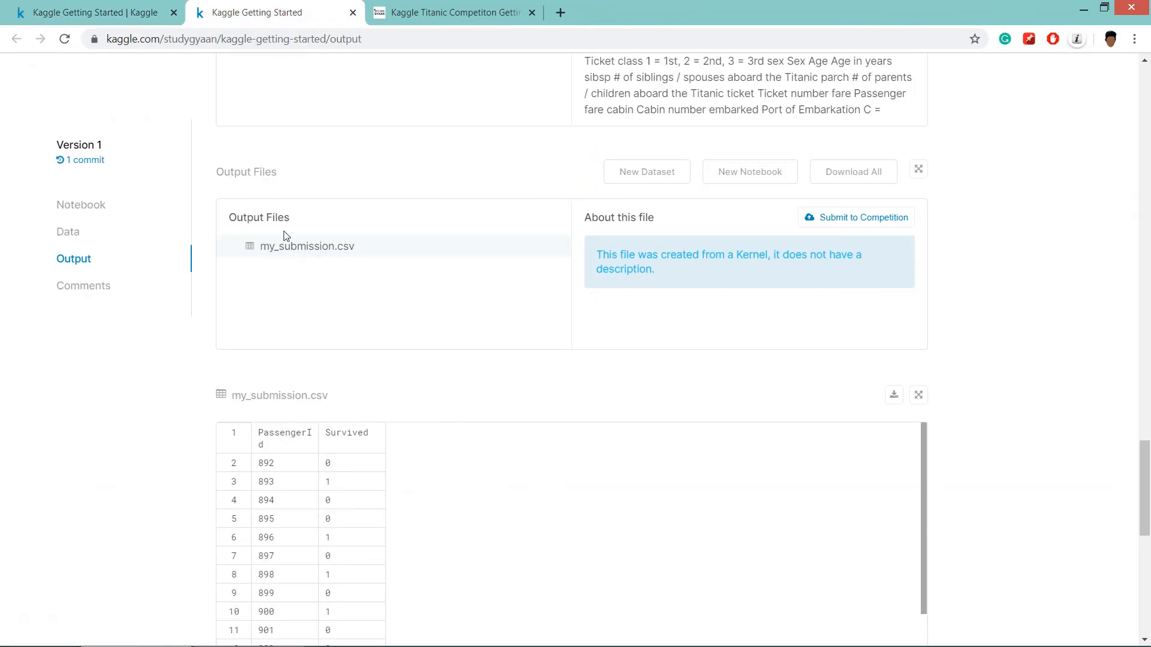
mouse_move(295, 463)
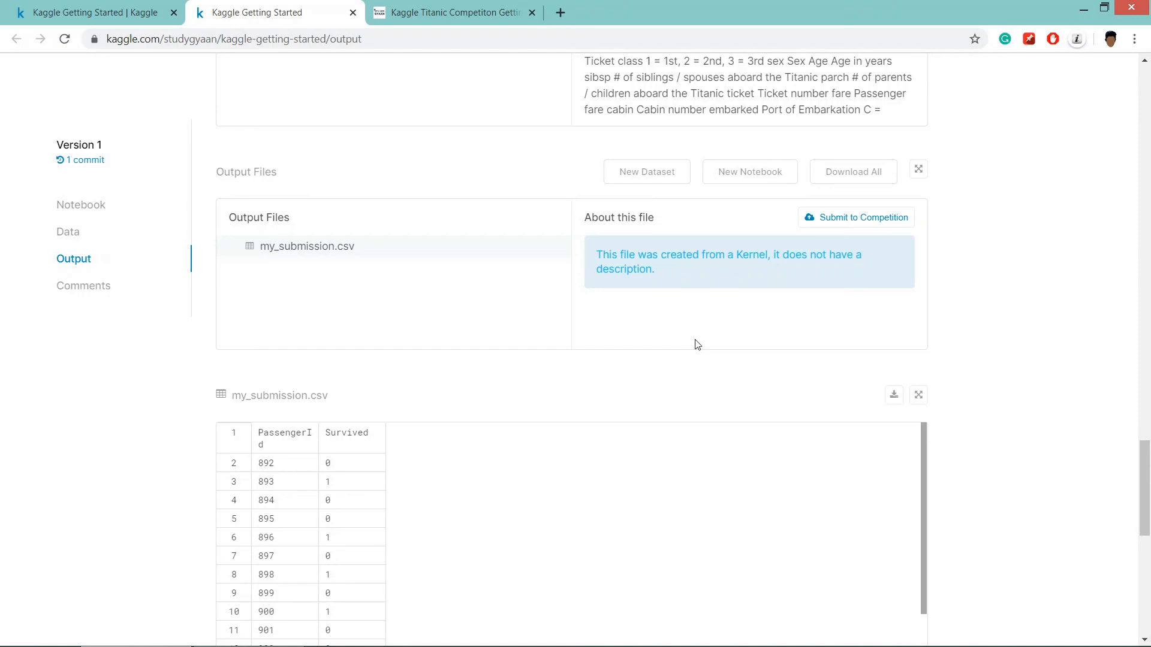
mouse_move(852, 250)
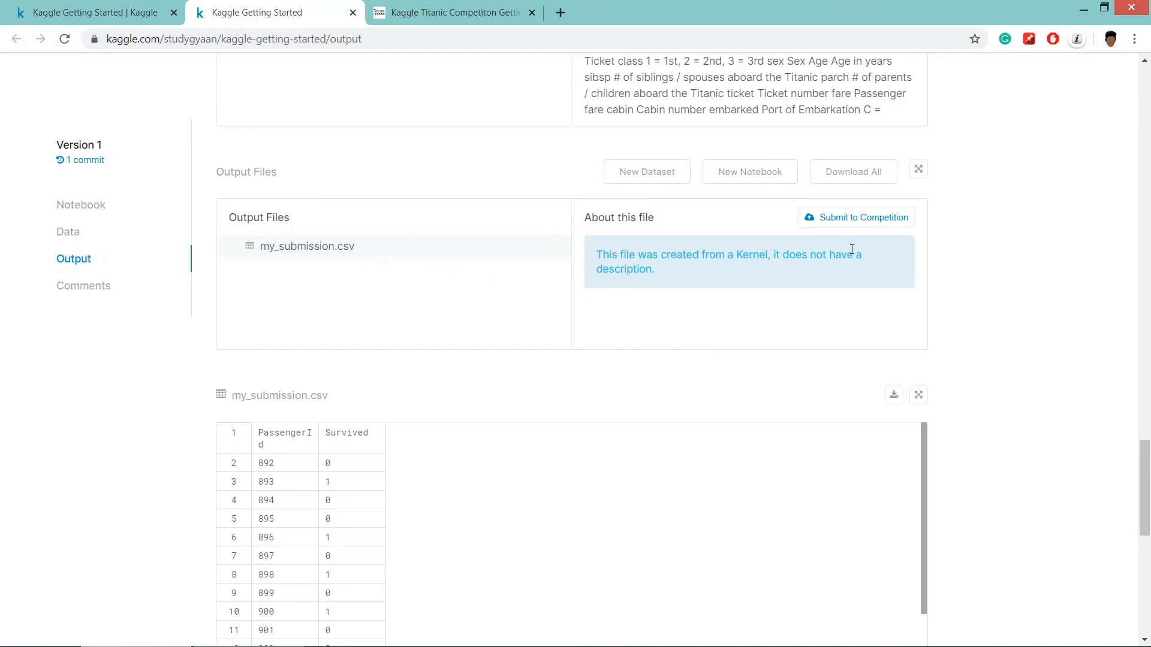
mouse_move(885, 228)
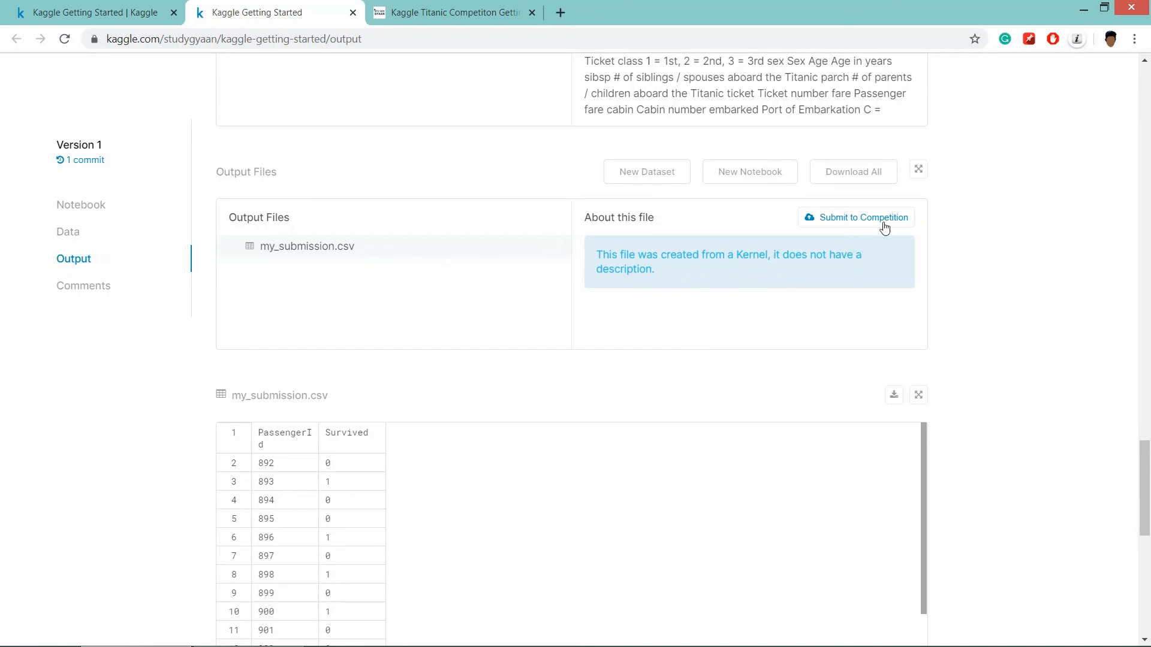
Submit my_submission.csv to the Titanic competition, scoring 0.77511
left_click(863, 217)
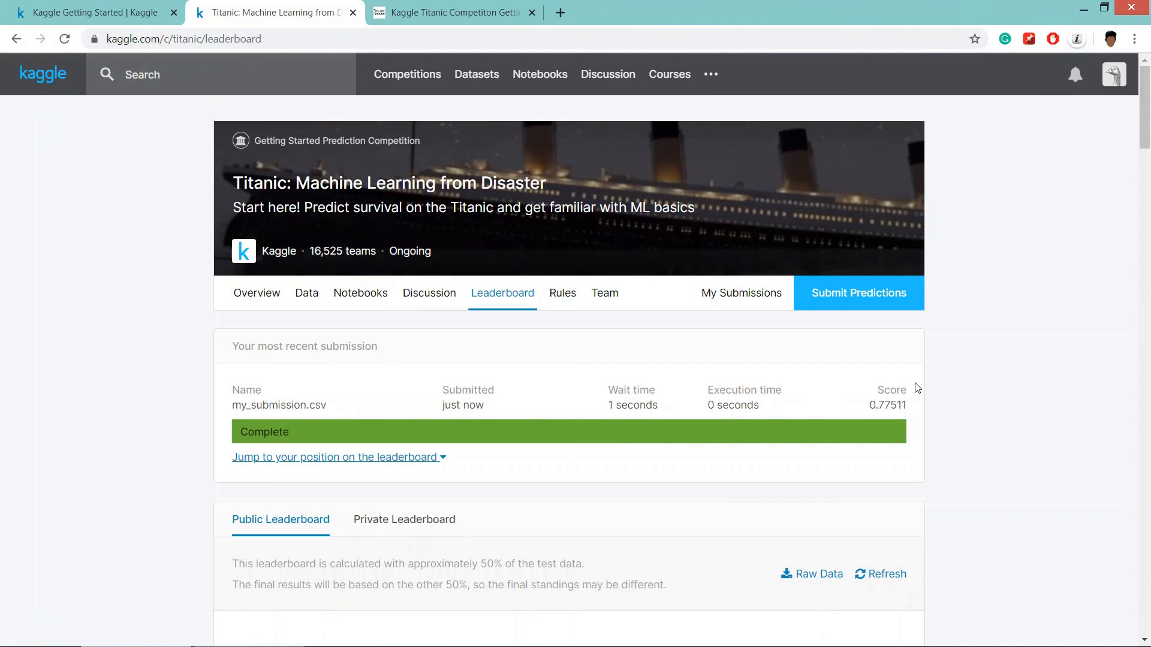
mouse_move(761, 467)
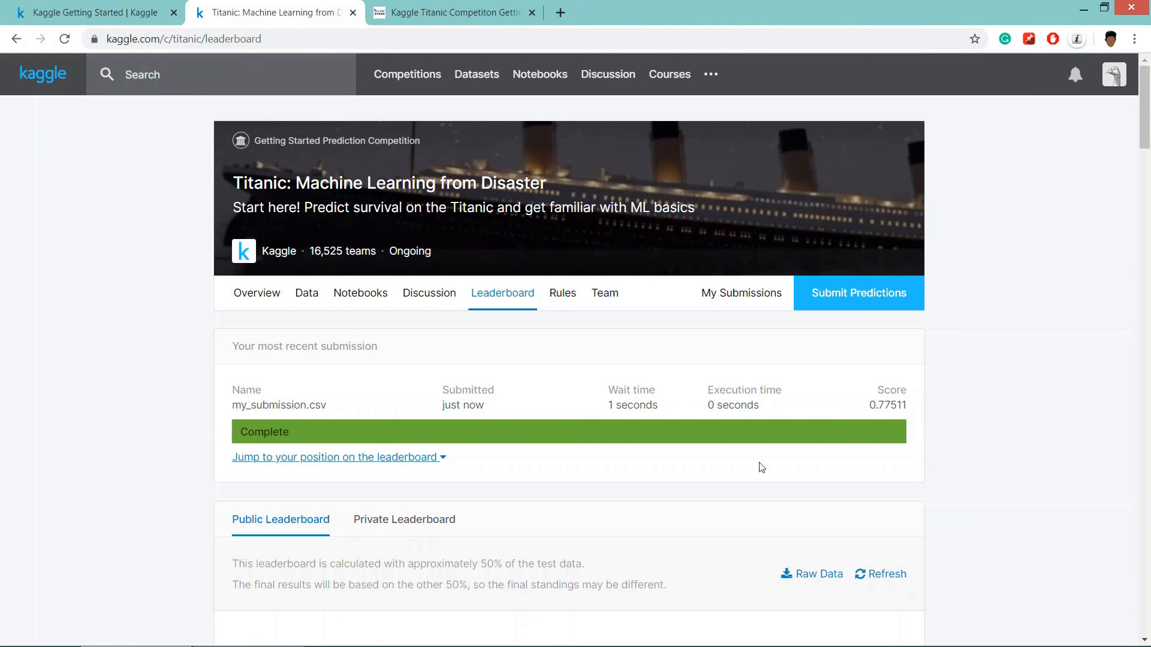
mouse_move(875, 407)
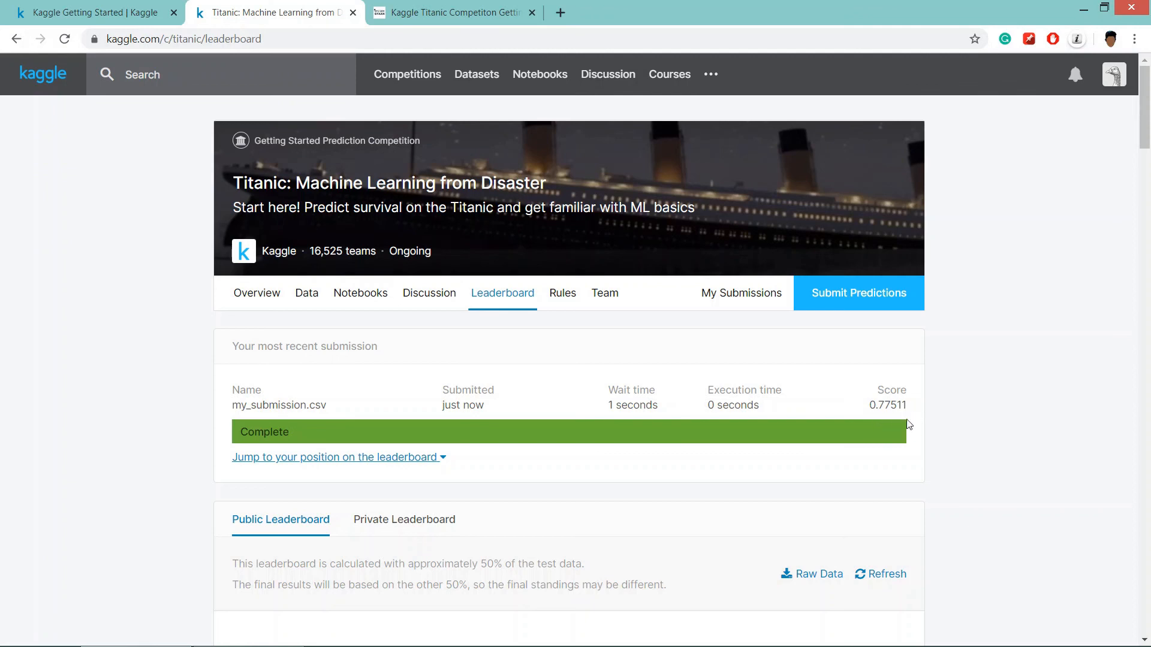
mouse_move(743, 454)
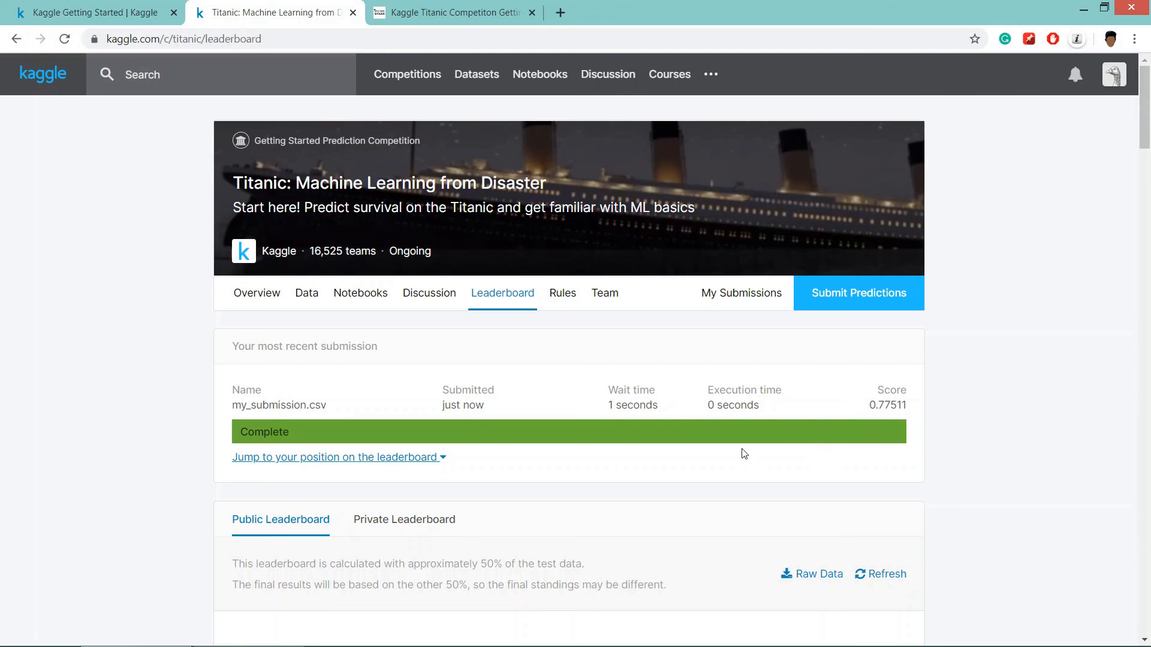